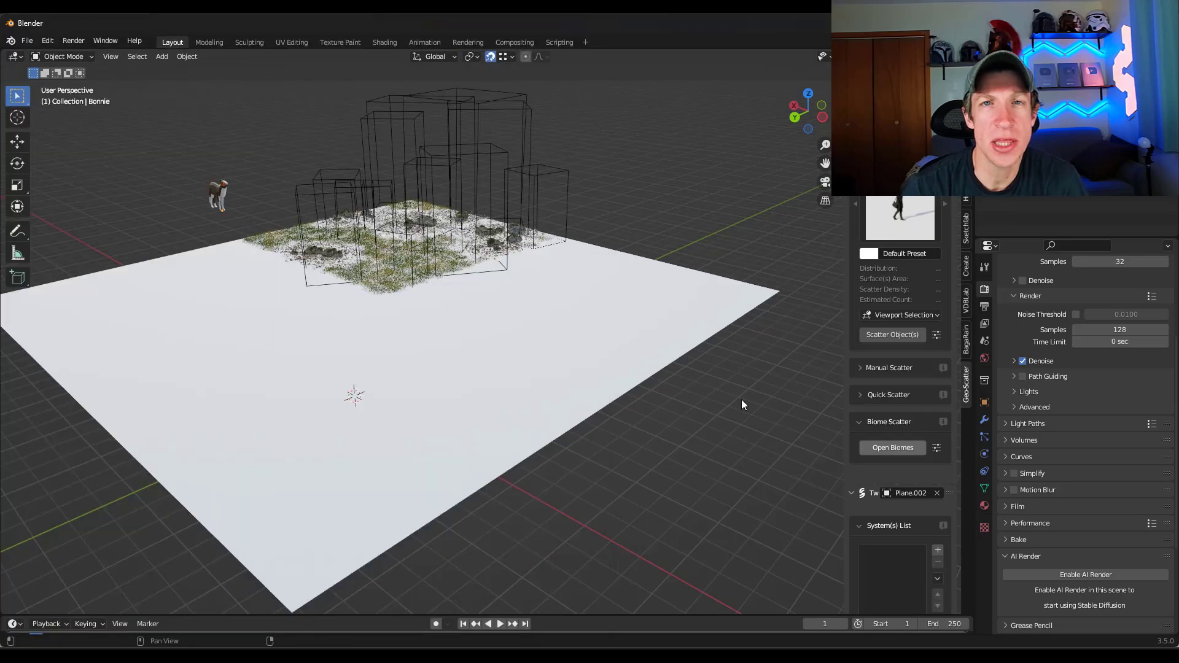
# Step: Bring the browser with the Geo-Scatter 5.3 Blender Market page to the front
pyautogui.click(891, 447)
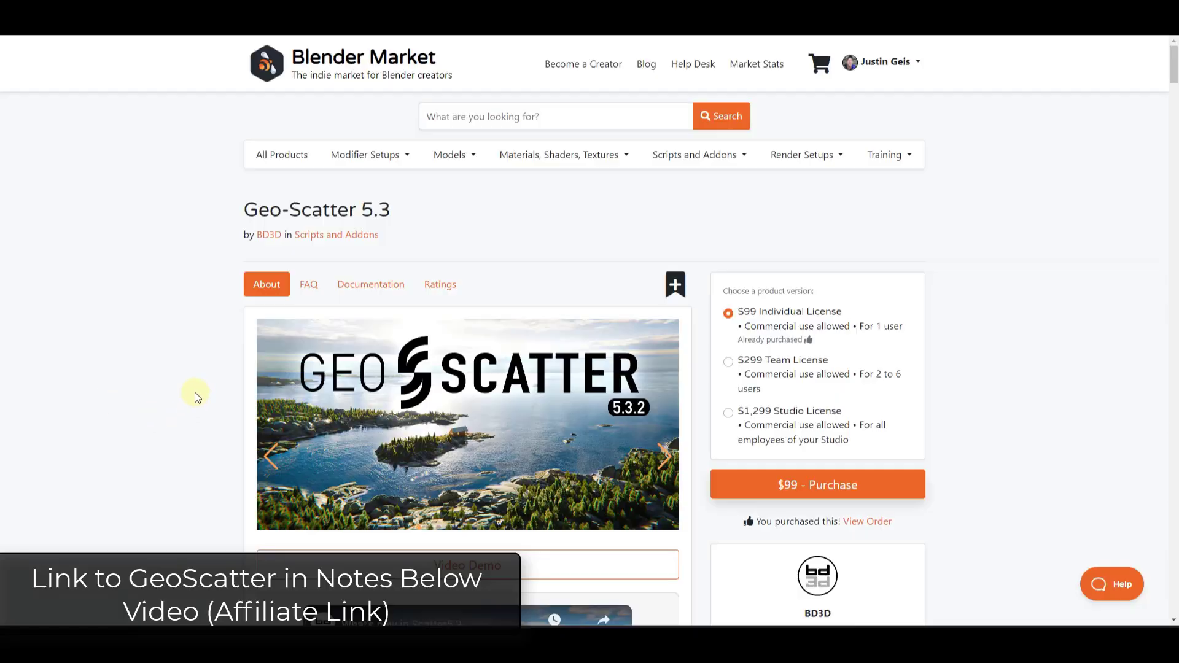
# Step: Scroll the product page past Premium Features down to the Biome System pack showcase
pyautogui.scroll(-3)
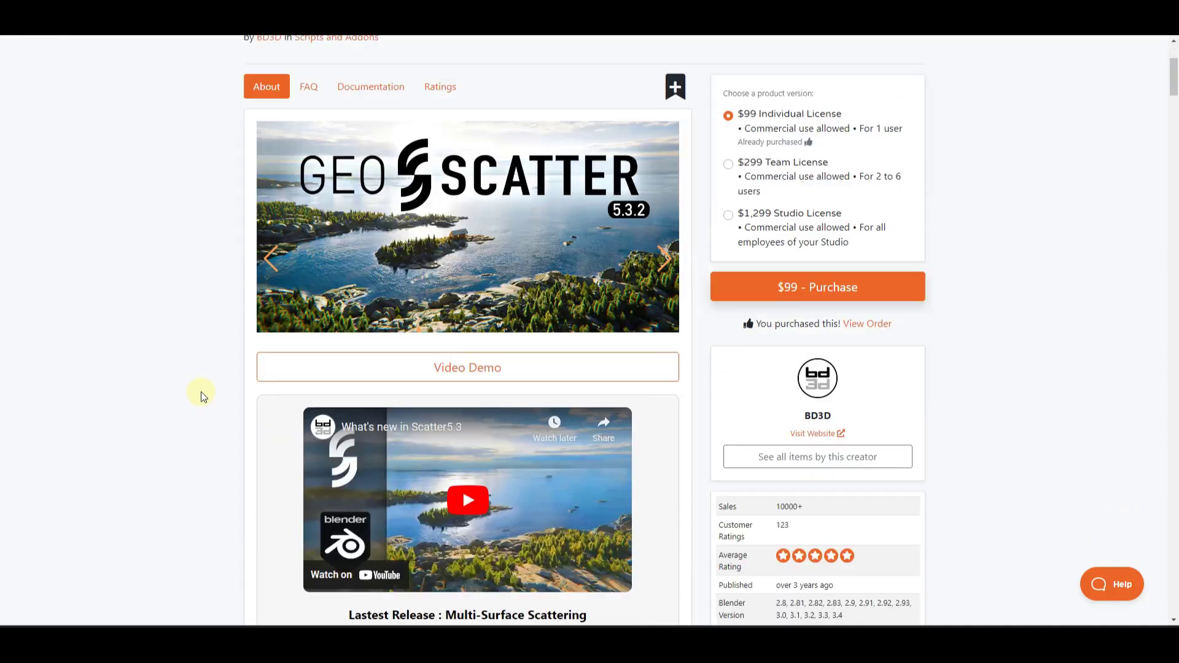
pyautogui.scroll(-3)
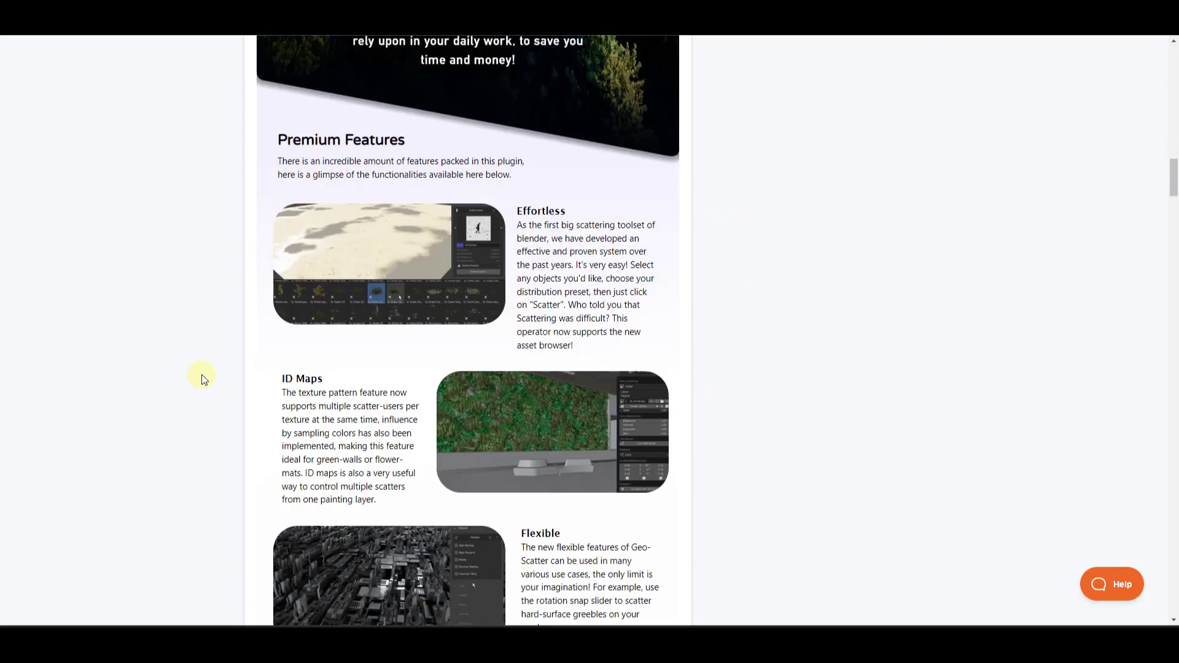
pyautogui.scroll(-3)
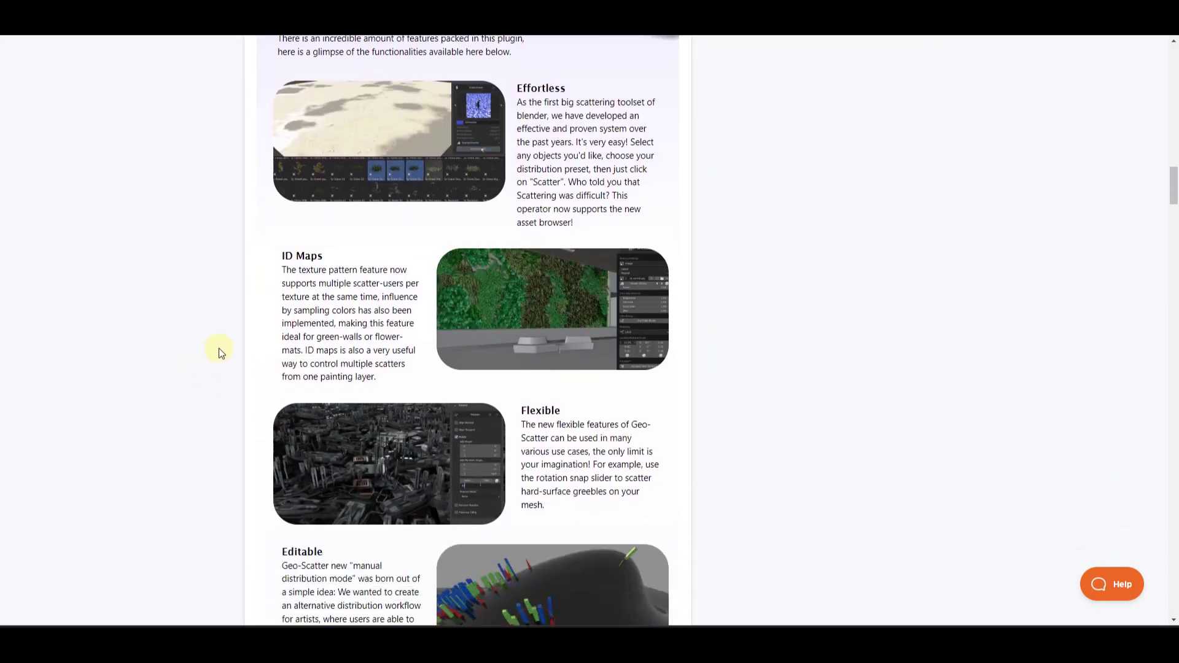
pyautogui.scroll(3)
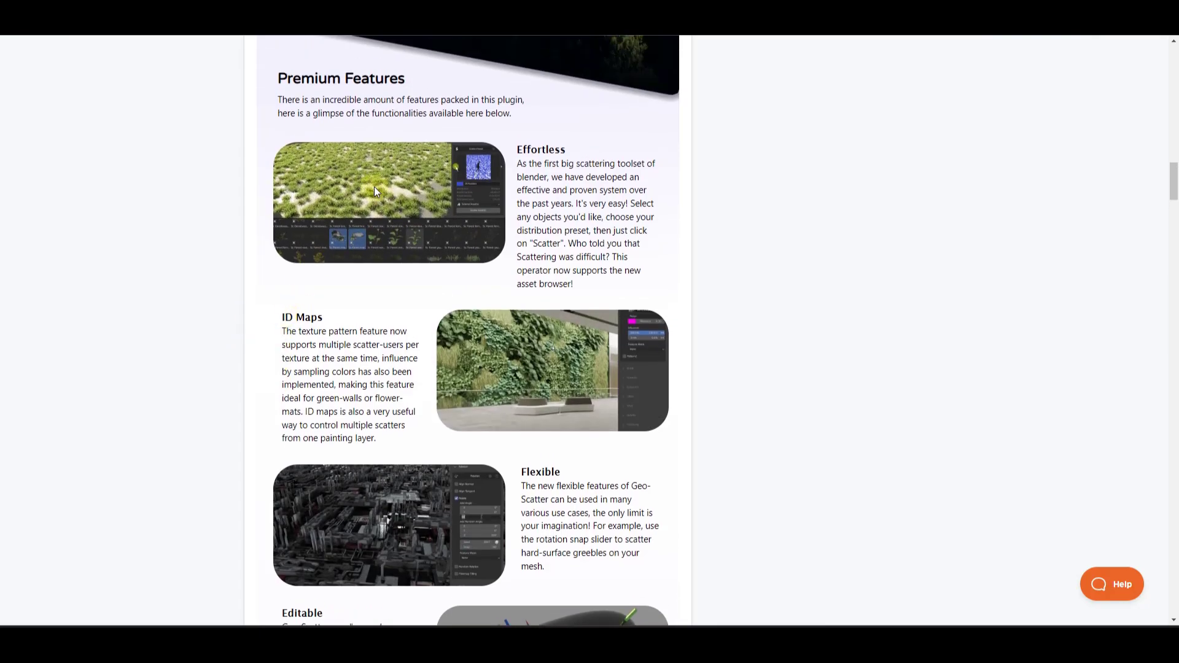
pyautogui.scroll(-3)
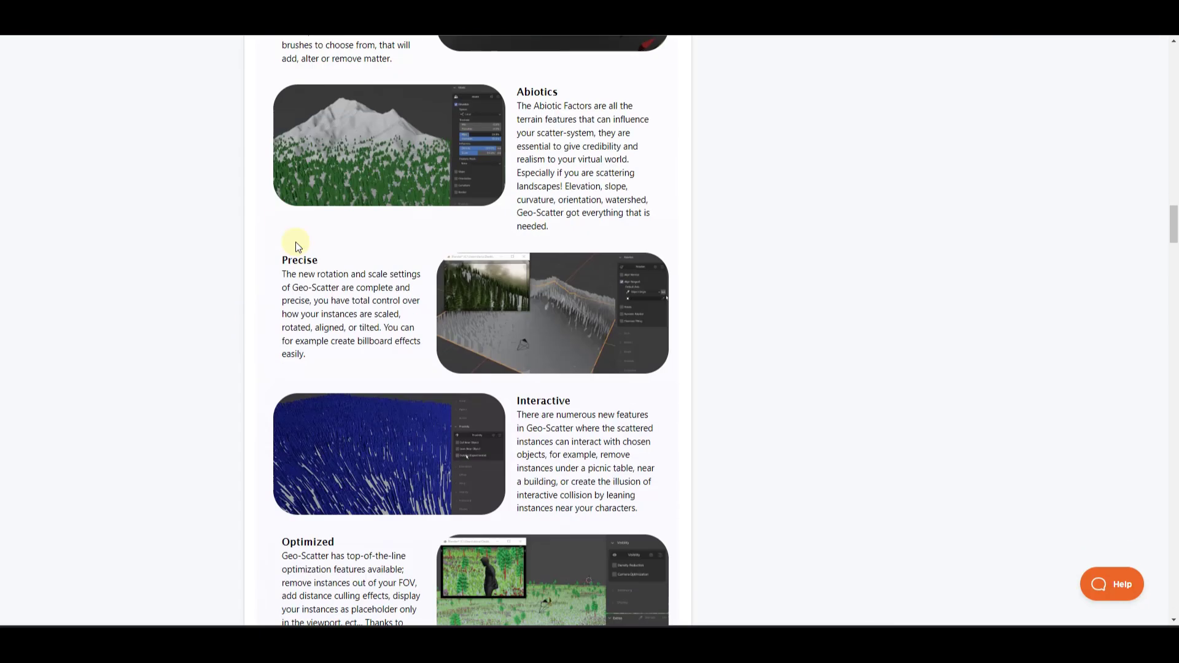
pyautogui.scroll(-3)
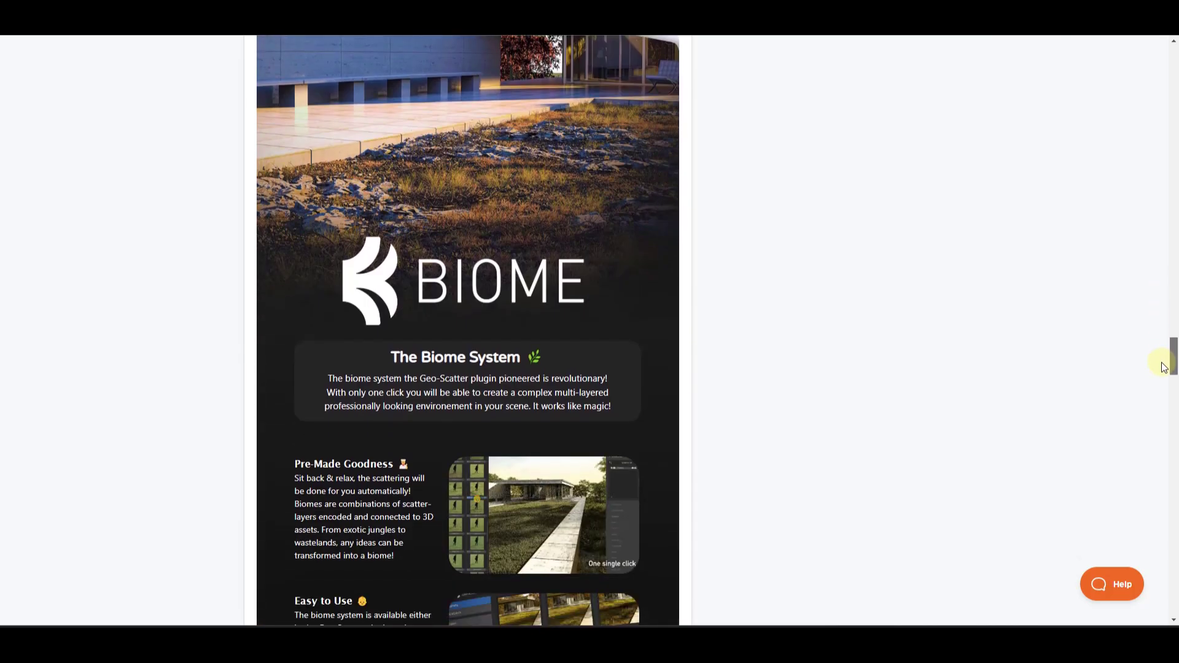
pyautogui.scroll(-3)
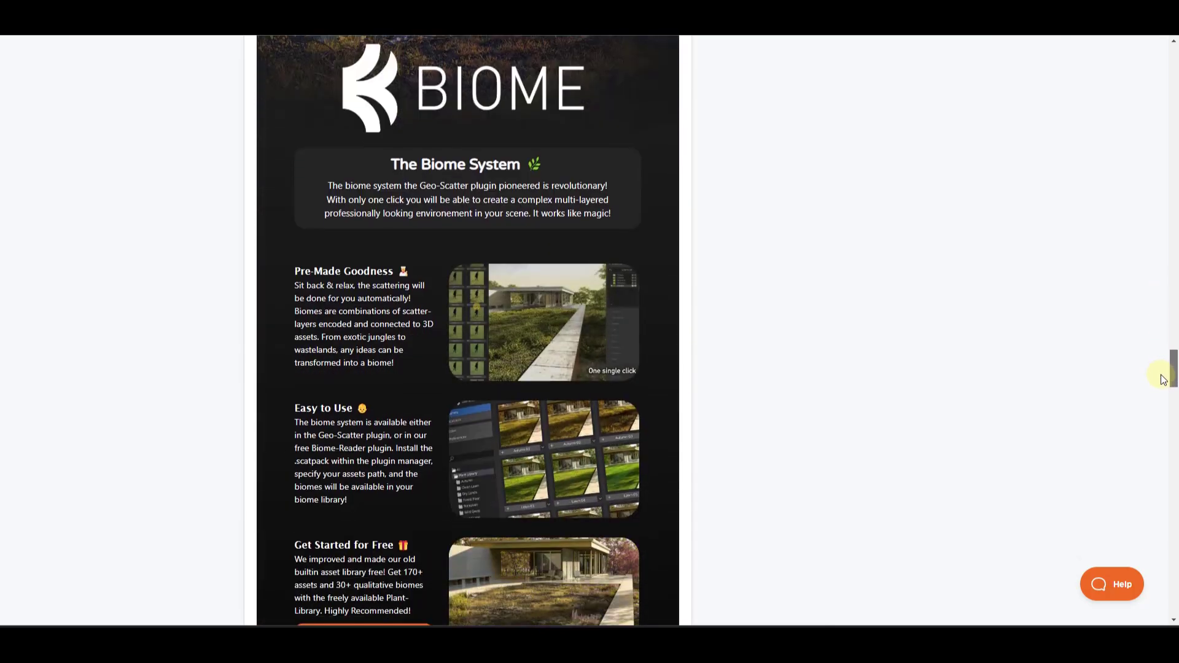
pyautogui.scroll(-3)
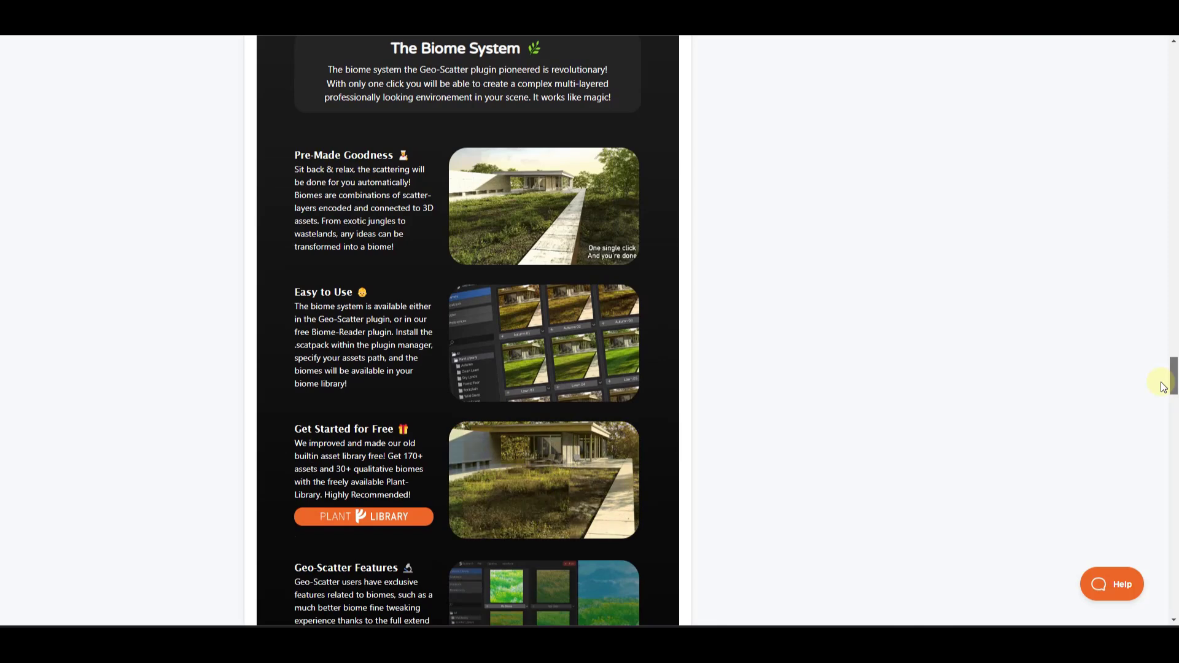
pyautogui.scroll(-3)
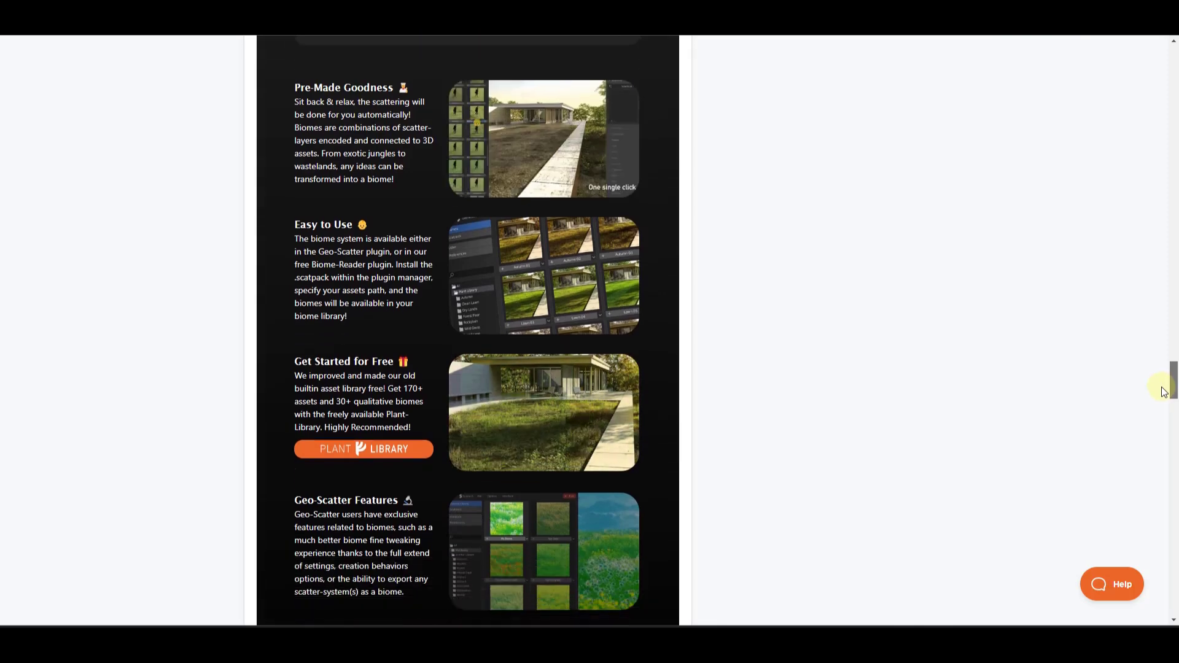
pyautogui.scroll(-3)
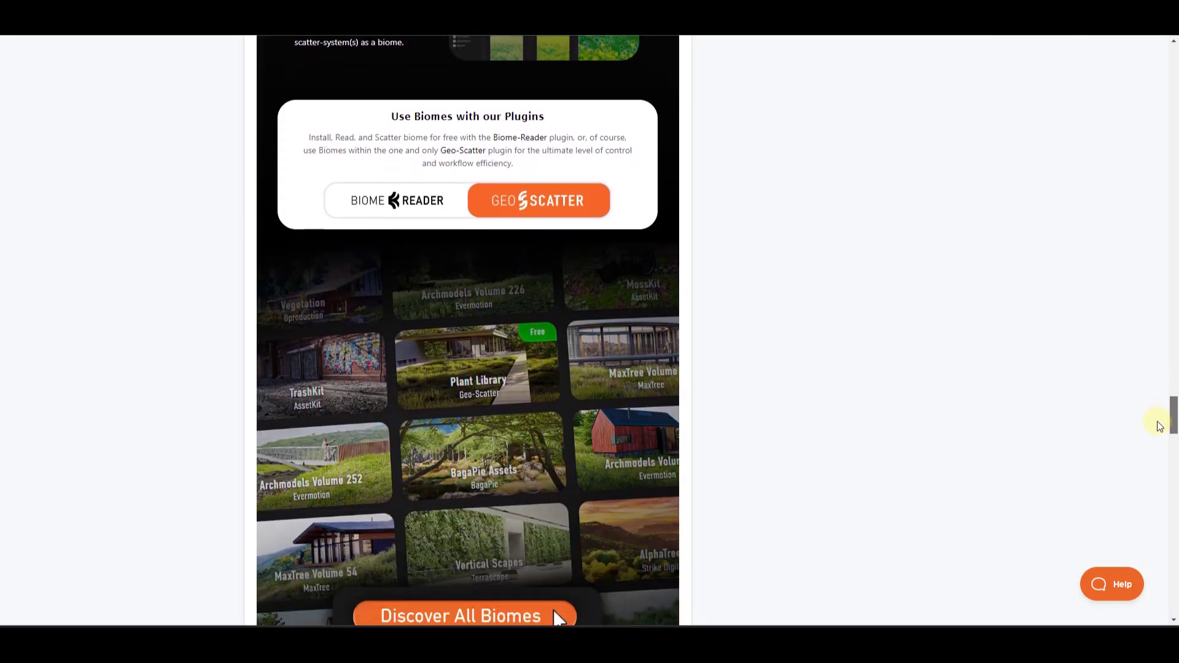
# Step: Scroll through the Geo-Scatter Biomes catalogue grid of packs, publishers and prices
pyautogui.scroll(3)
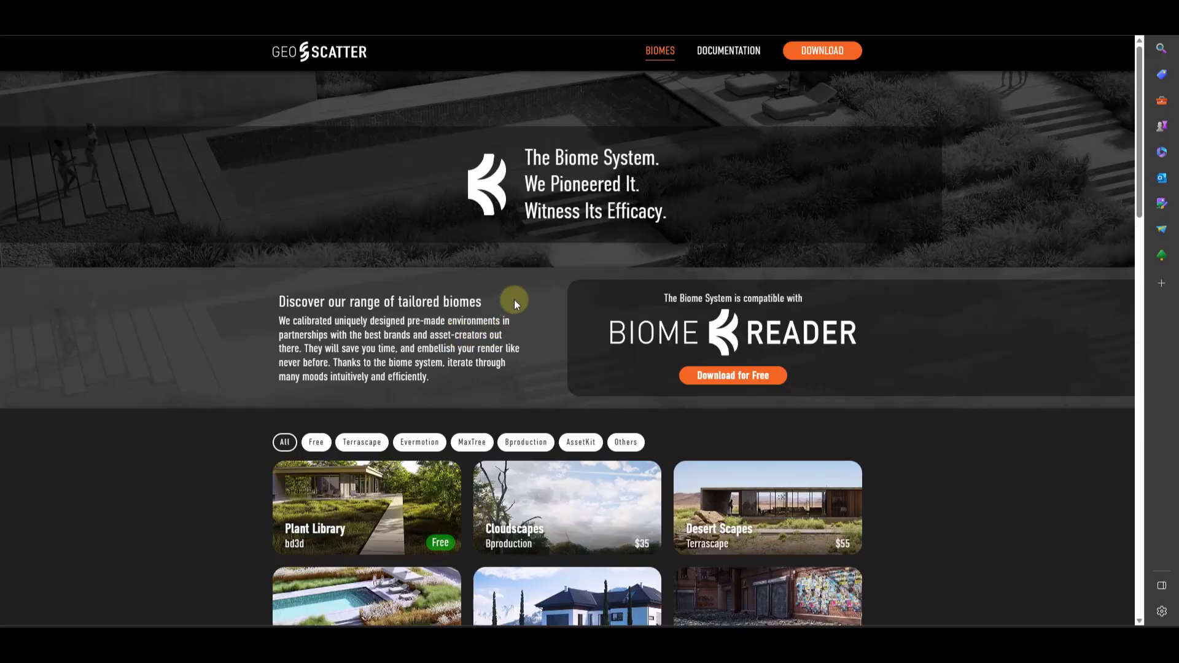
pyautogui.moveTo(577, 260)
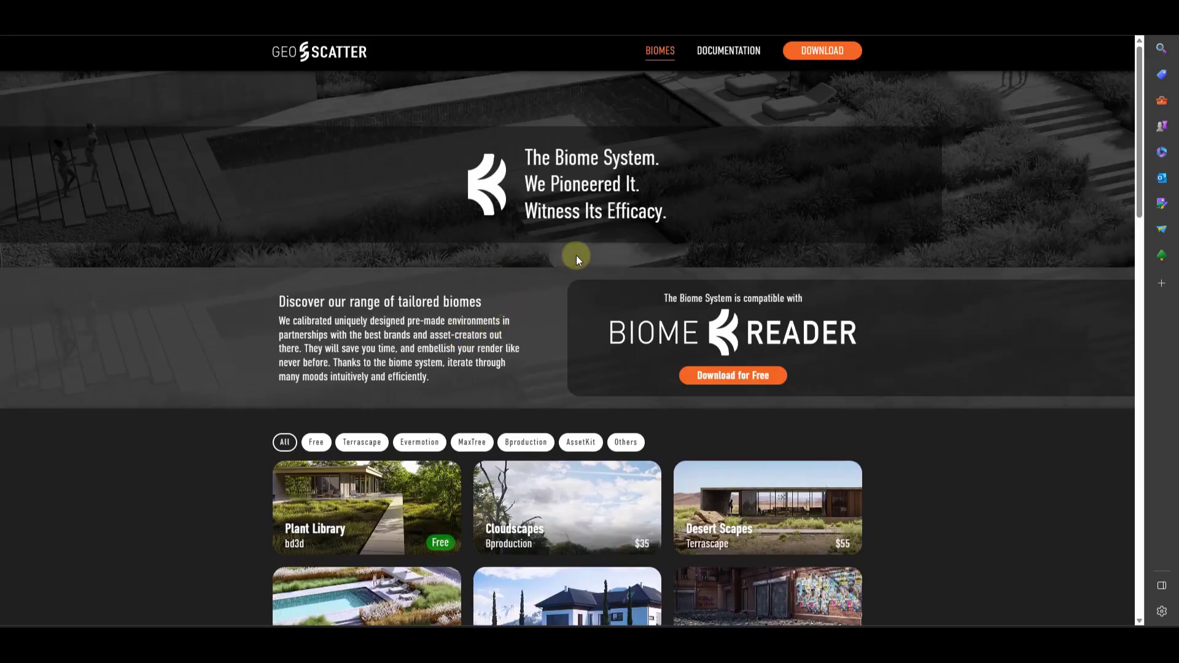
pyautogui.moveTo(497, 357)
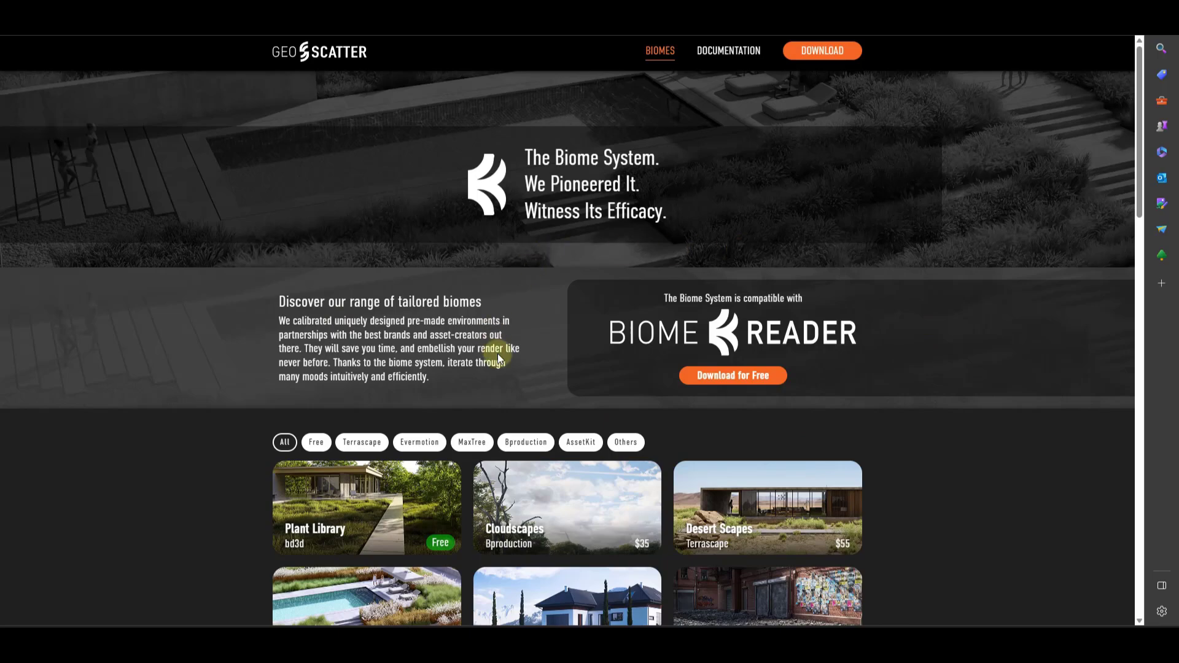
pyautogui.scroll(-3)
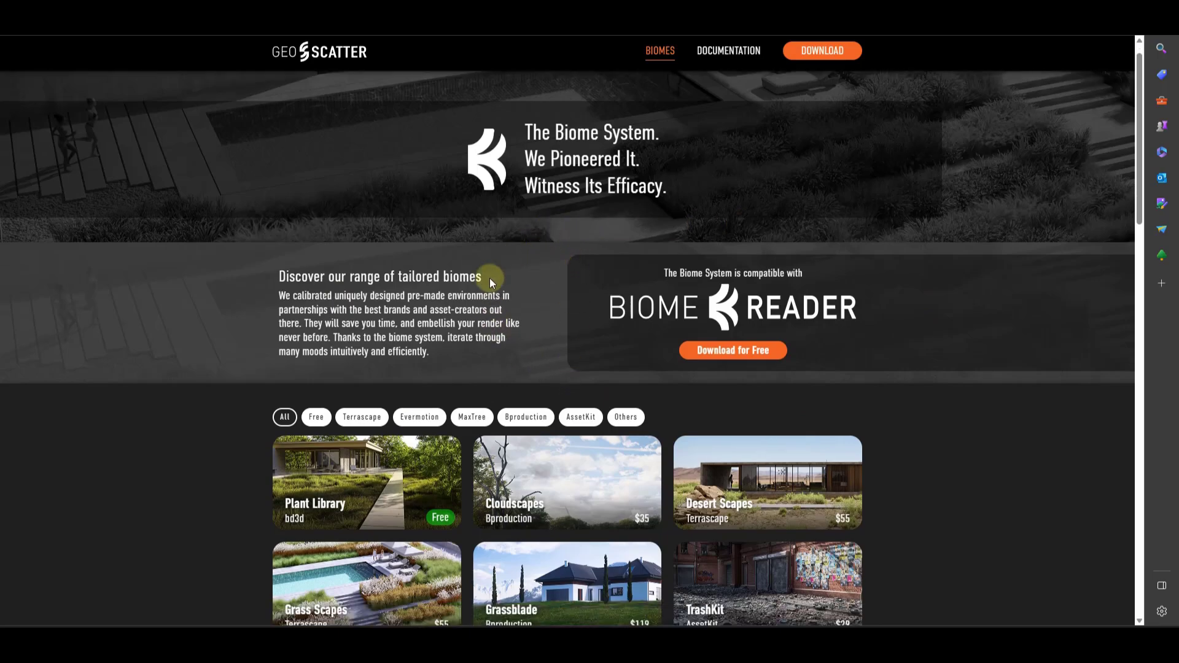
pyautogui.scroll(-3)
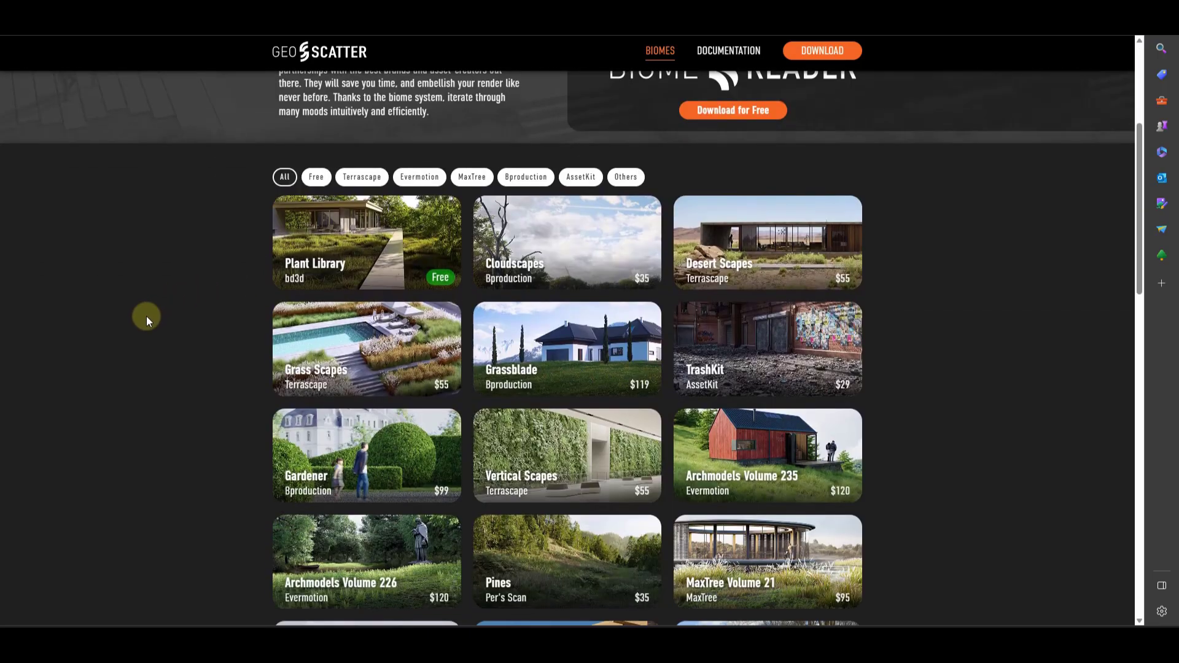
pyautogui.scroll(-3)
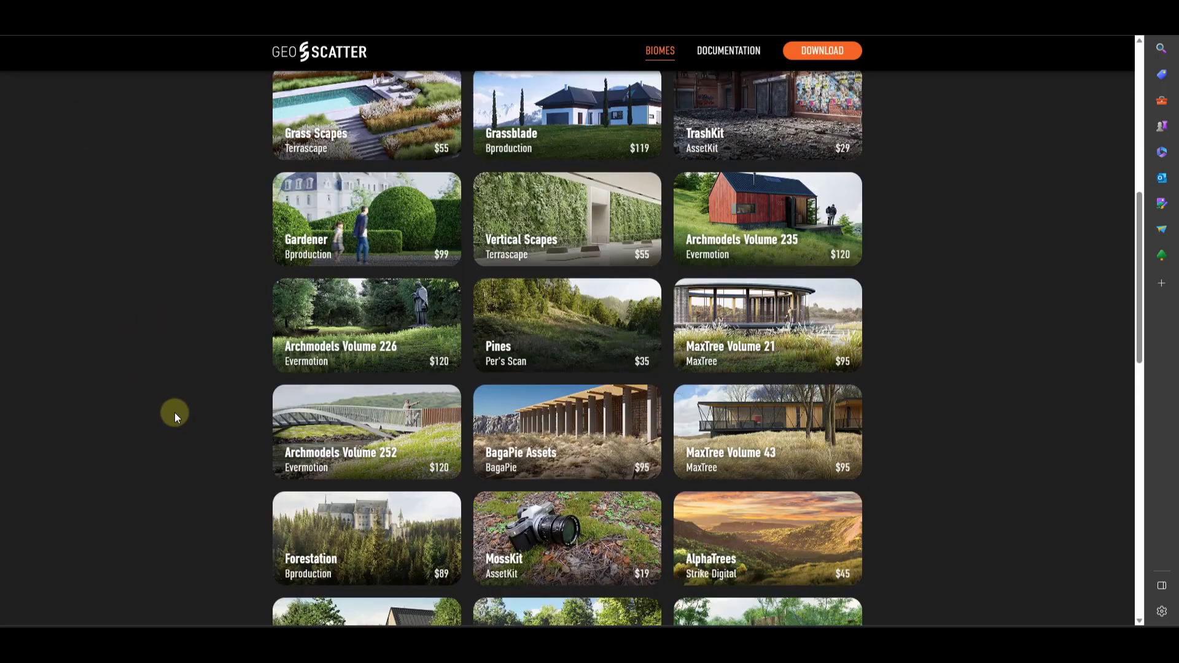
pyautogui.scroll(-3)
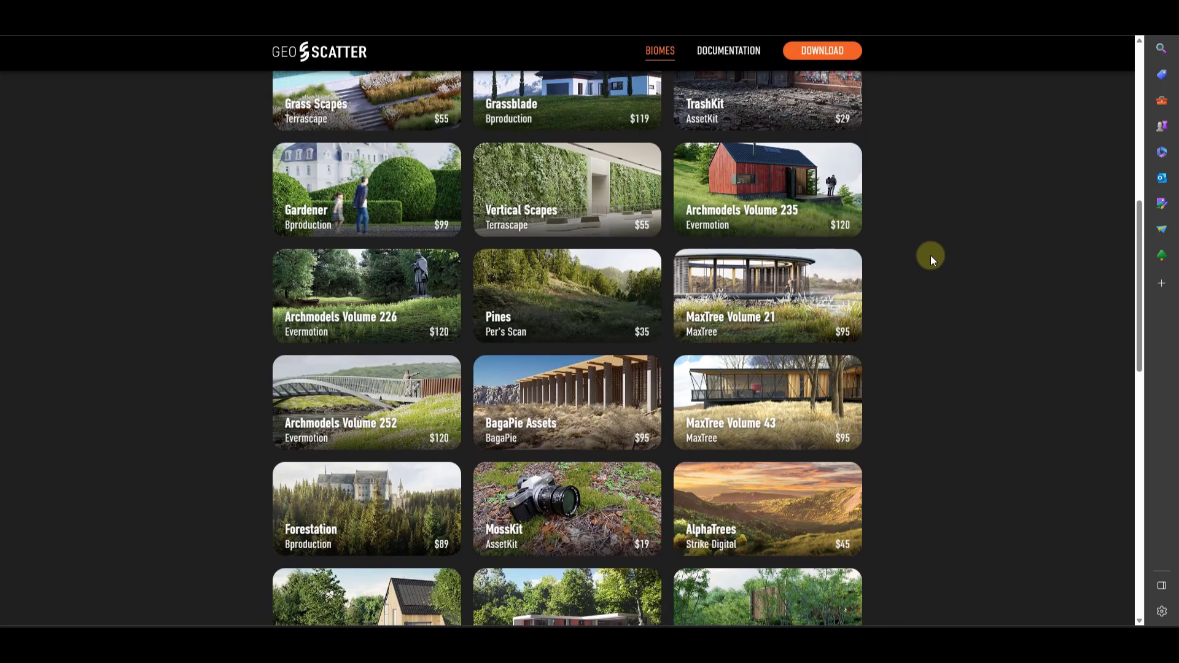
pyautogui.scroll(3)
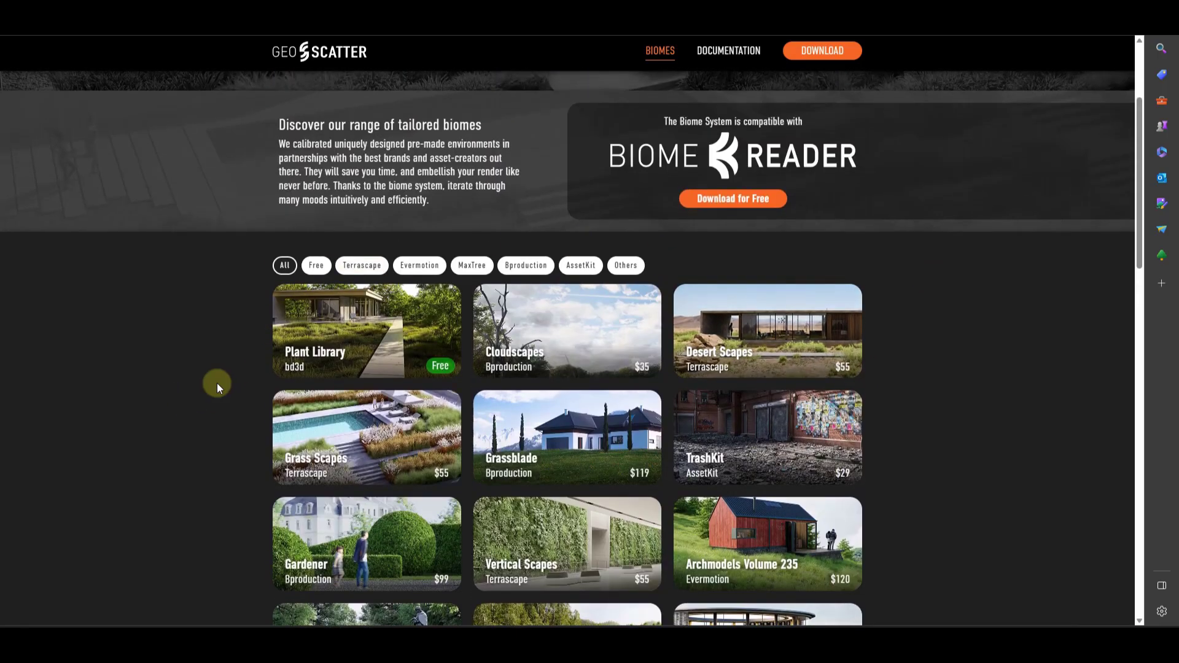
pyautogui.moveTo(244, 404)
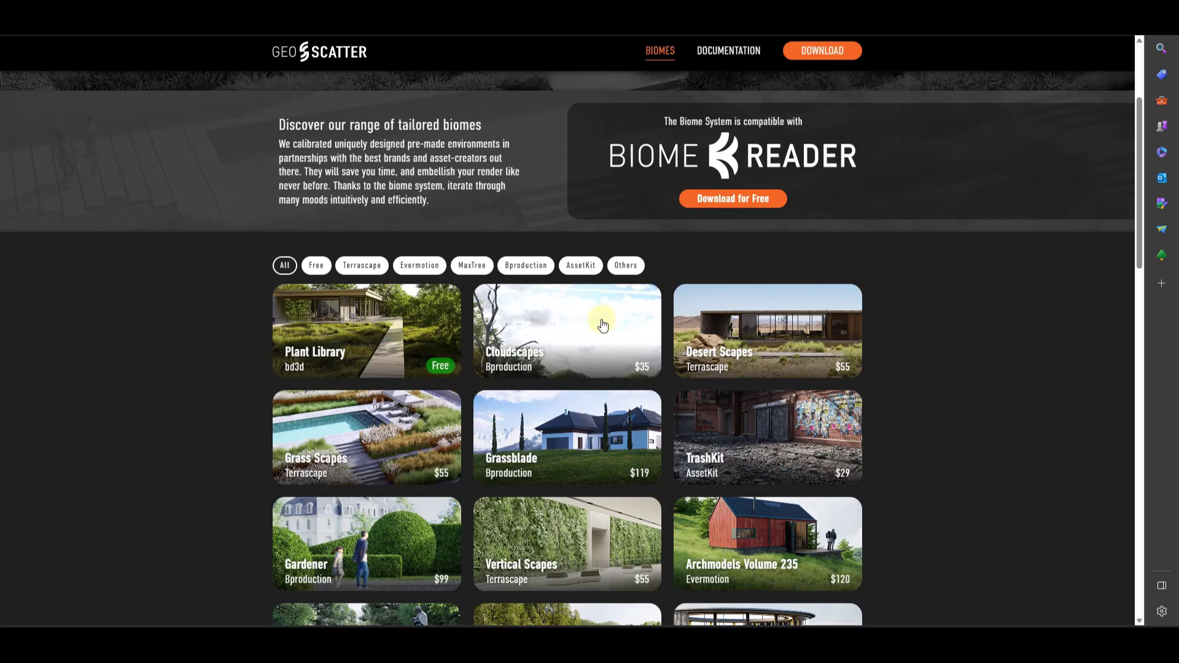
pyautogui.scroll(-3)
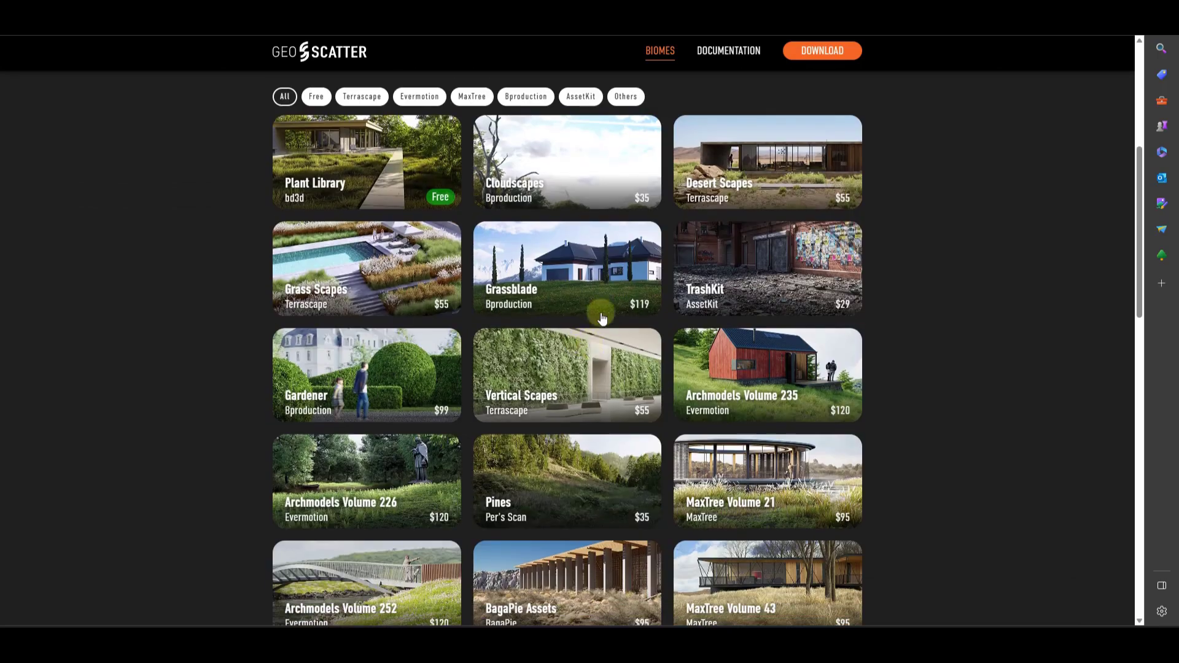
pyautogui.scroll(-3)
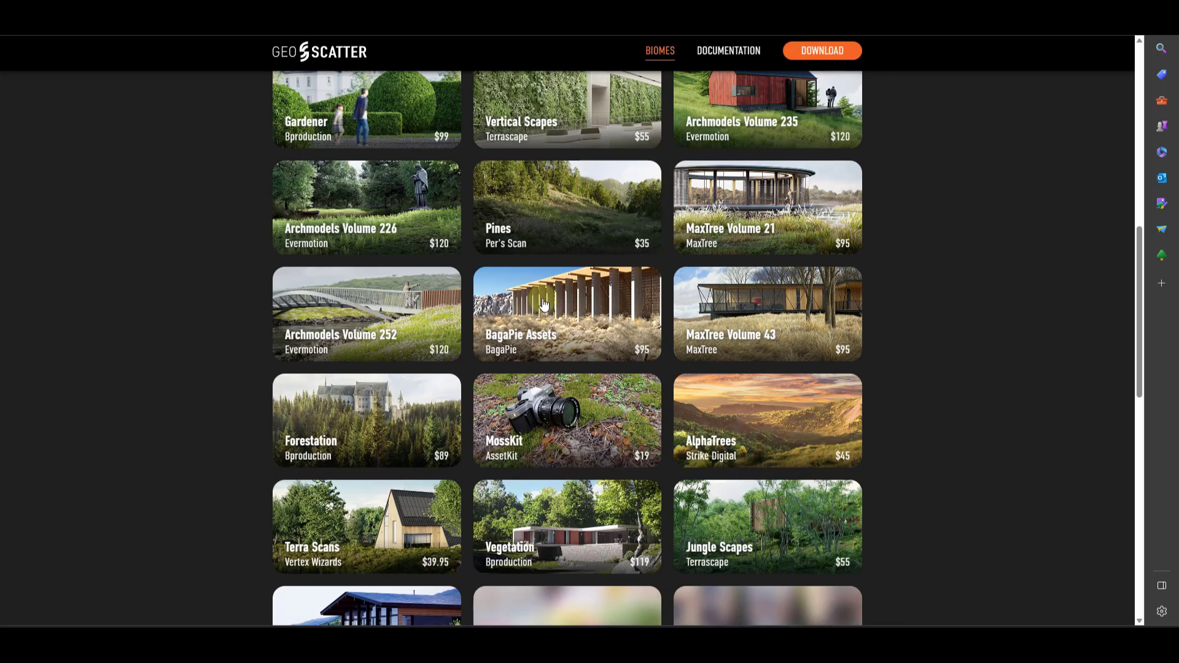
pyautogui.scroll(-3)
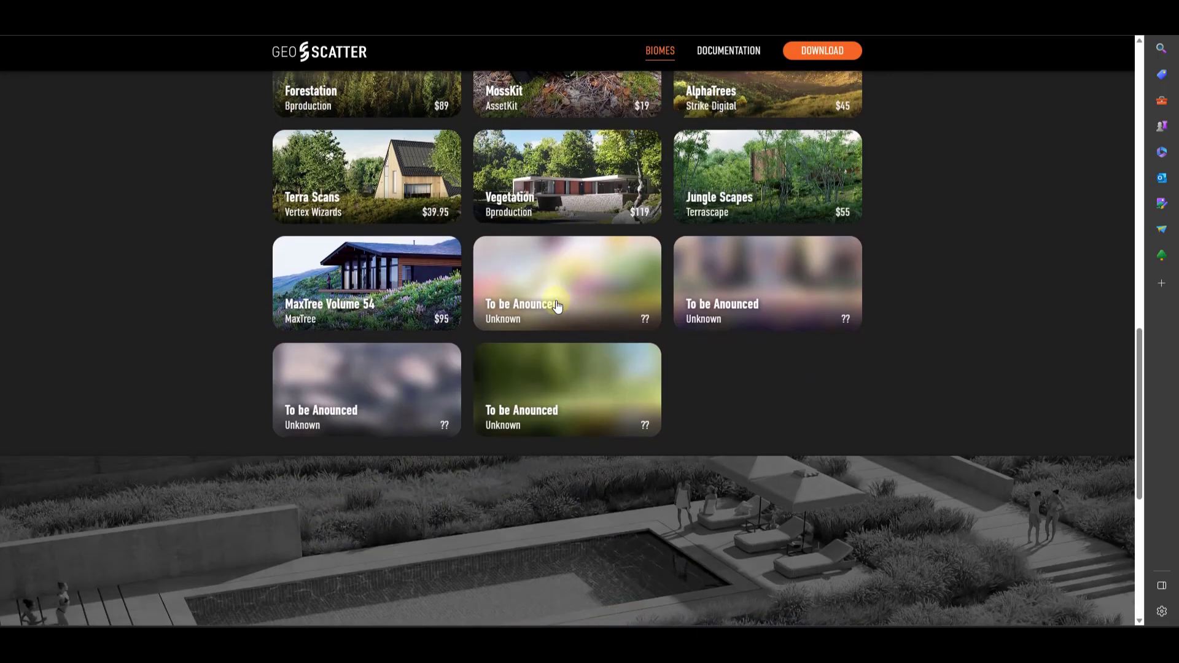
pyautogui.scroll(3)
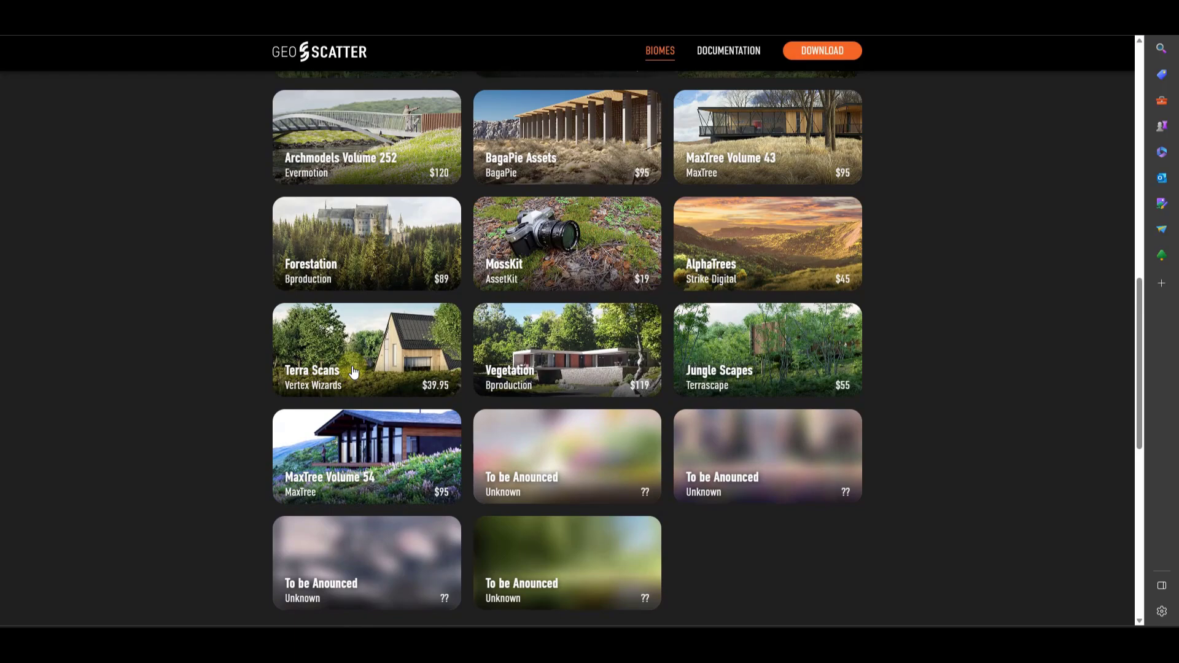
pyautogui.scroll(3)
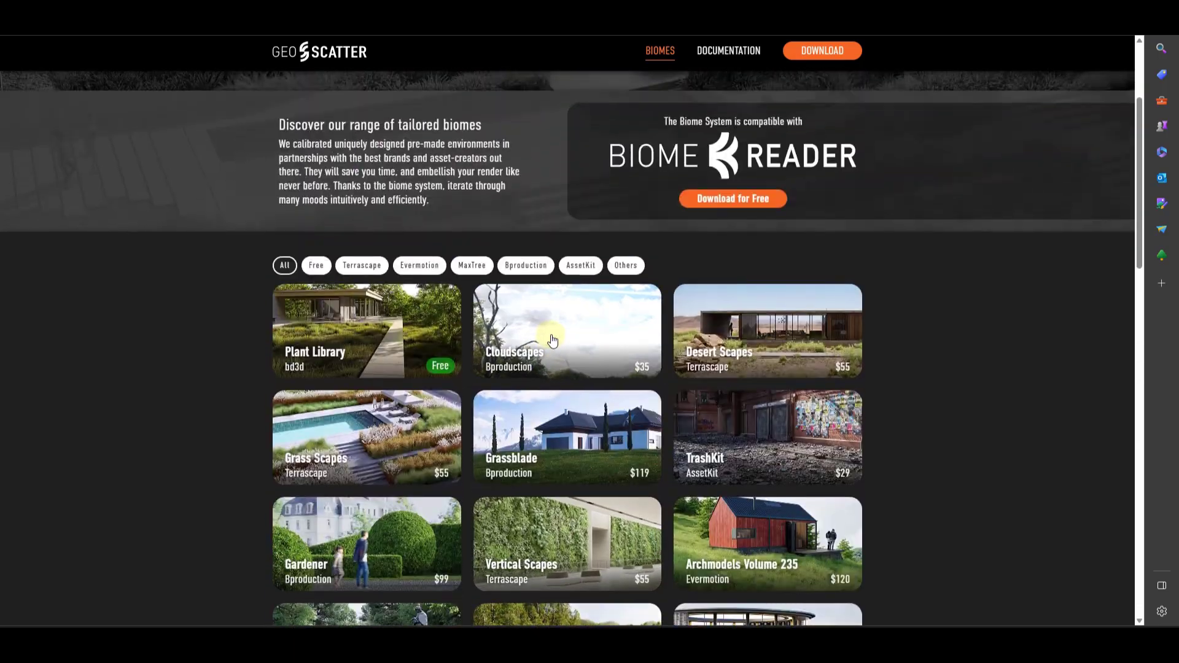
pyautogui.scroll(-3)
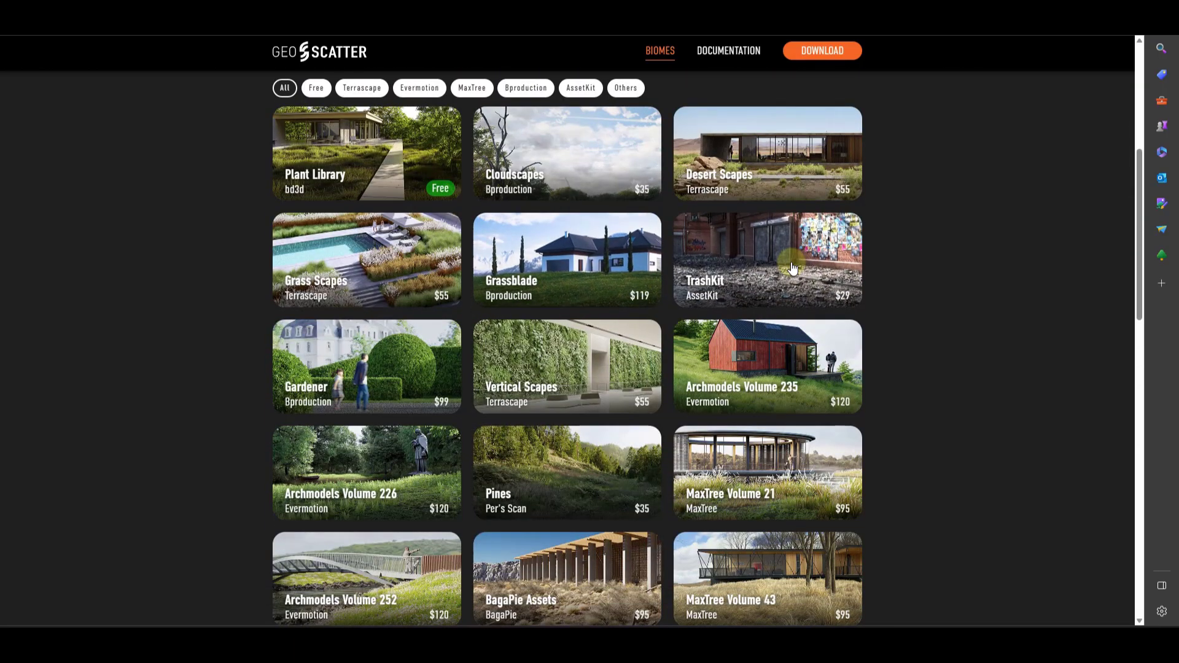
# Step: Expand the TrashKit biome card to show its price and description
pyautogui.click(766, 259)
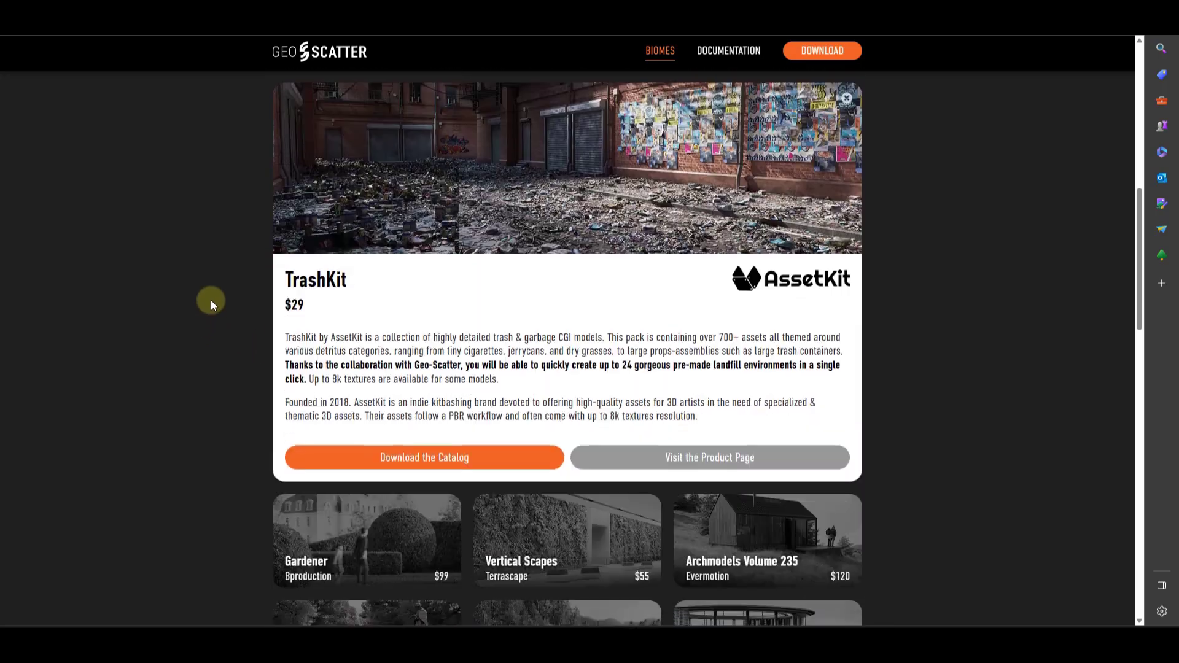
pyautogui.scroll(-3)
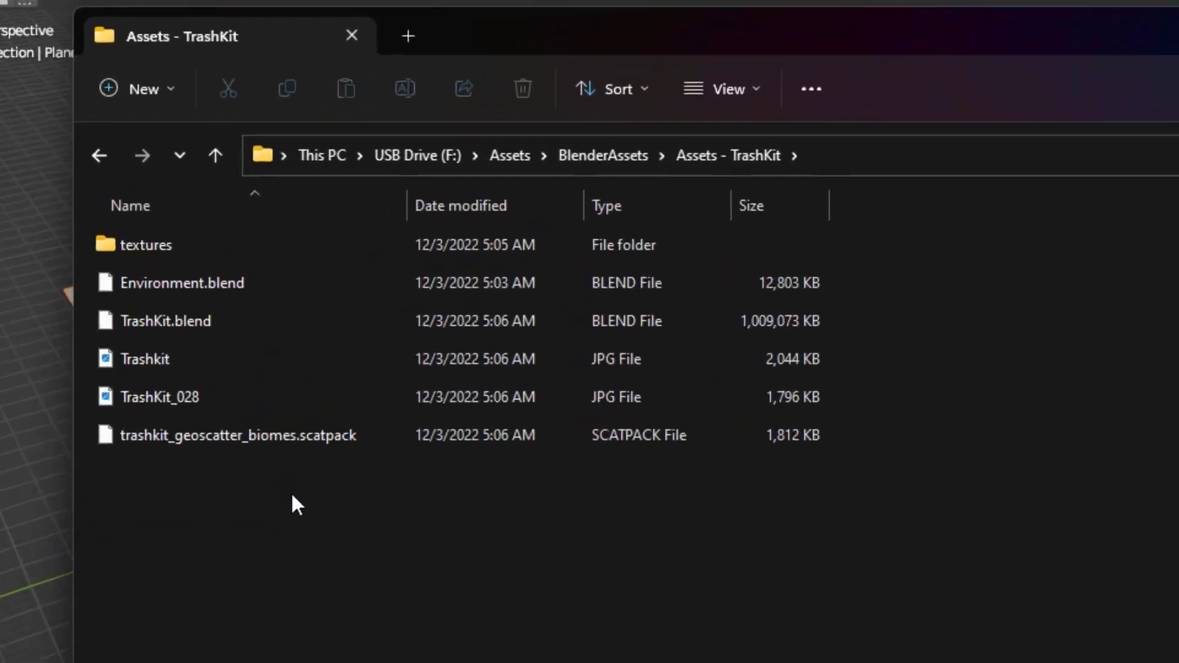
# Step: Locate trashkit_geoscatter_biomes.scatpack in F:\Assets\BlenderAssets\Assets - TrashKit
pyautogui.click(240, 452)
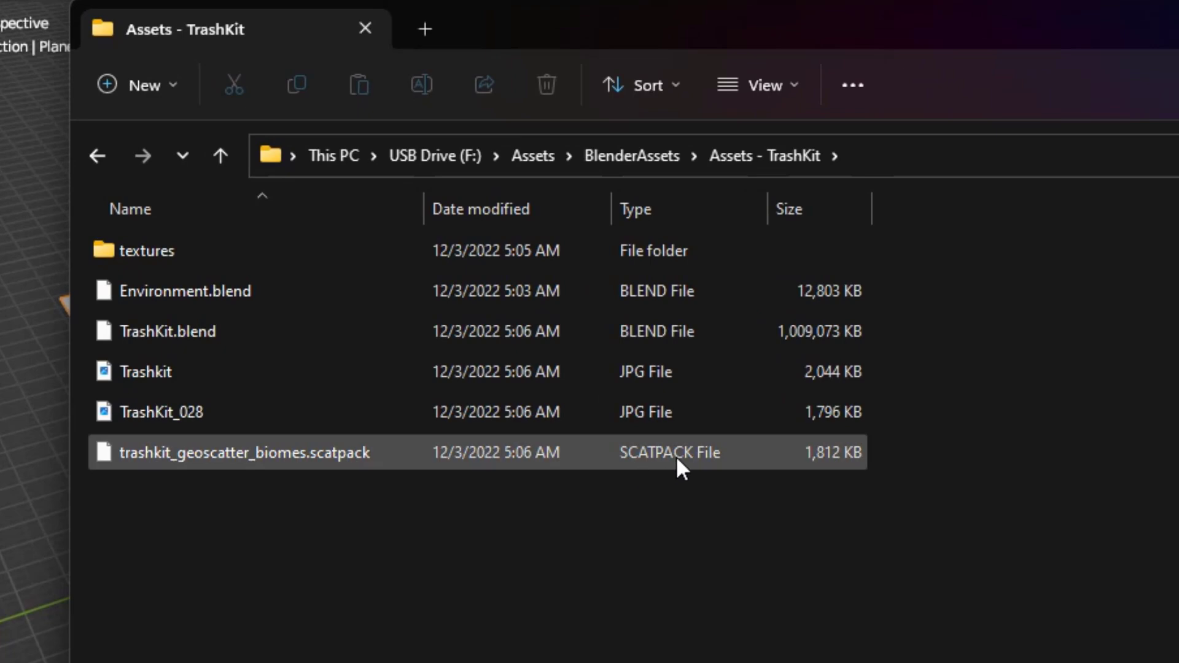
pyautogui.moveTo(570, 468)
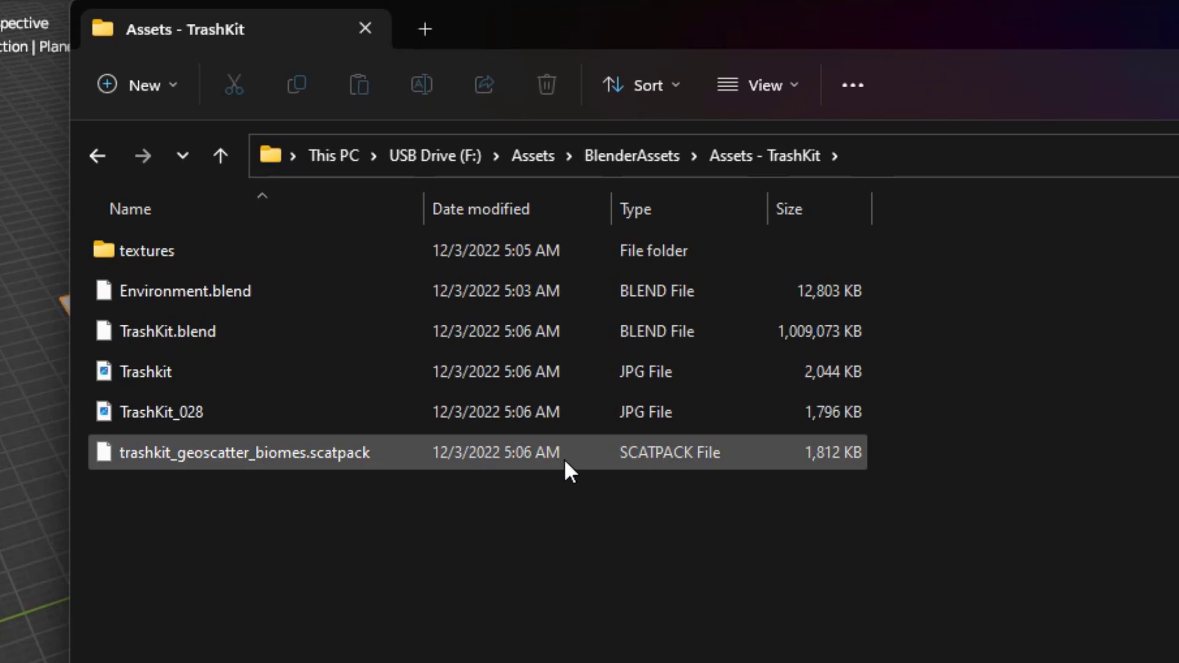
pyautogui.moveTo(369, 467)
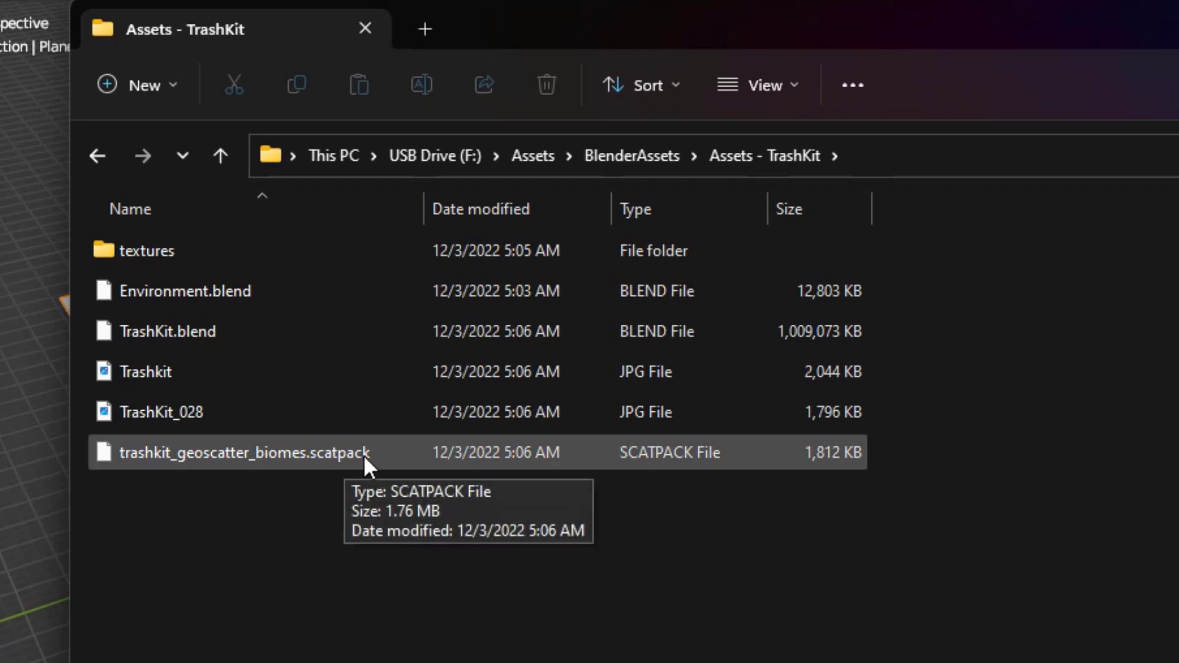
pyautogui.moveTo(320, 474)
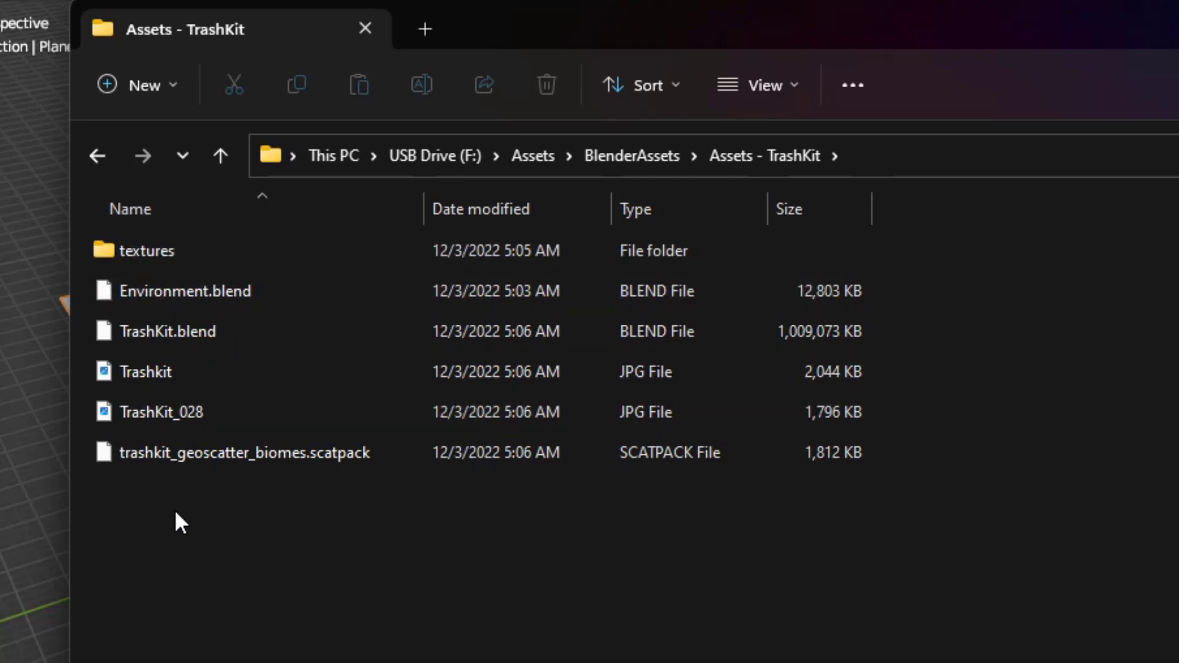
pyautogui.moveTo(184, 499)
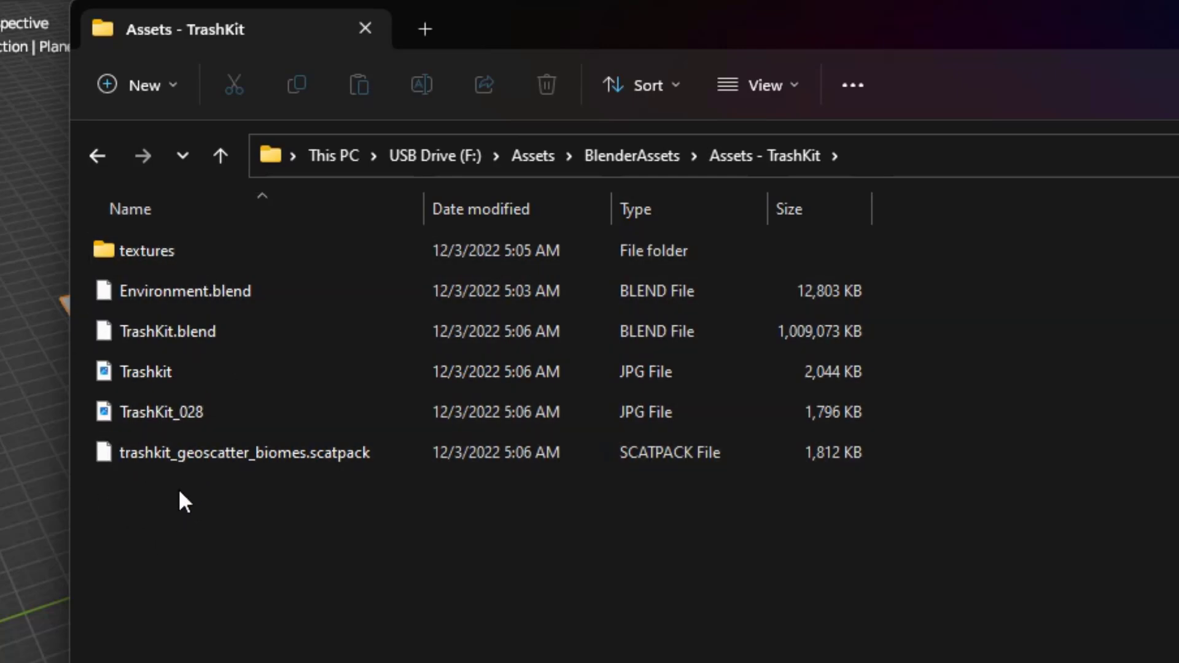
pyautogui.moveTo(248, 344)
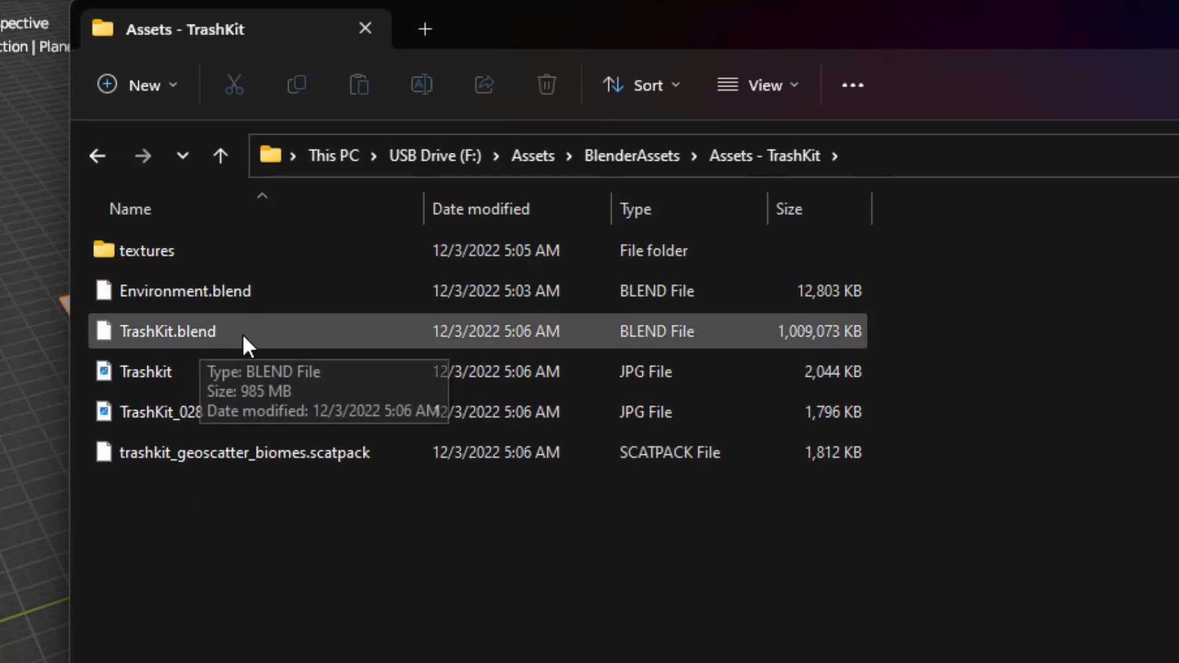
pyautogui.moveTo(659, 346)
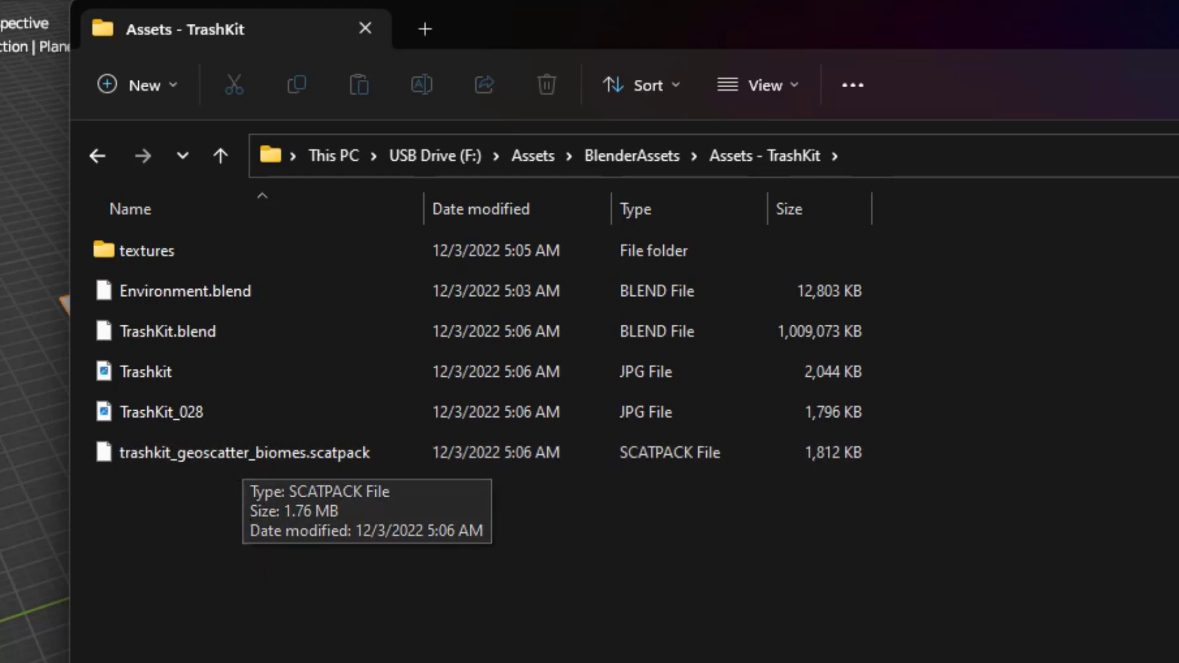
pyautogui.click(169, 331)
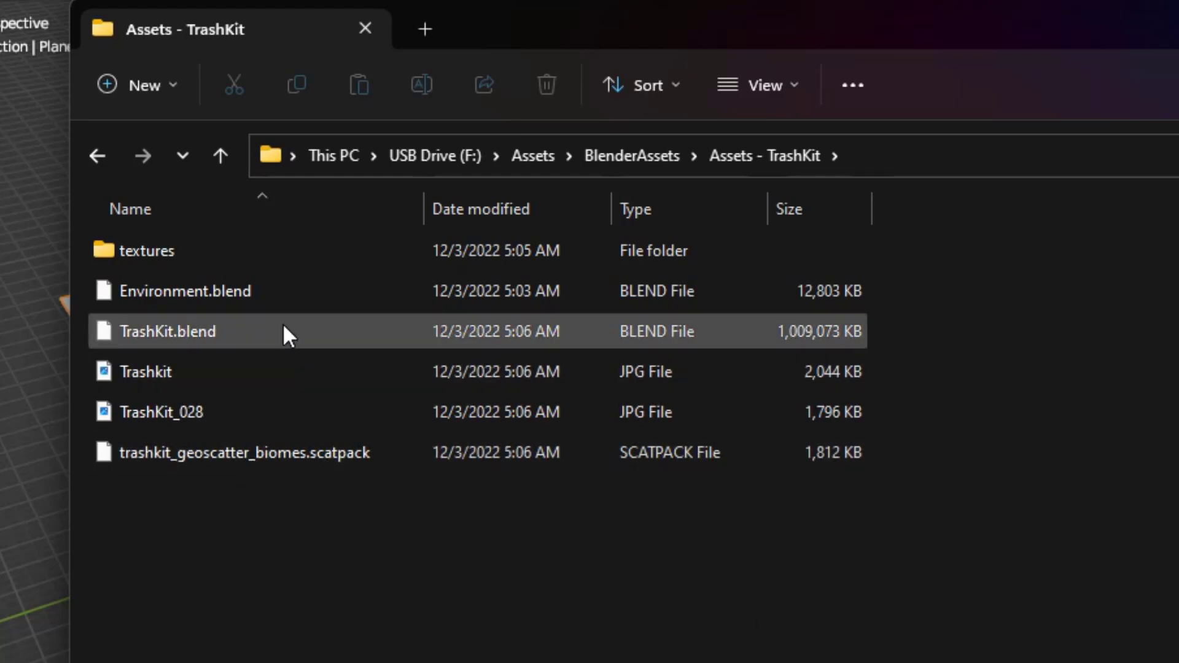
pyautogui.click(162, 411)
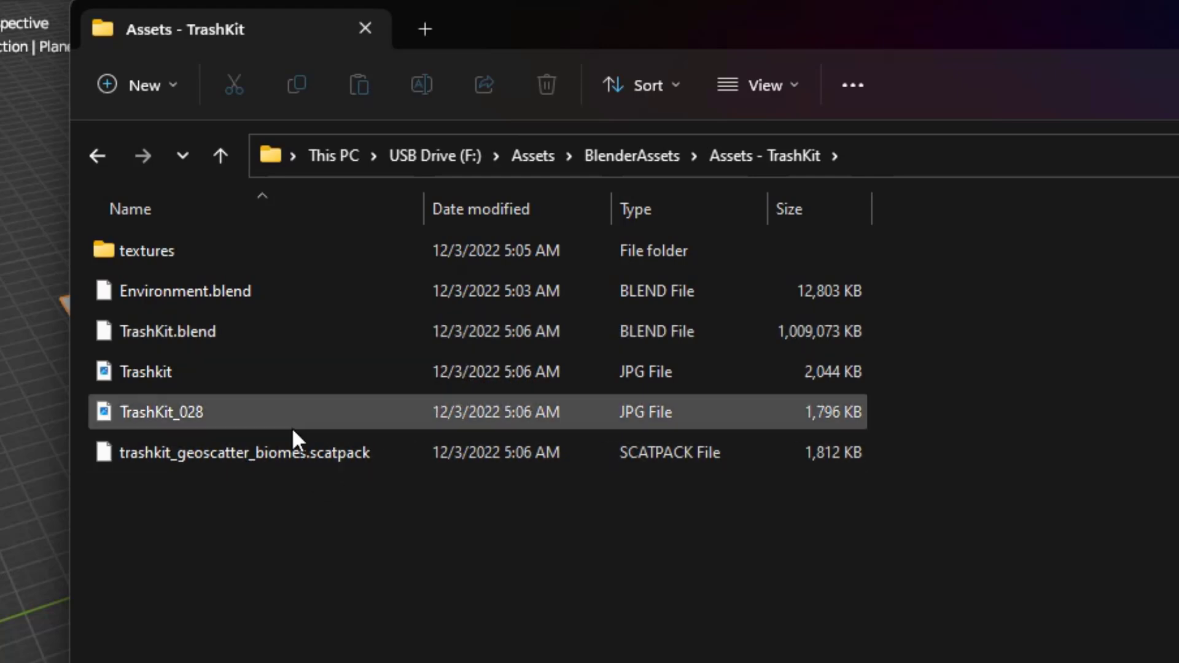
pyautogui.moveTo(315, 452)
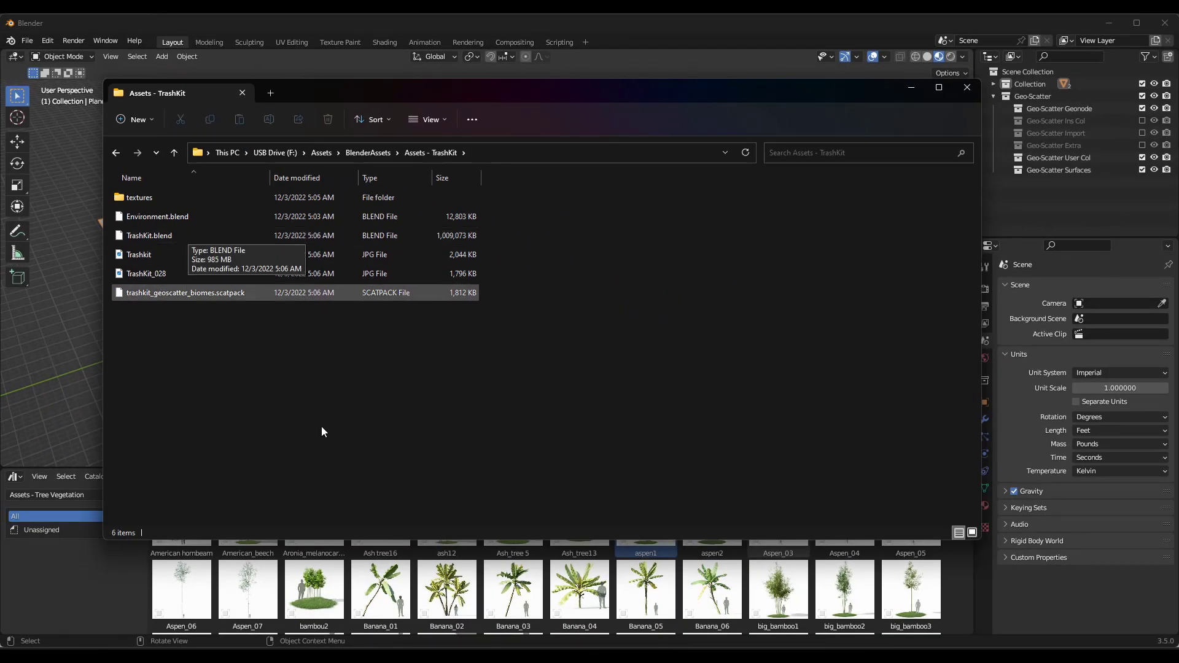
pyautogui.moveTo(809, 248)
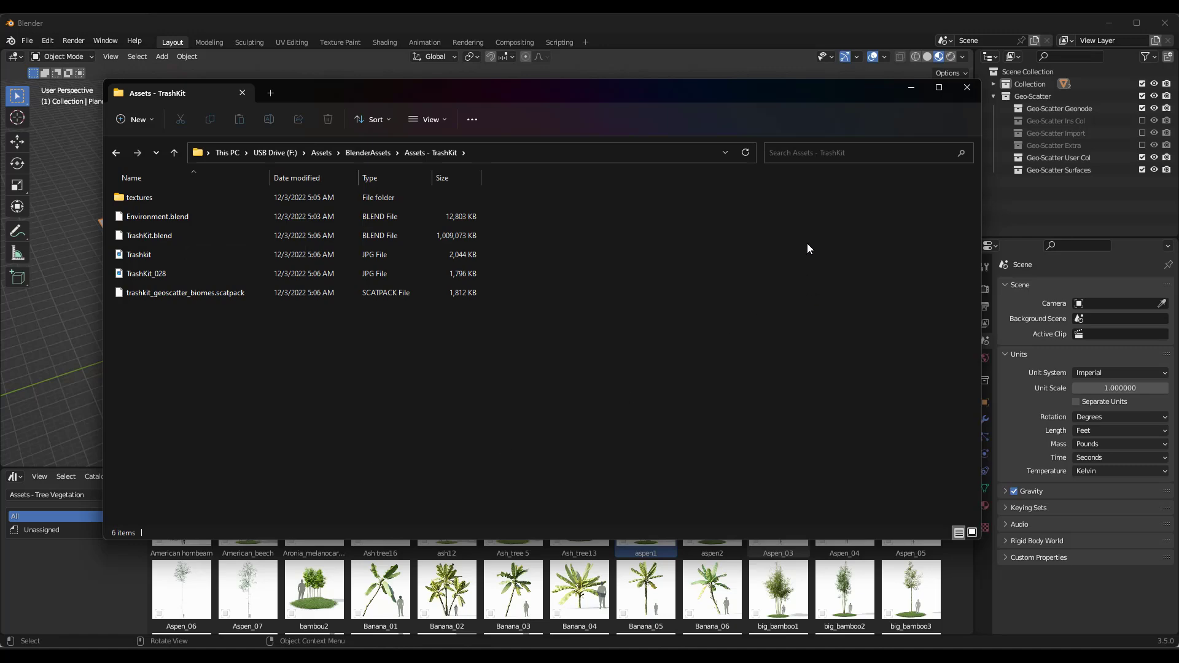
pyautogui.moveTo(968, 89)
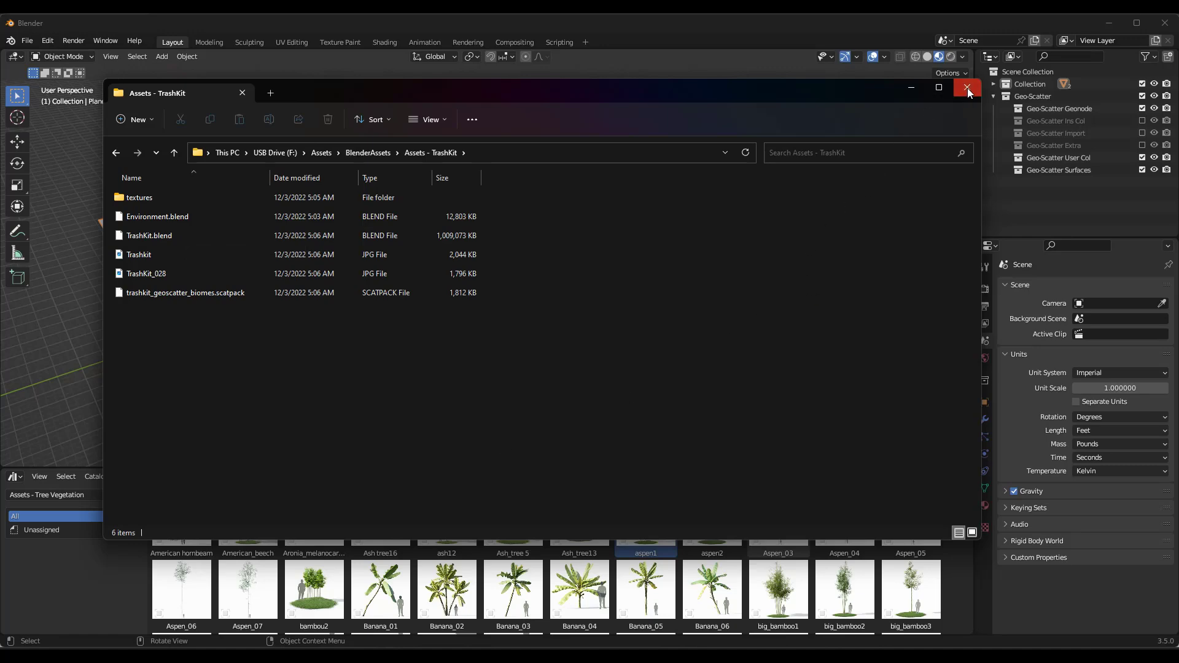
# Step: Close the Explorer window and show Blender's File Paths asset libraries and Geo-Scatter biome paths
pyautogui.click(968, 88)
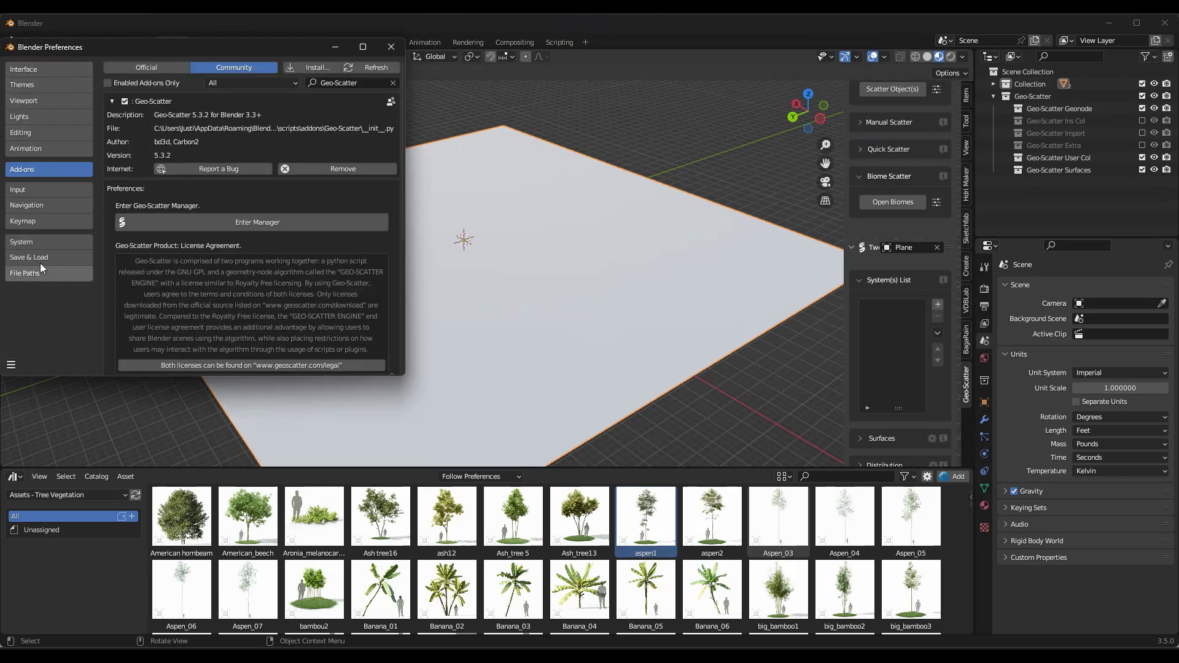
pyautogui.click(25, 272)
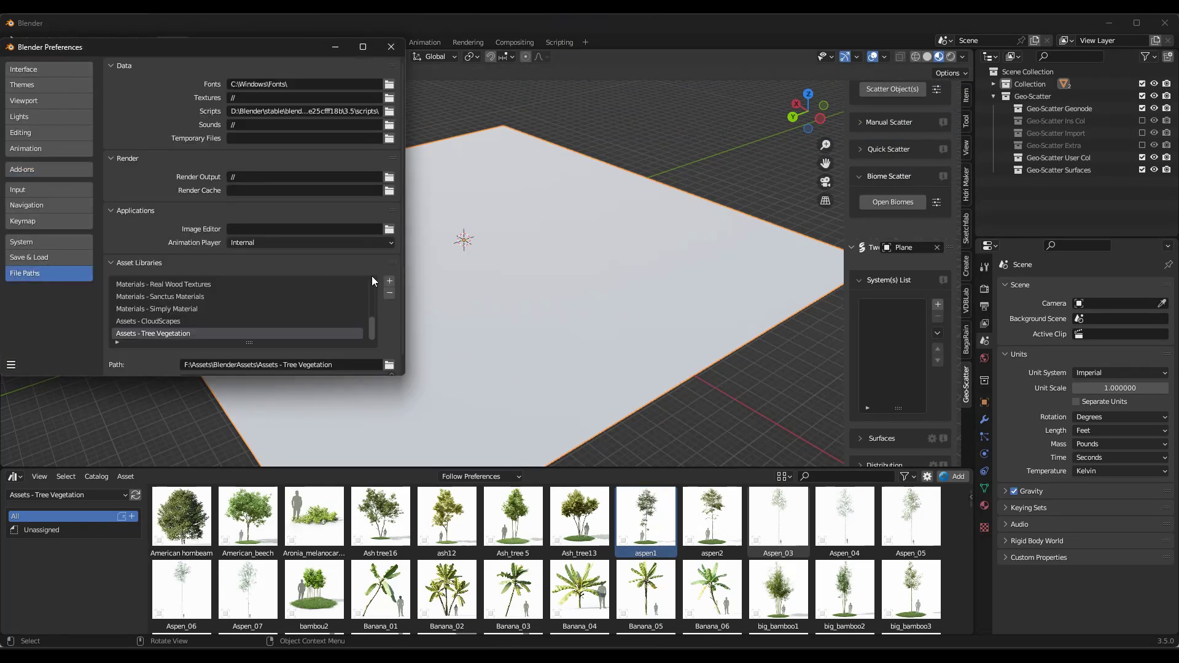
pyautogui.moveTo(399, 279)
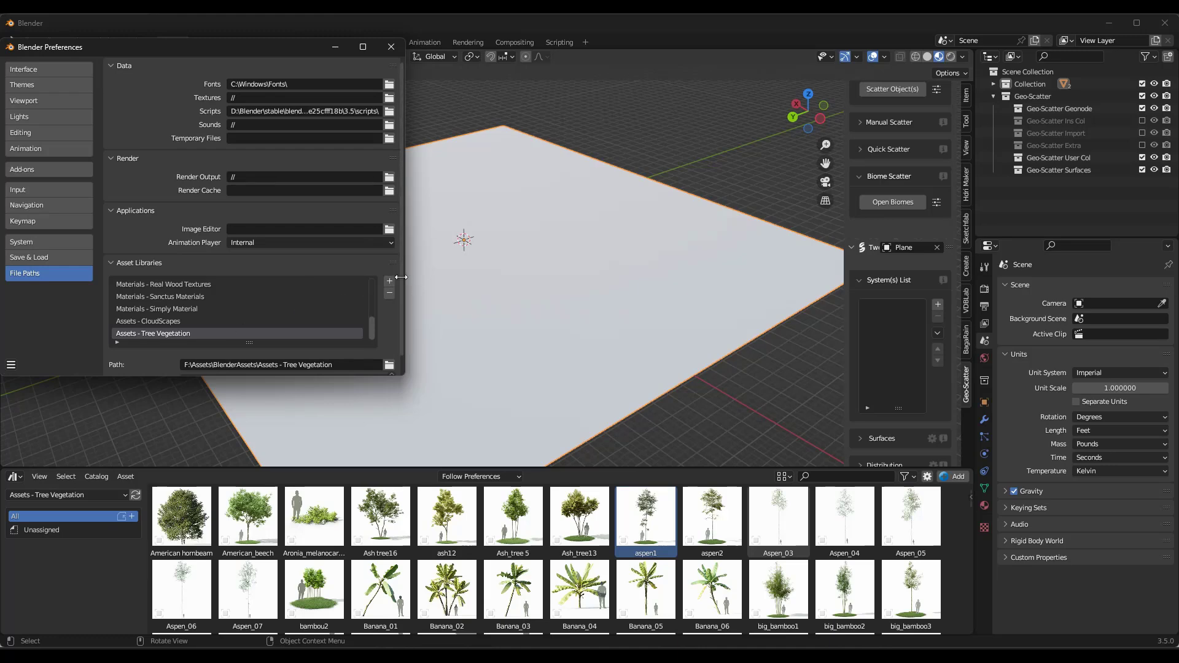
pyautogui.click(22, 169)
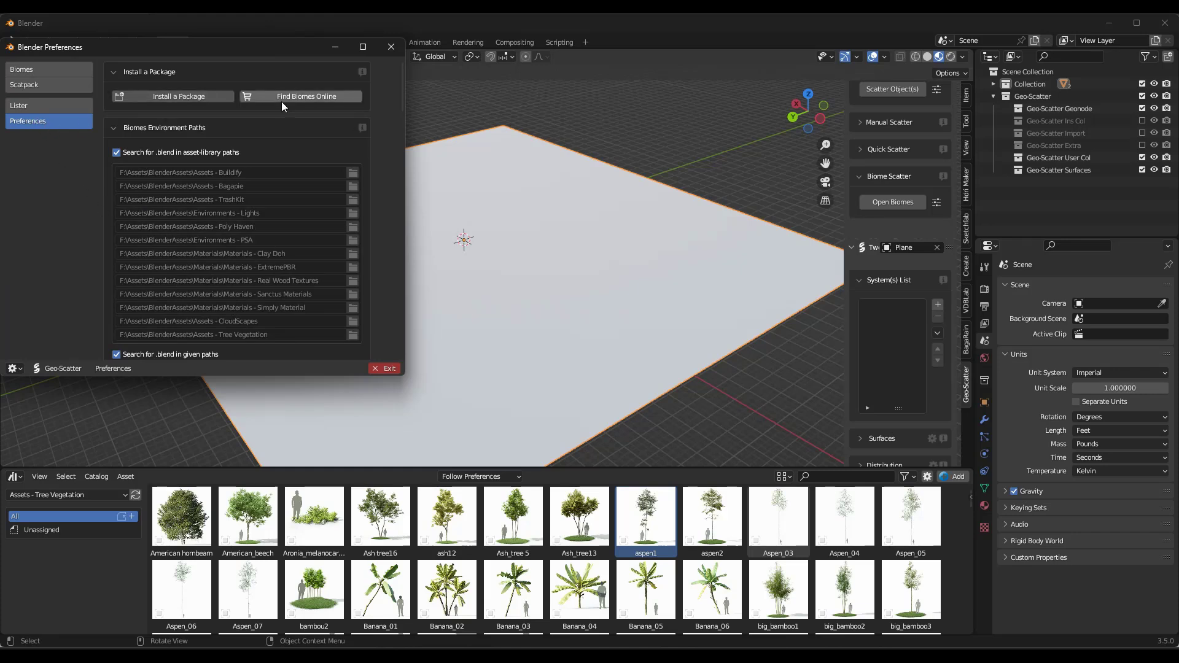
pyautogui.moveTo(294, 119)
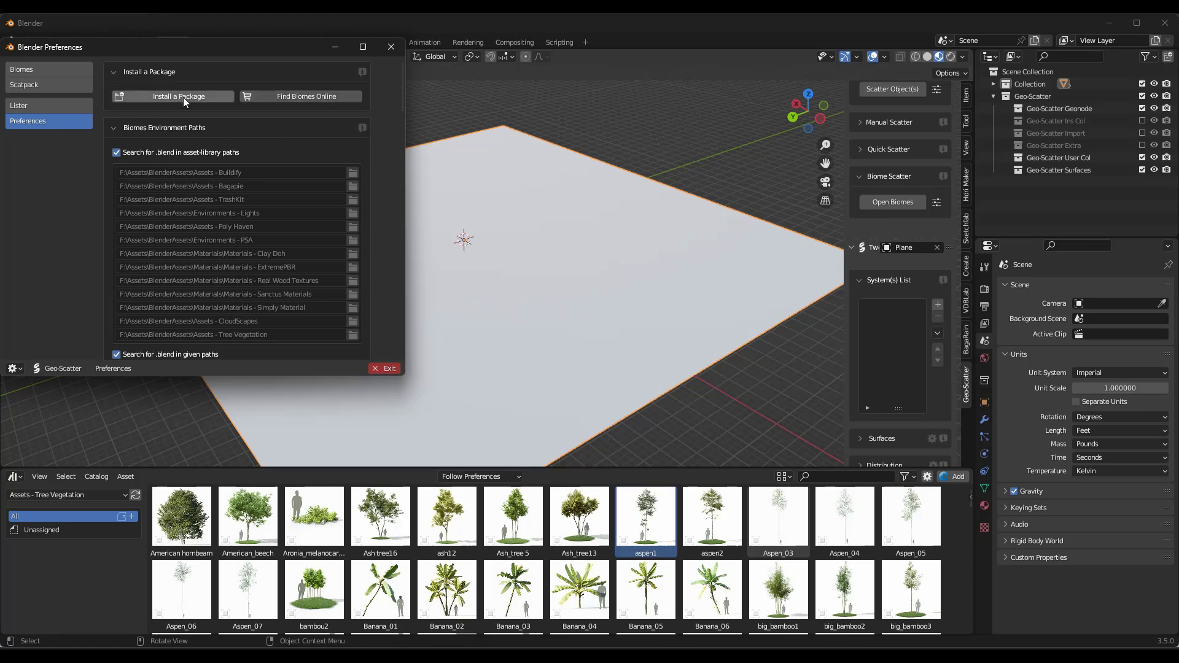
# Step: Install trashkit_geoscatter_biomes.scatpack as a Geo-Scatter package
pyautogui.click(180, 96)
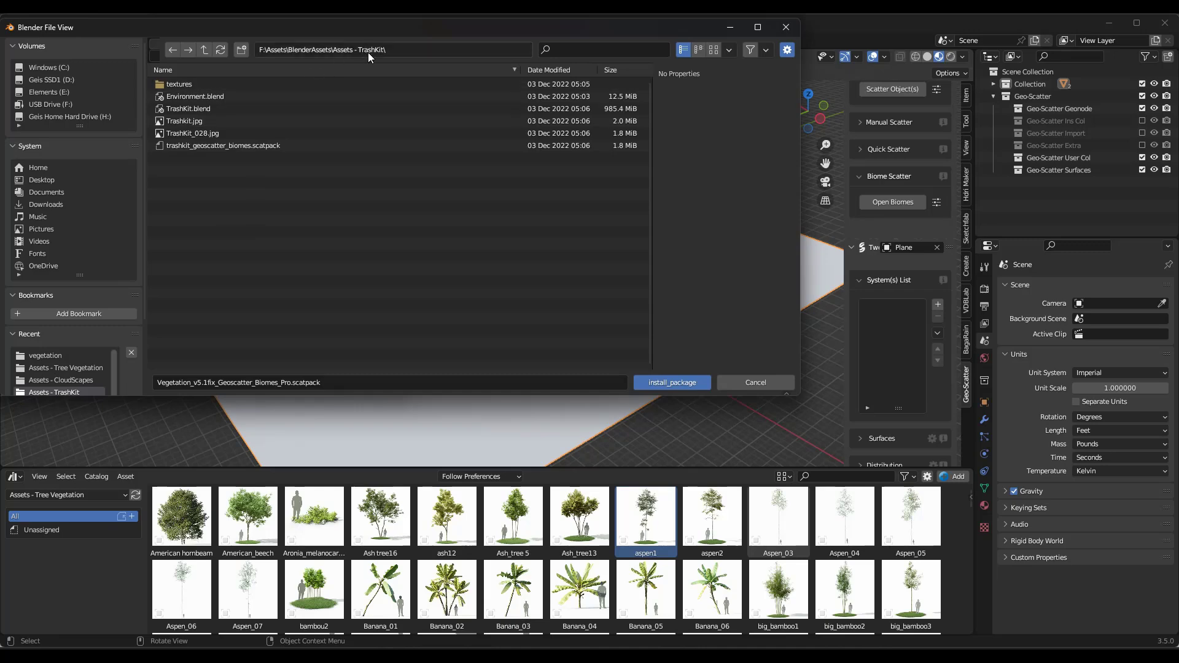
pyautogui.click(222, 145)
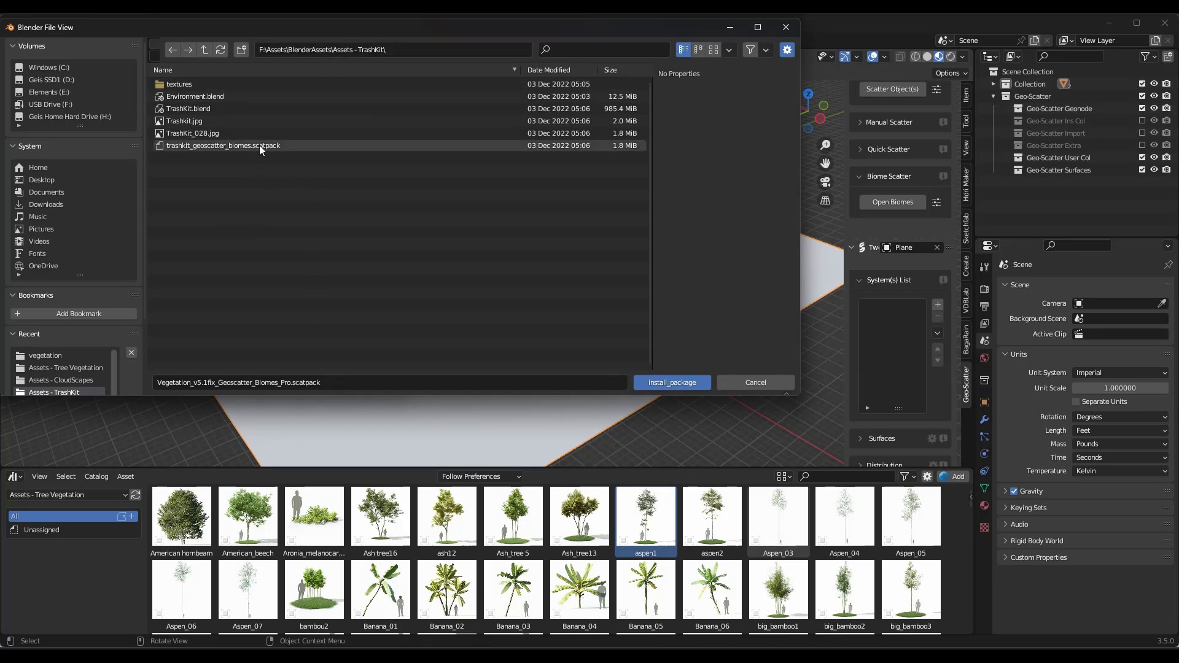
pyautogui.click(671, 382)
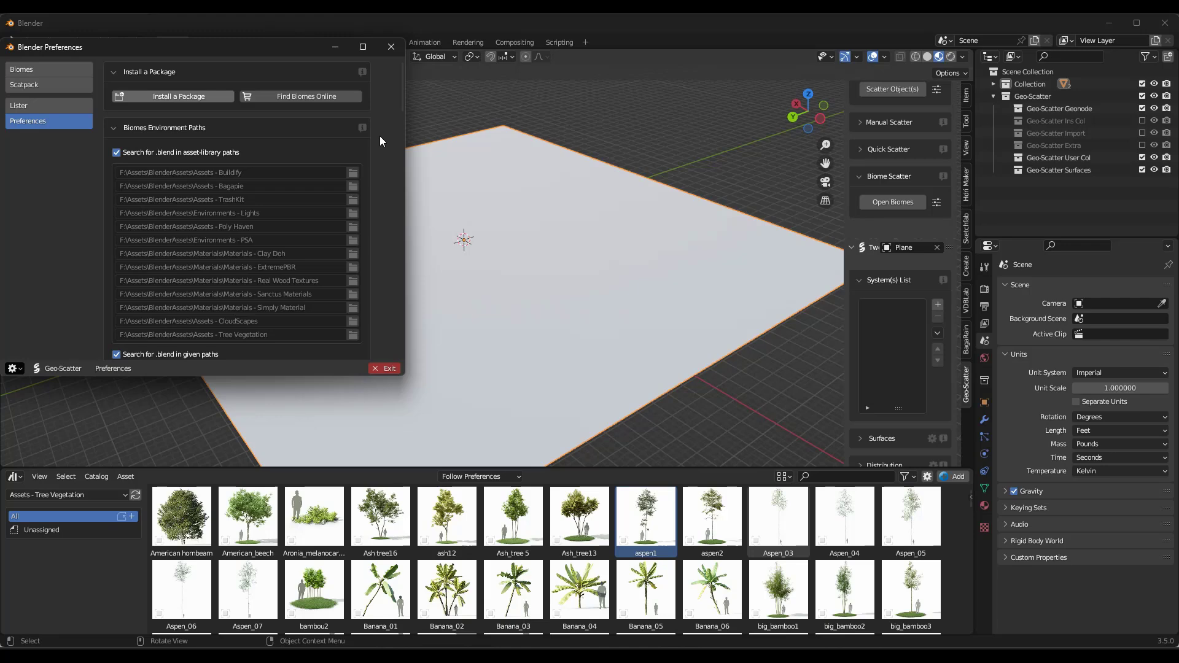
pyautogui.moveTo(53, 71)
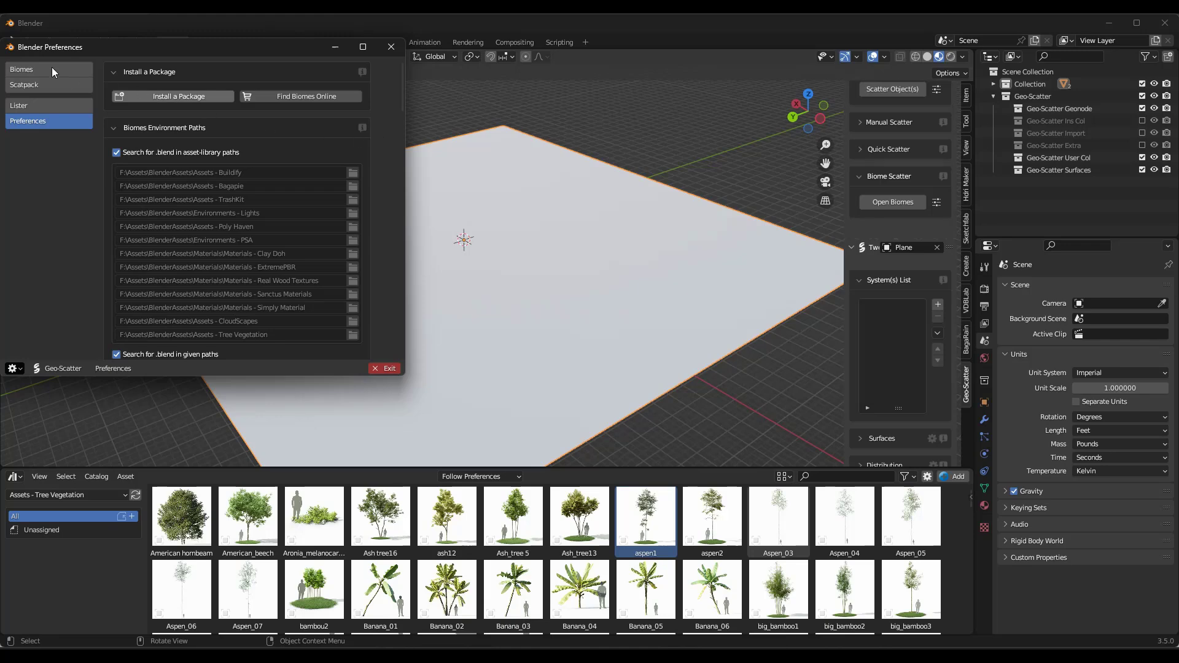
# Step: Show the AssetKit > TrashKit category's Junkyard biomes in the Geo-Scatter biome library
pyautogui.click(21, 68)
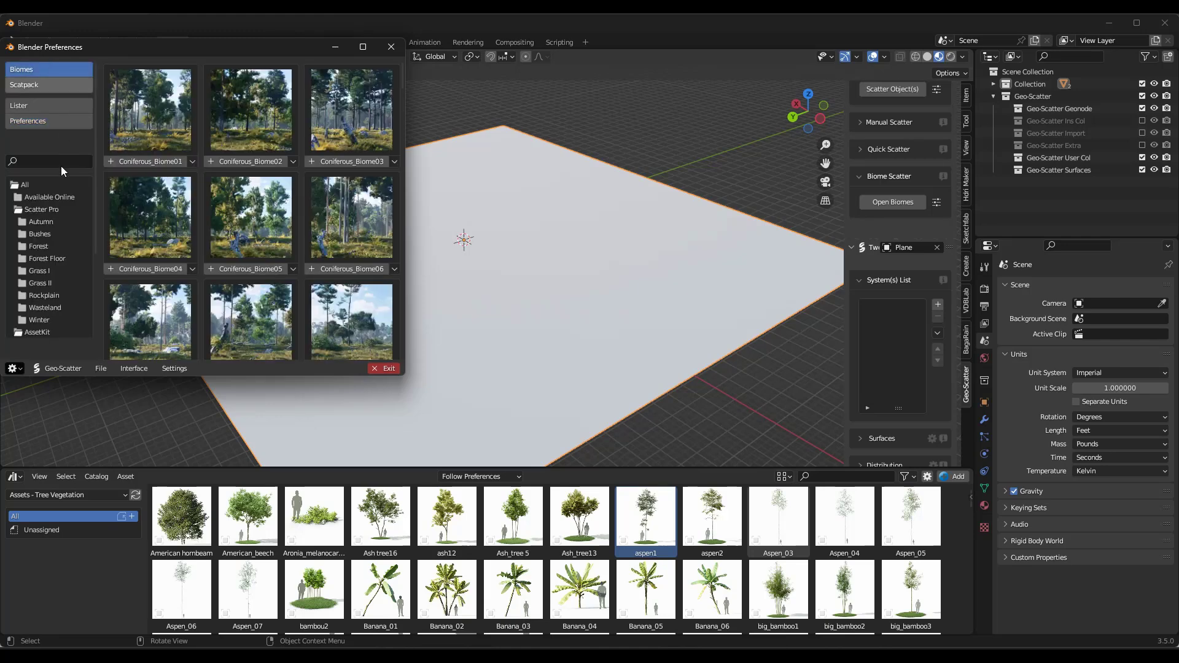
pyautogui.click(41, 229)
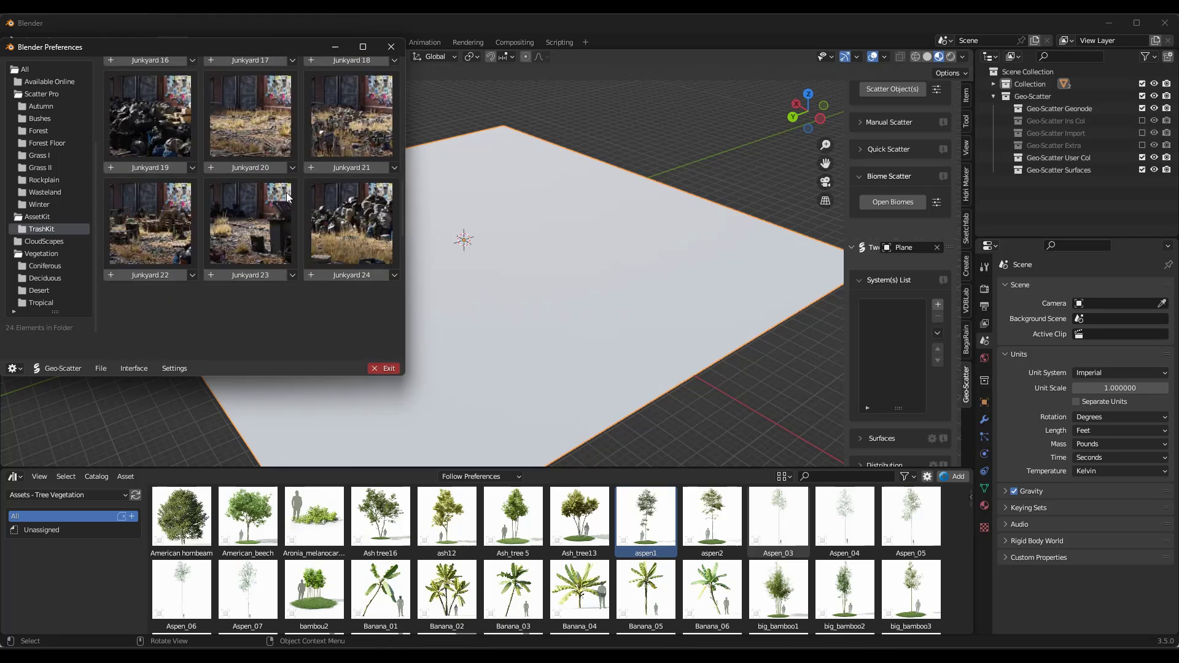
pyautogui.scroll(-3)
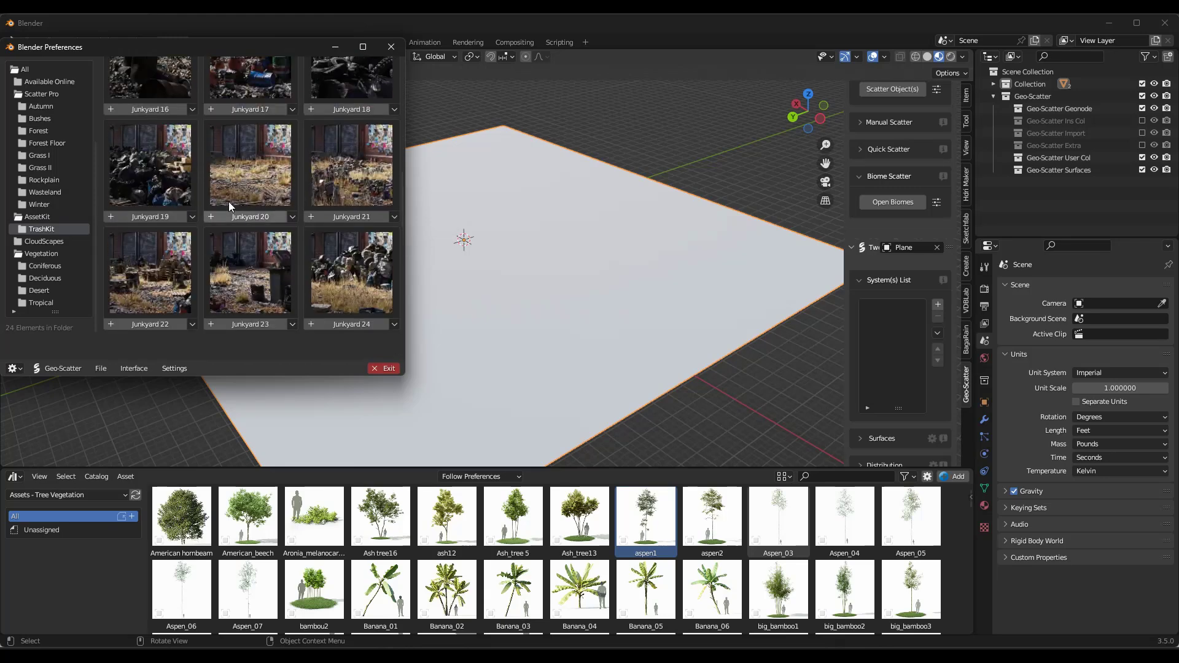
pyautogui.moveTo(355, 181)
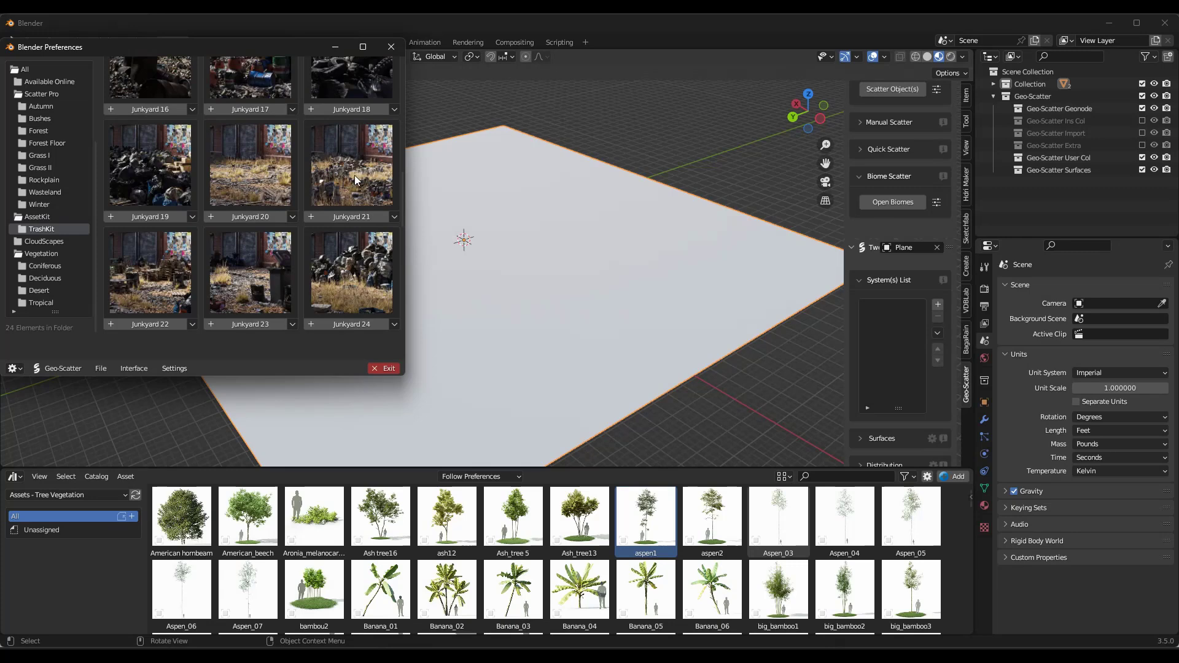
pyautogui.moveTo(297, 160)
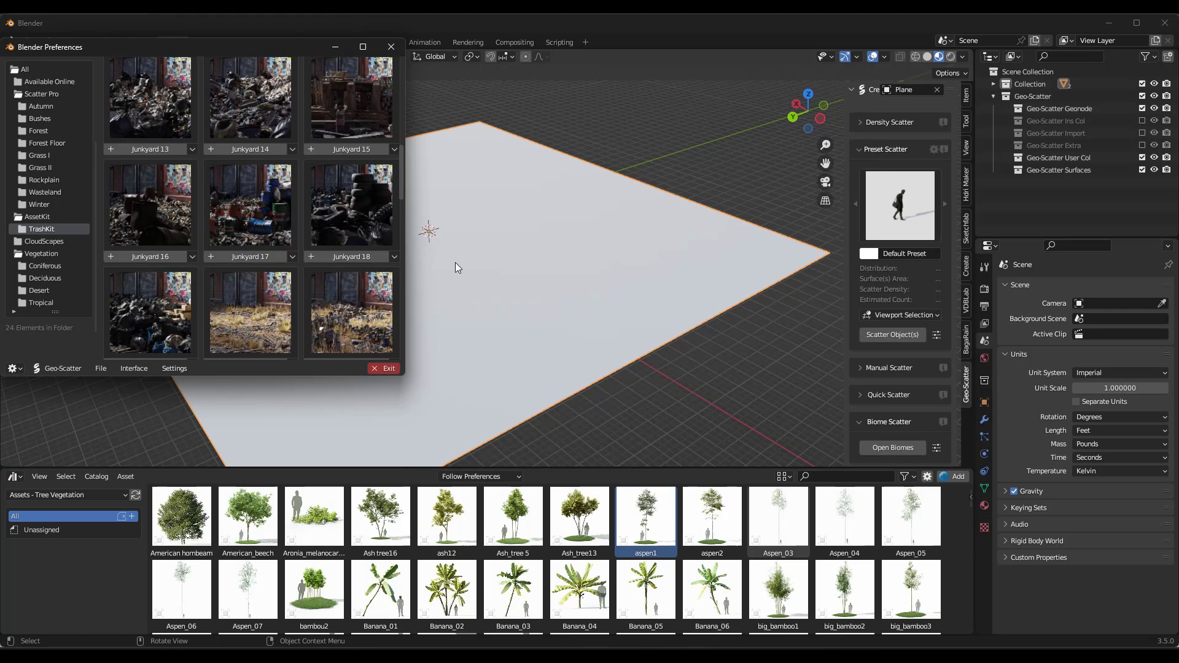
pyautogui.moveTo(495, 232)
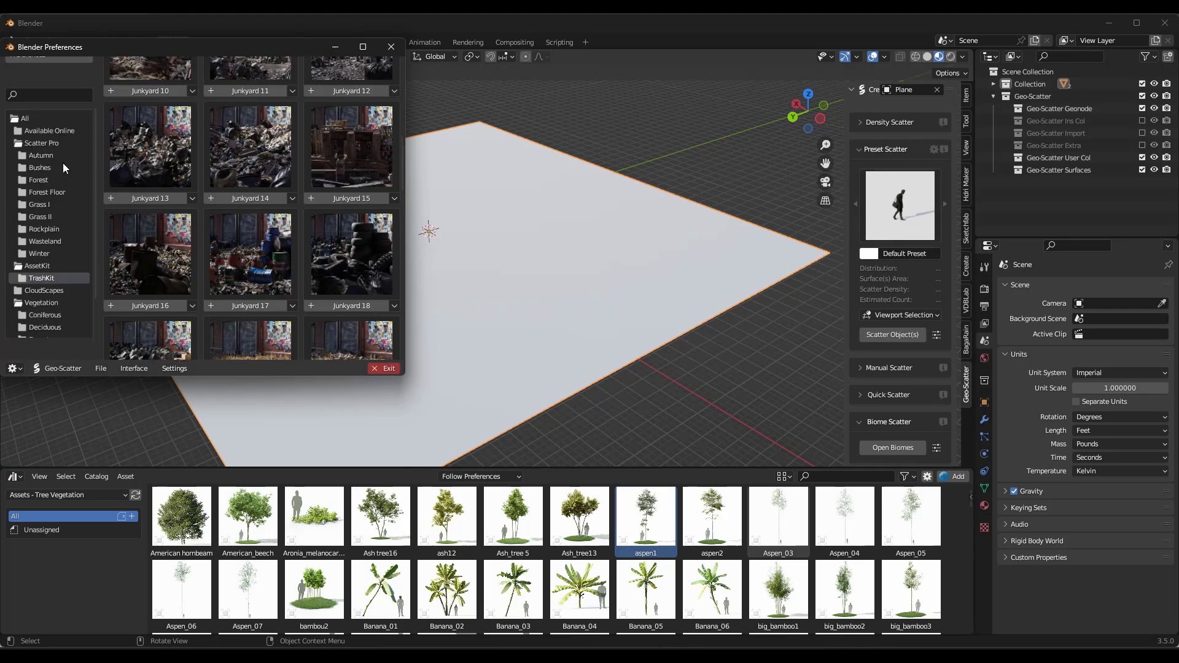
# Step: Set the Asset Browser library to Assets - TrashKit so its metal barrel assets appear
pyautogui.click(28, 122)
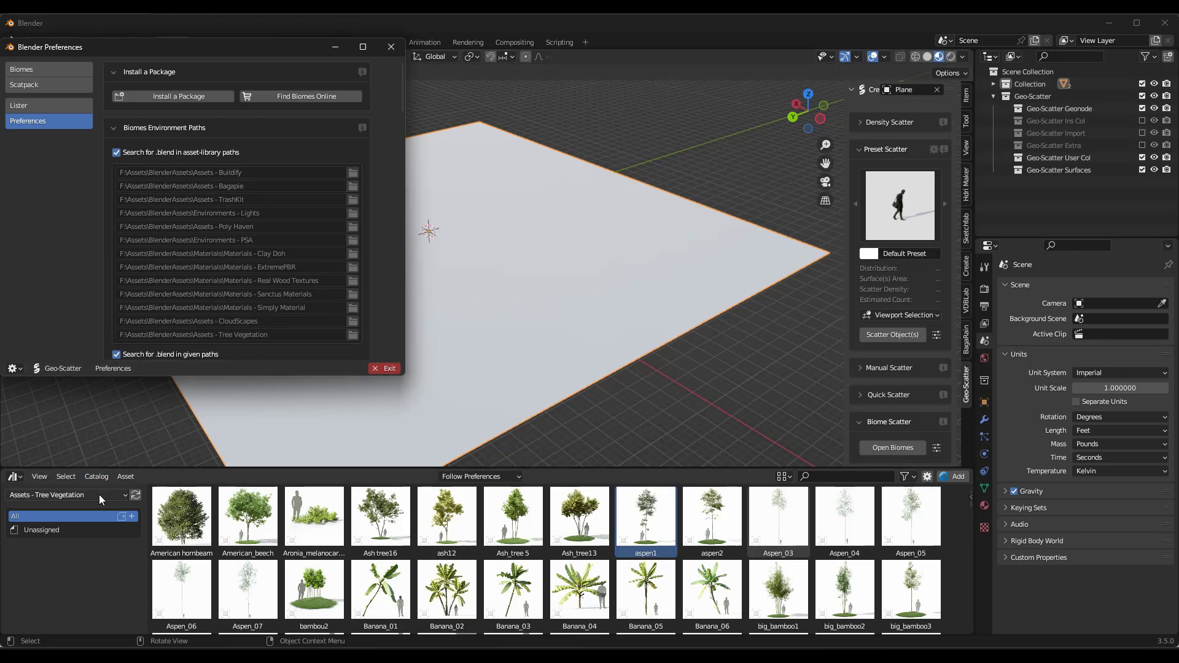
pyautogui.click(67, 495)
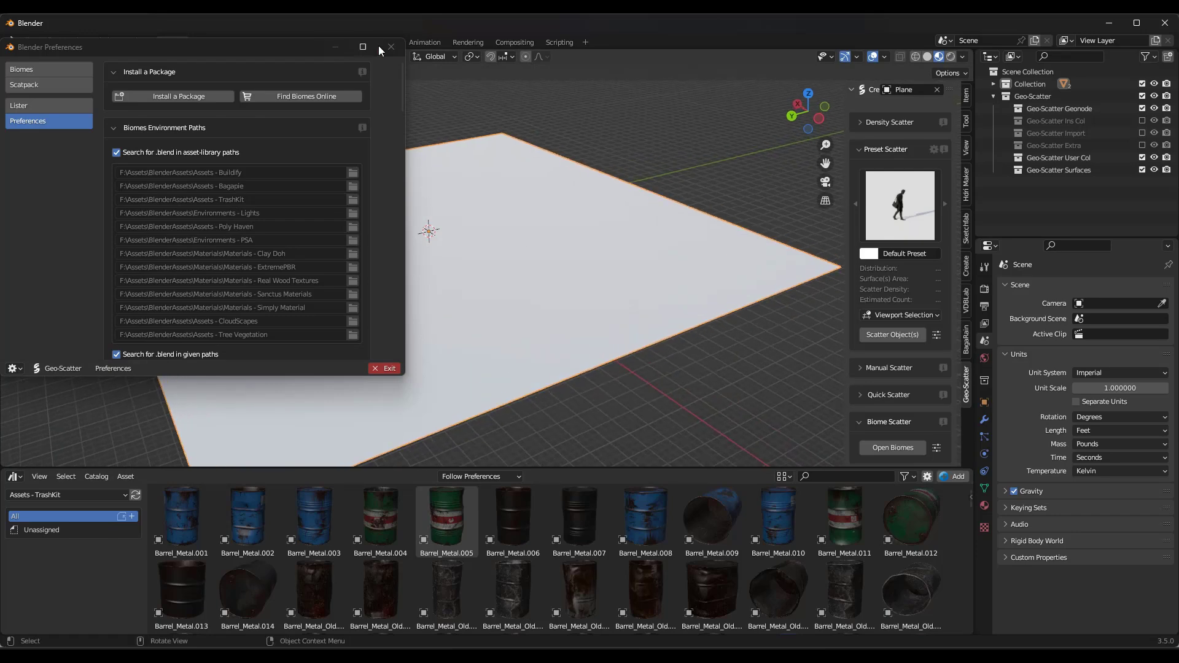
# Step: Scale the plane by 0.254, apply the scale, and reopen the TrashKit Junkyard biome library
pyautogui.click(391, 47)
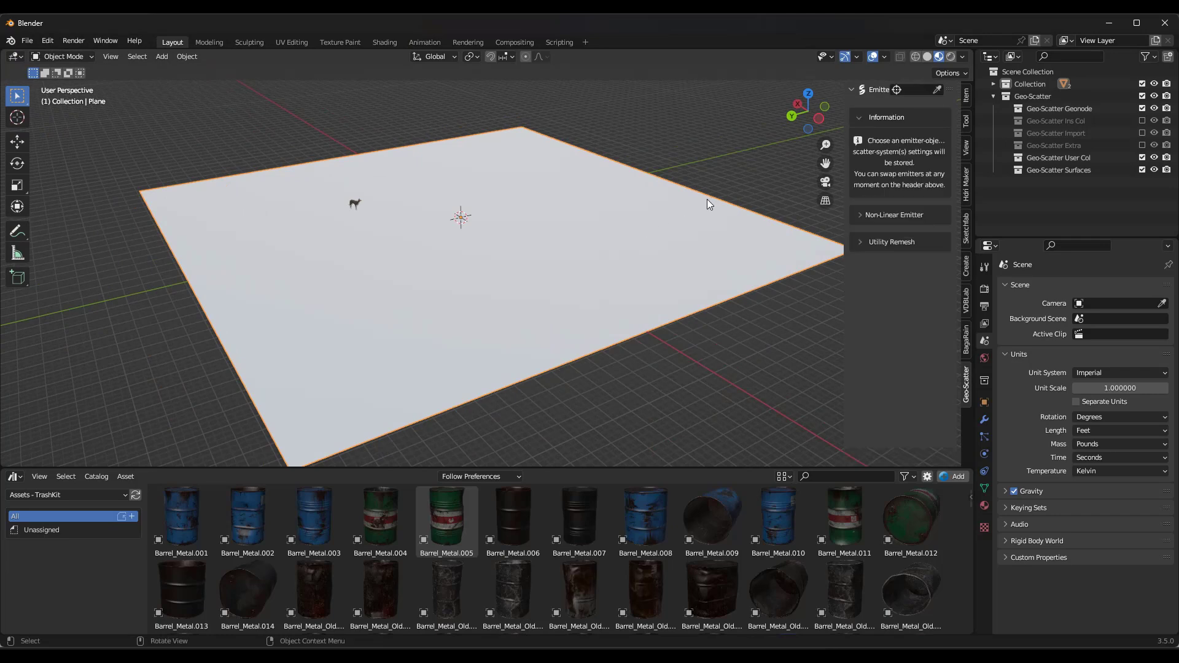
pyautogui.press('s')
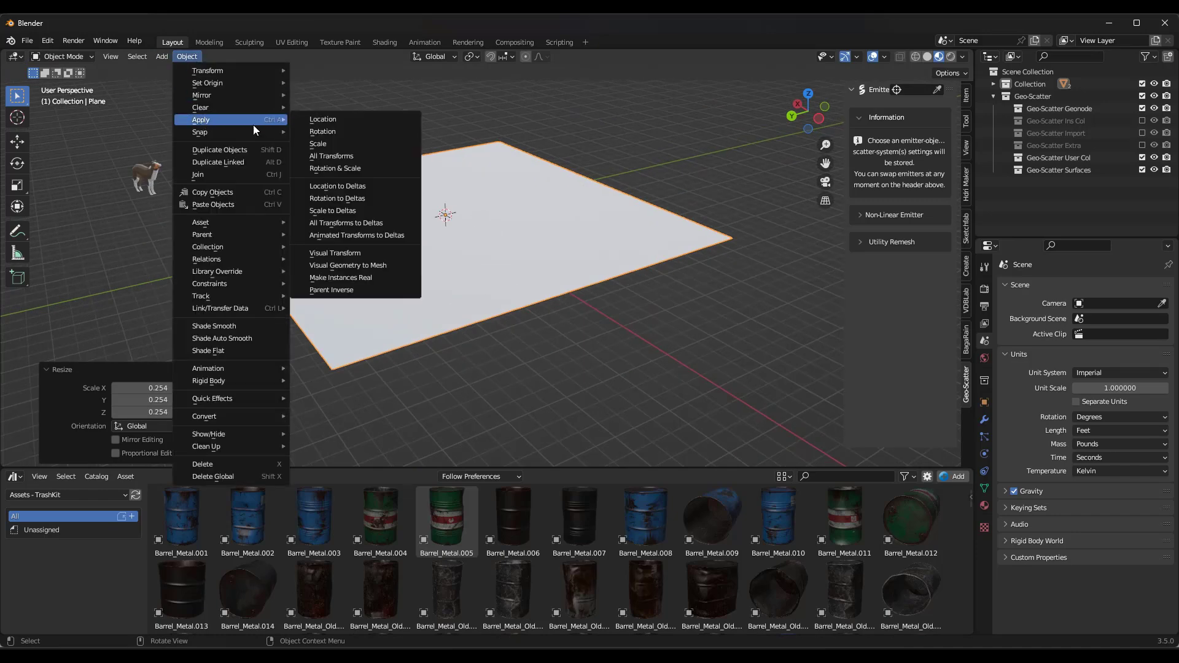
pyautogui.click(334, 168)
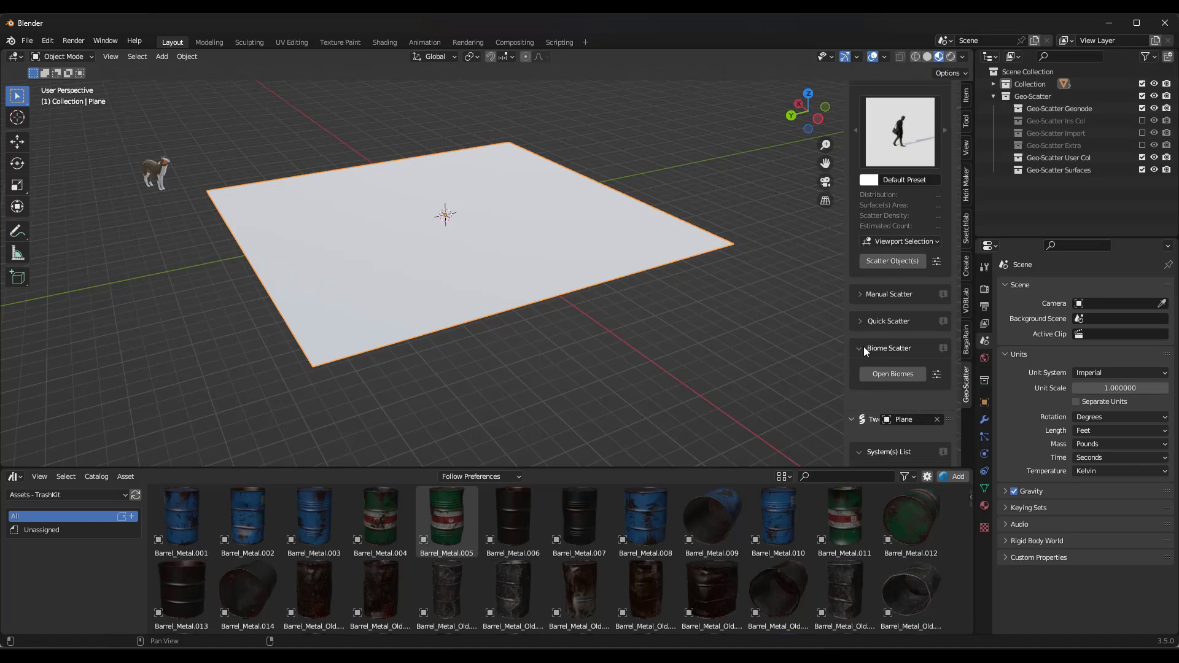
pyautogui.click(892, 373)
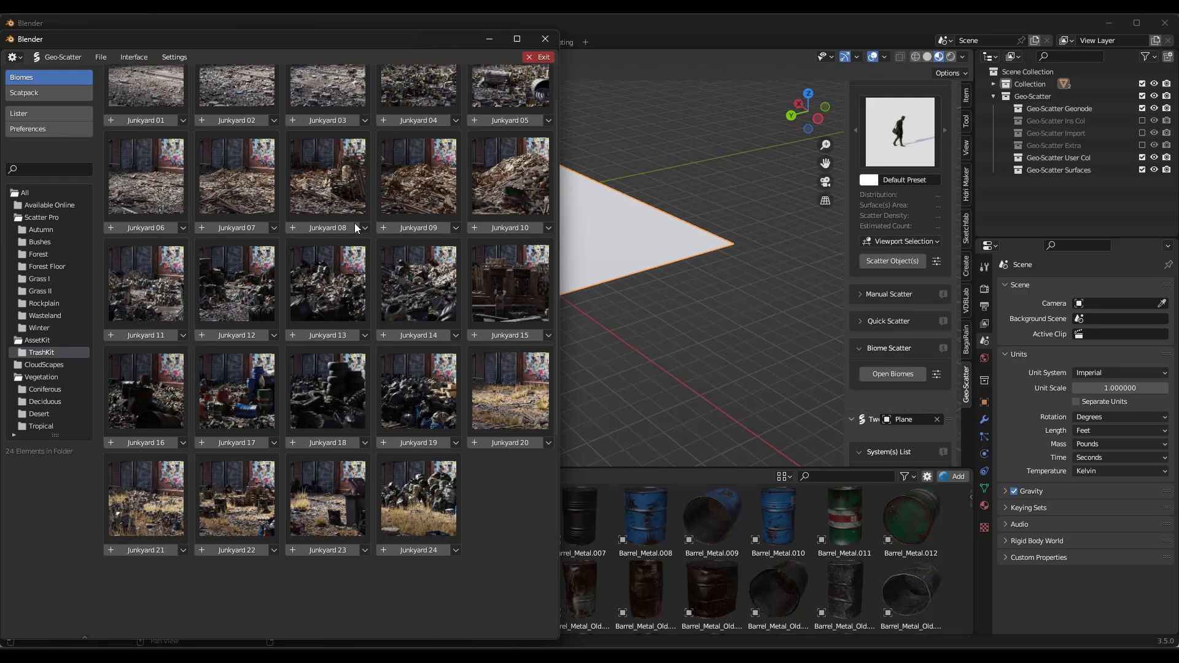
pyautogui.moveTo(334, 396)
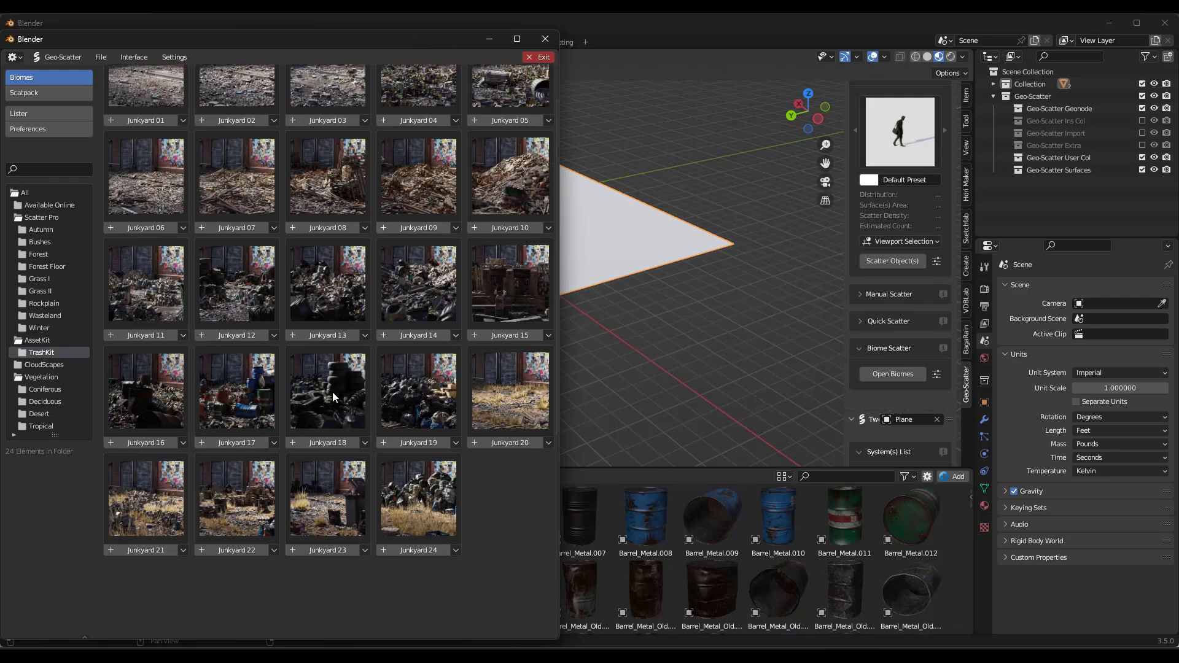
# Step: Import the Junkyard 18 biome onto the plane and close the biome browser
pyautogui.click(319, 442)
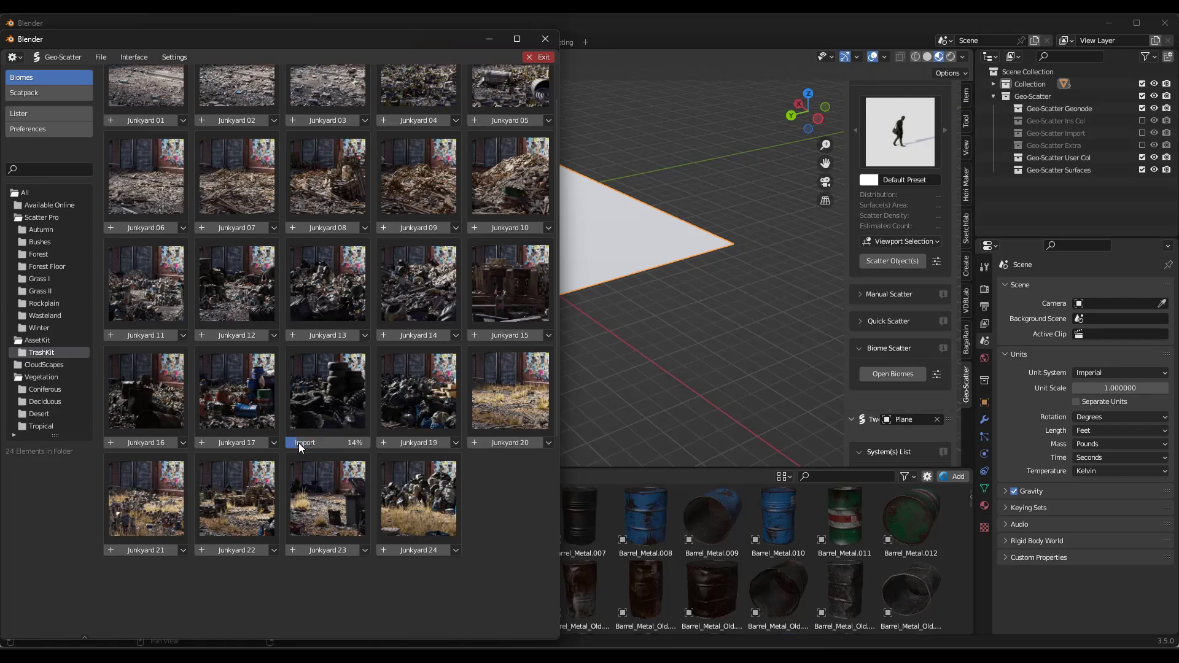
pyautogui.moveTo(310, 447)
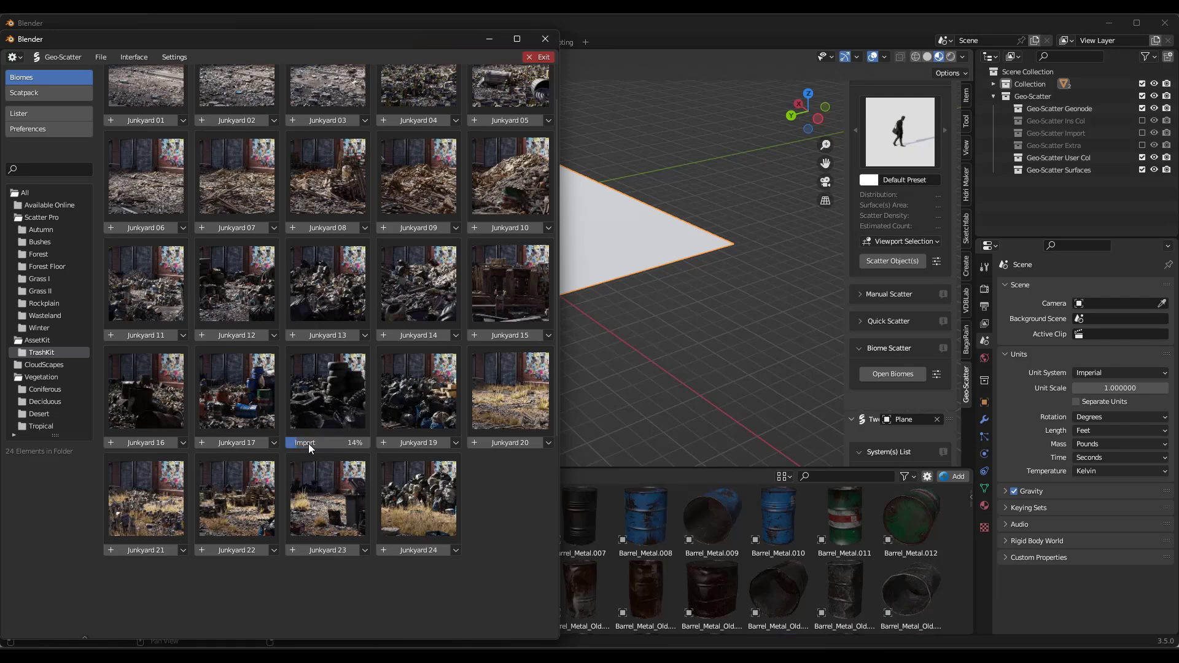
pyautogui.moveTo(614, 229)
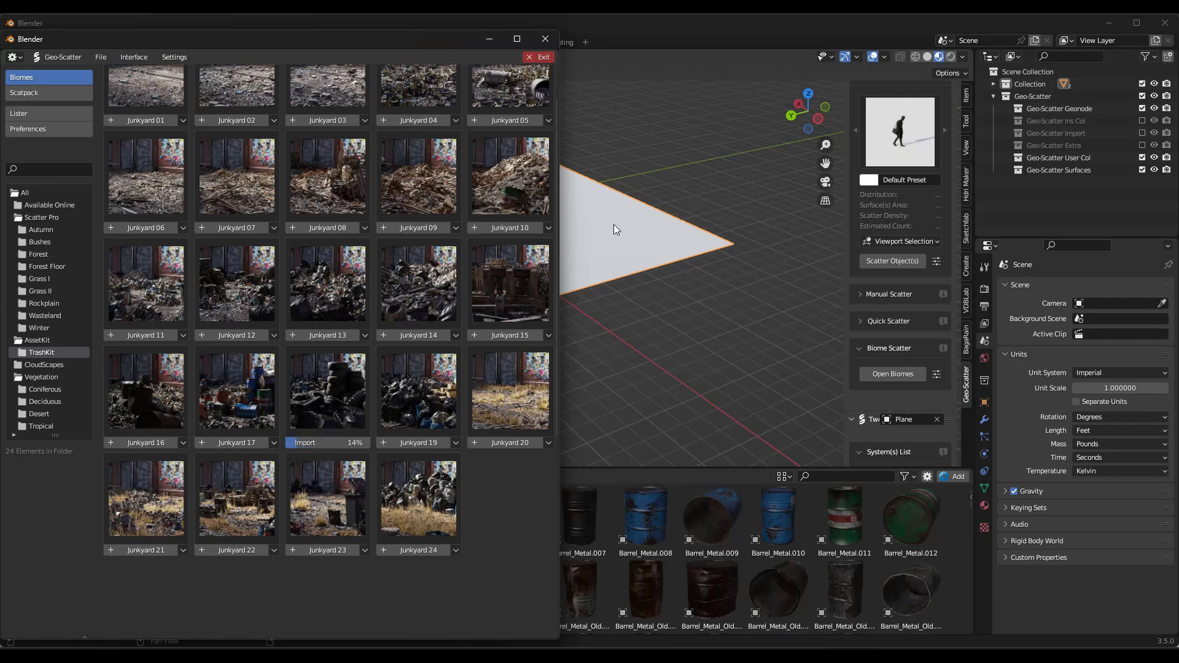
pyautogui.click(296, 442)
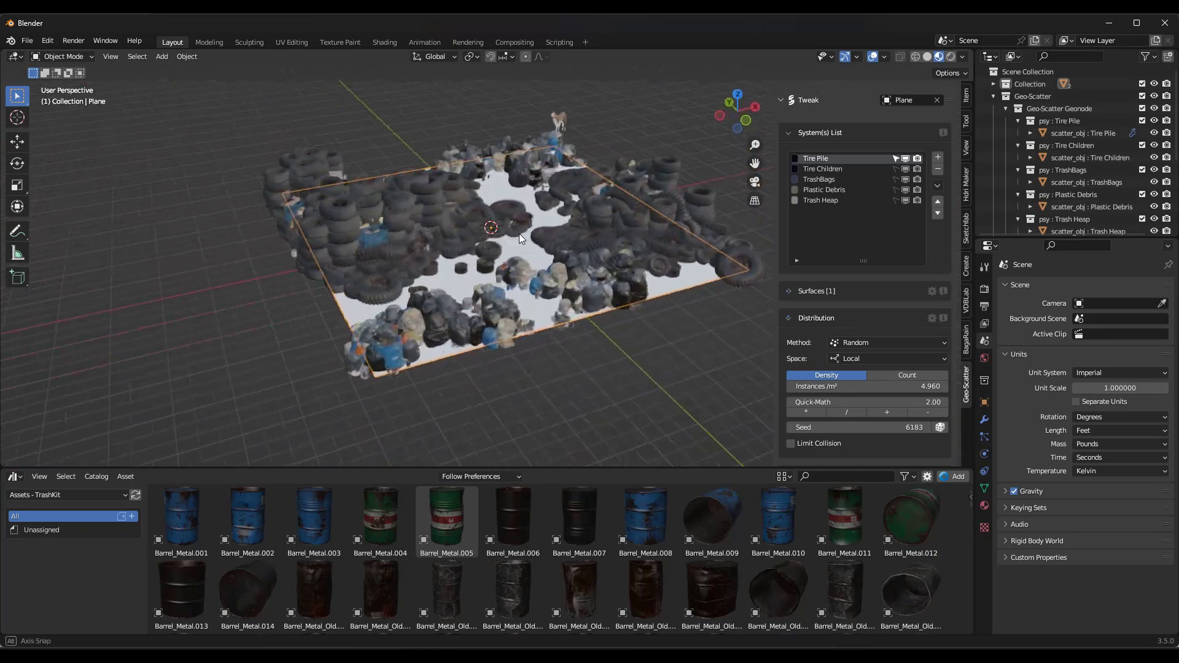
# Step: Remove the junkyard scatter systems from the plane's System(s) List
pyautogui.moveTo(518, 240); pyautogui.dragTo(458, 233)
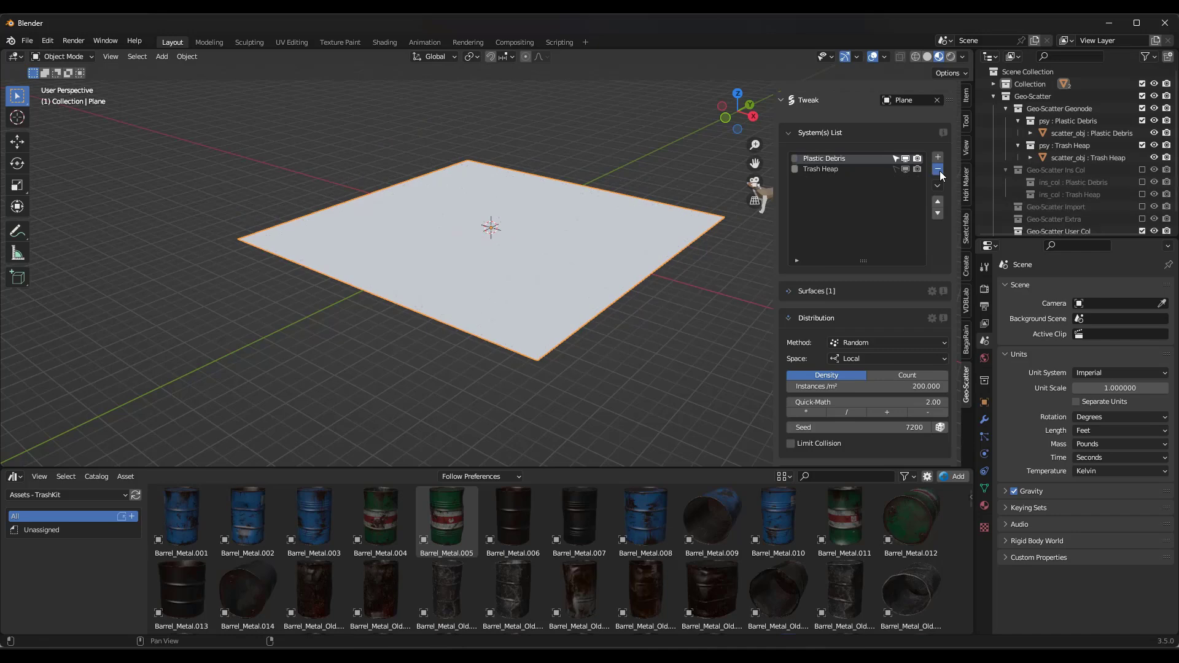
pyautogui.click(937, 168)
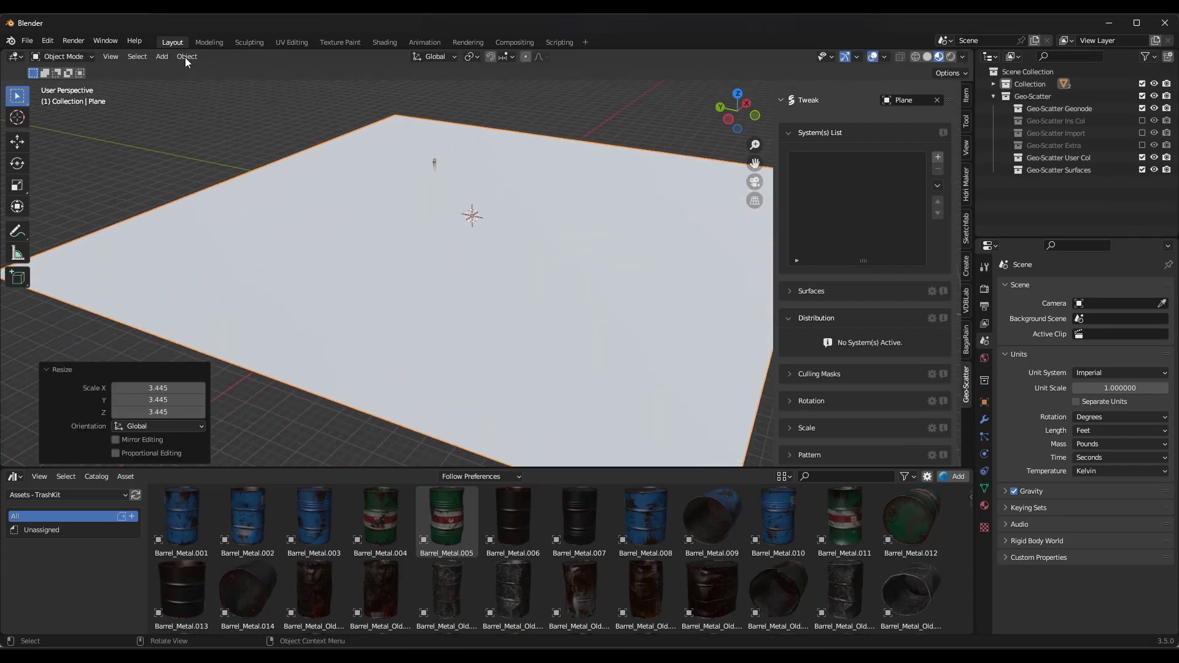
# Step: Enlarge the plane about 3.4 times and apply its rotation and scale
pyautogui.click(187, 57)
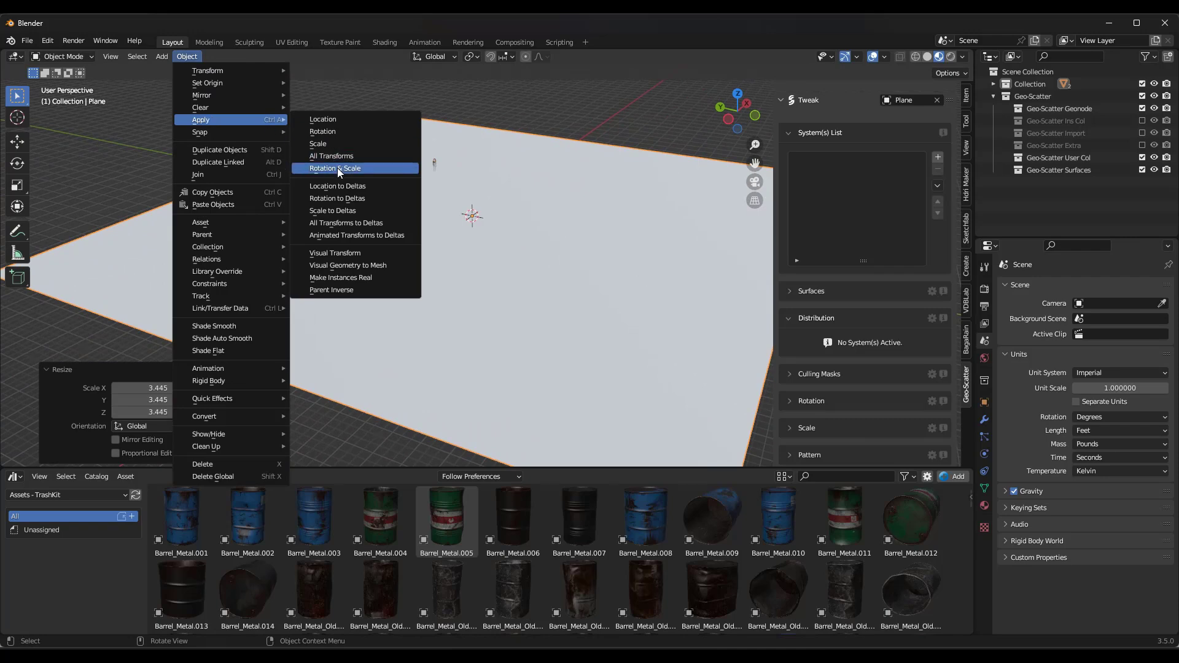
pyautogui.click(334, 168)
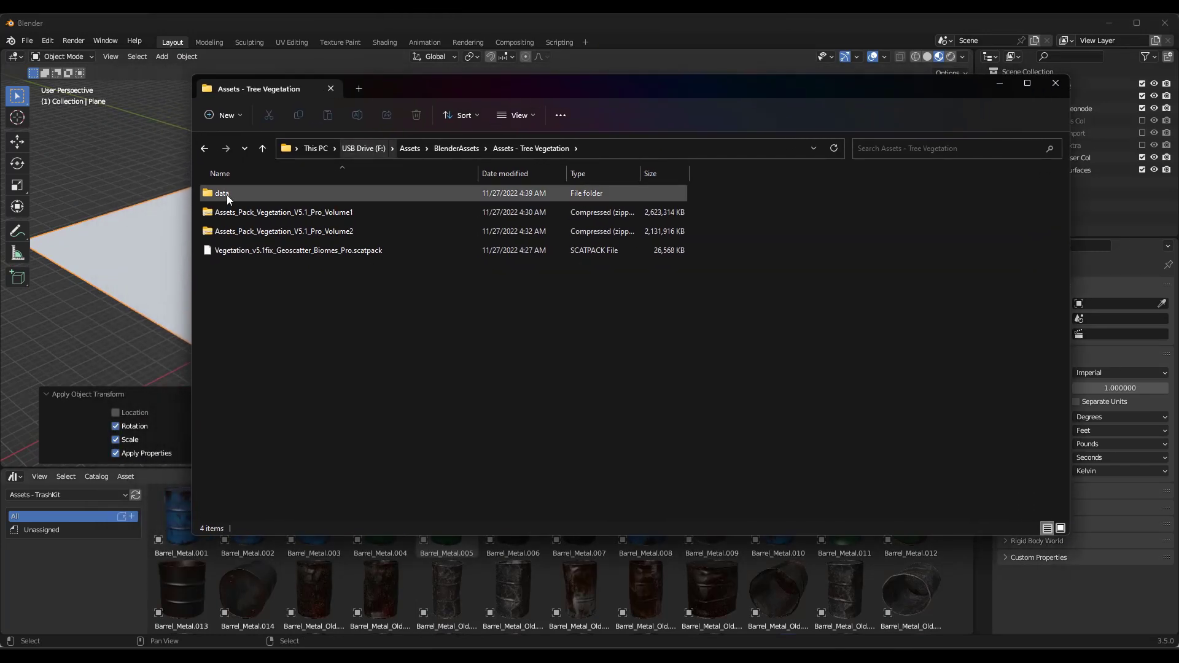
# Step: Browse Tree Vegetation's data > vegetation > Hanging_plant folders, return to data, and switch back to Blender
pyautogui.doubleClick(223, 192)
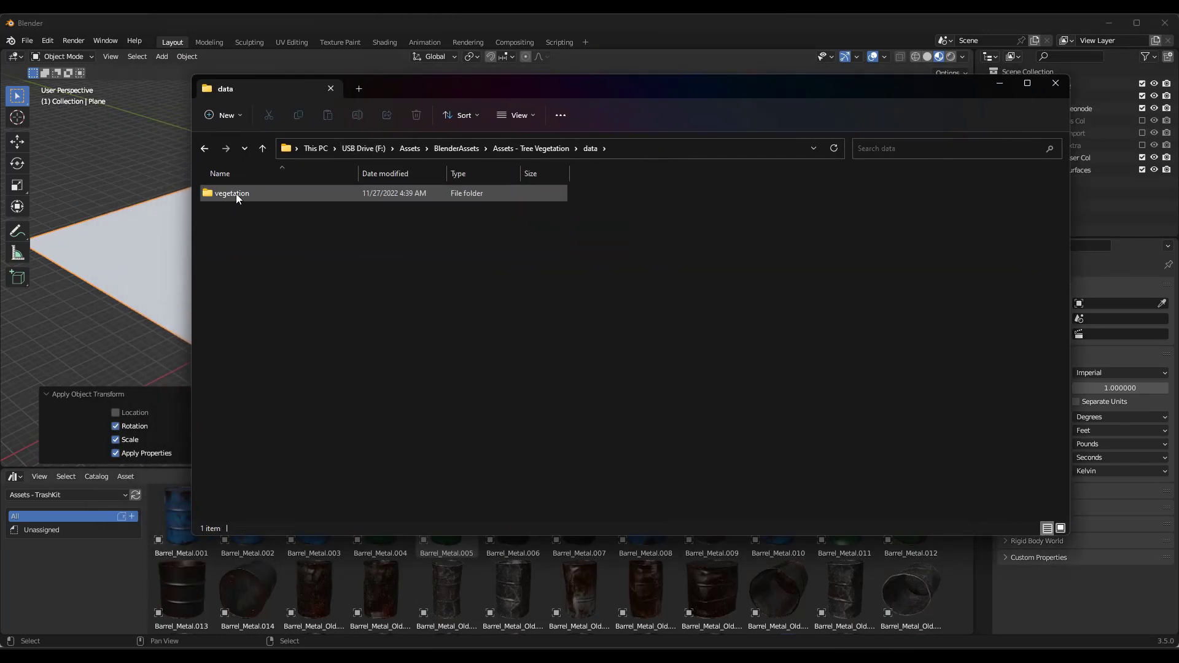
pyautogui.doubleClick(232, 193)
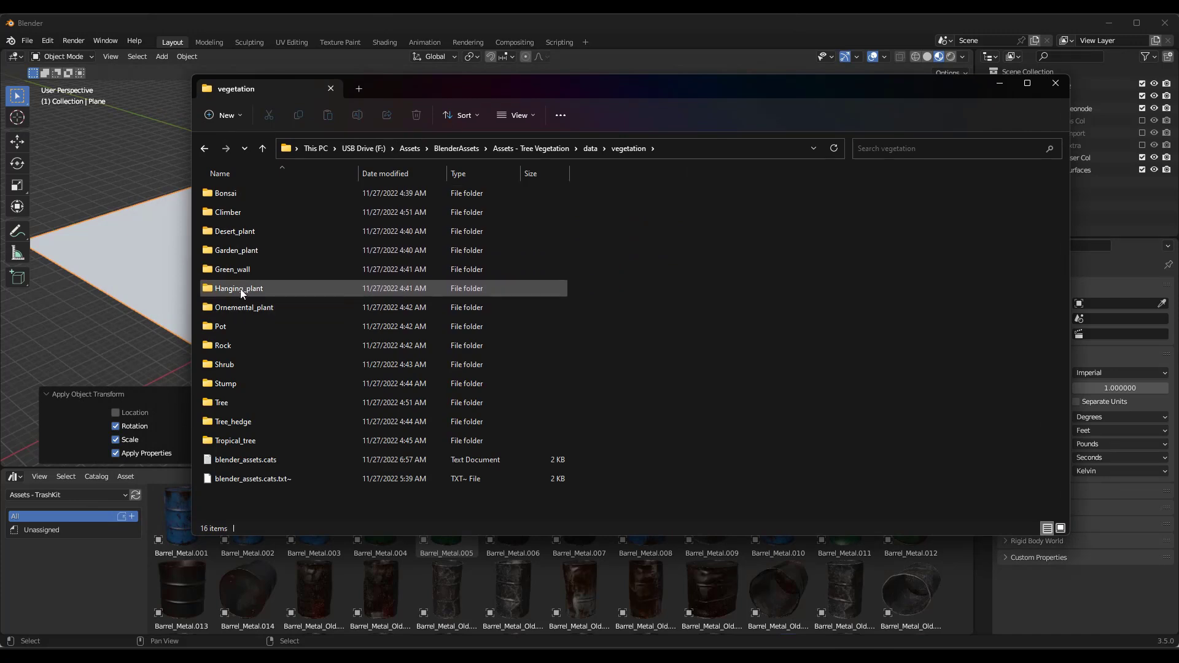
pyautogui.doubleClick(238, 287)
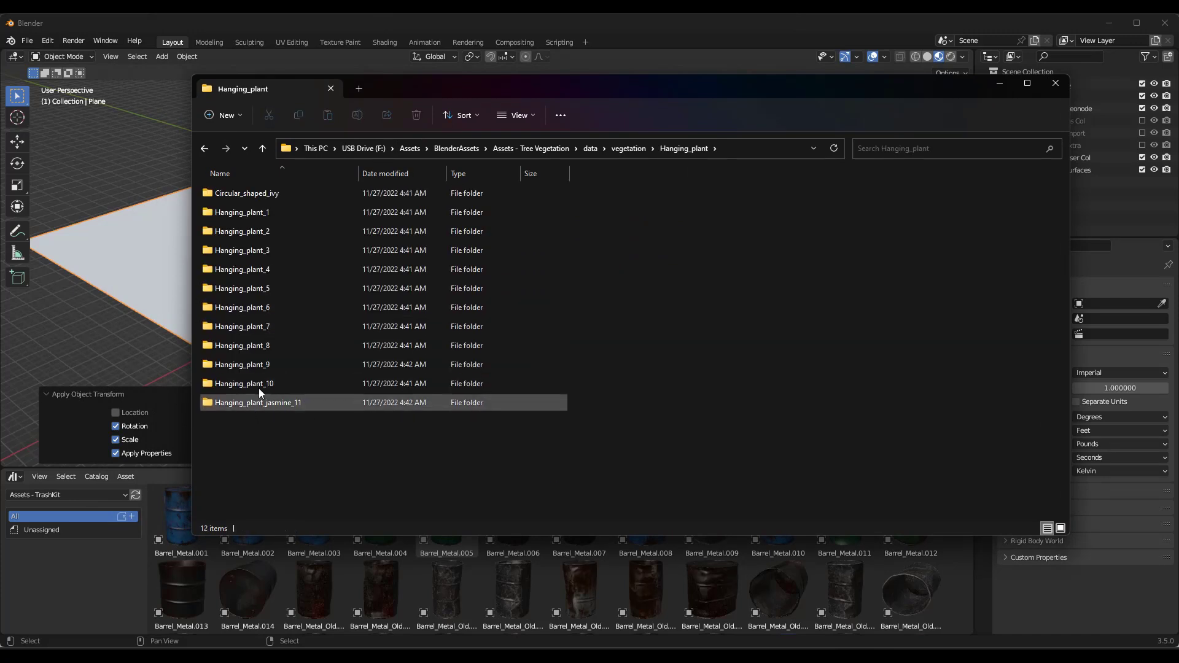
pyautogui.click(242, 213)
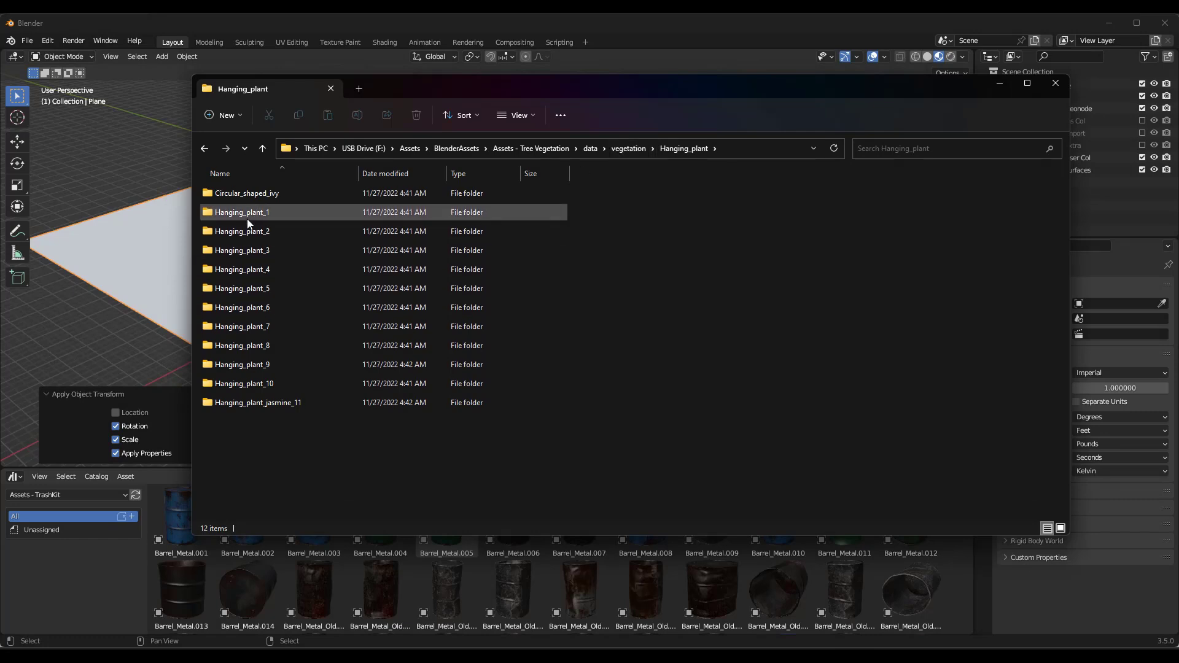
pyautogui.click(590, 149)
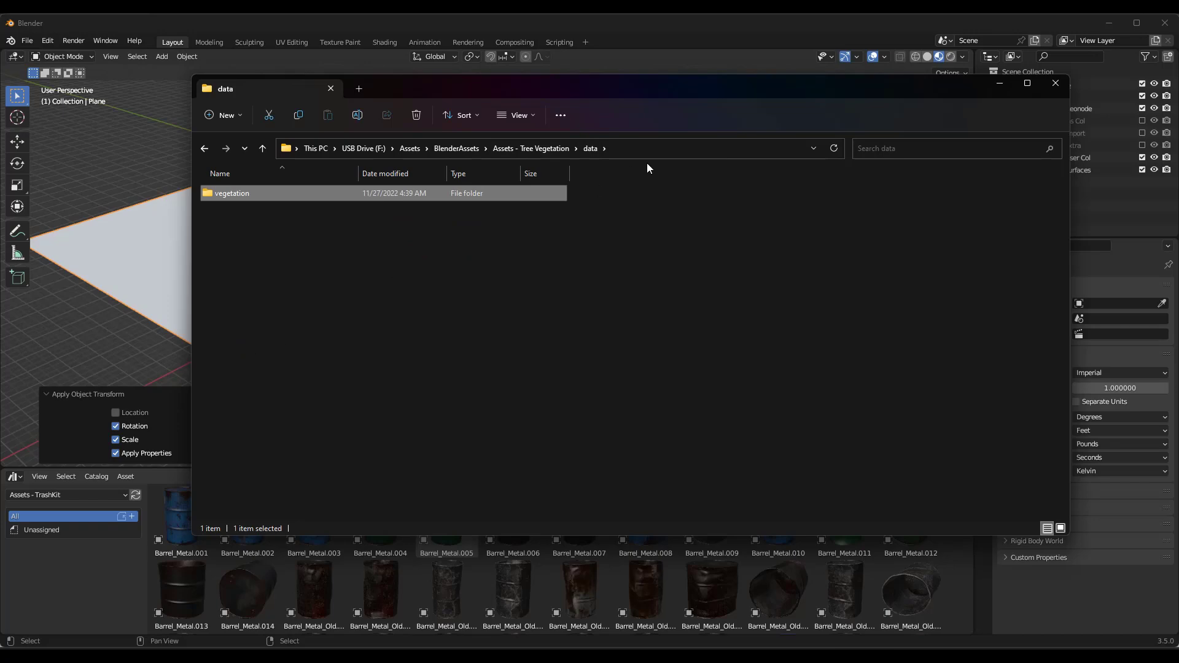
pyautogui.click(47, 40)
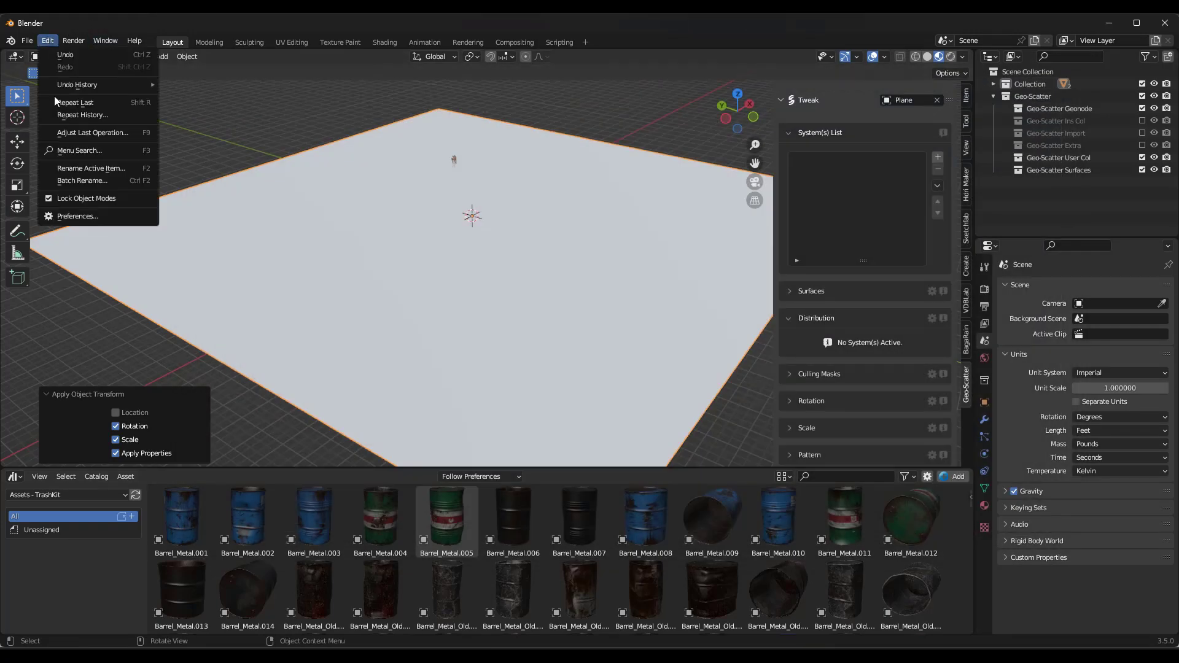
# Step: Install trashkit_geoscatter_biomes.scatpack through Geo-Scatter's Install a Package preference
pyautogui.click(77, 218)
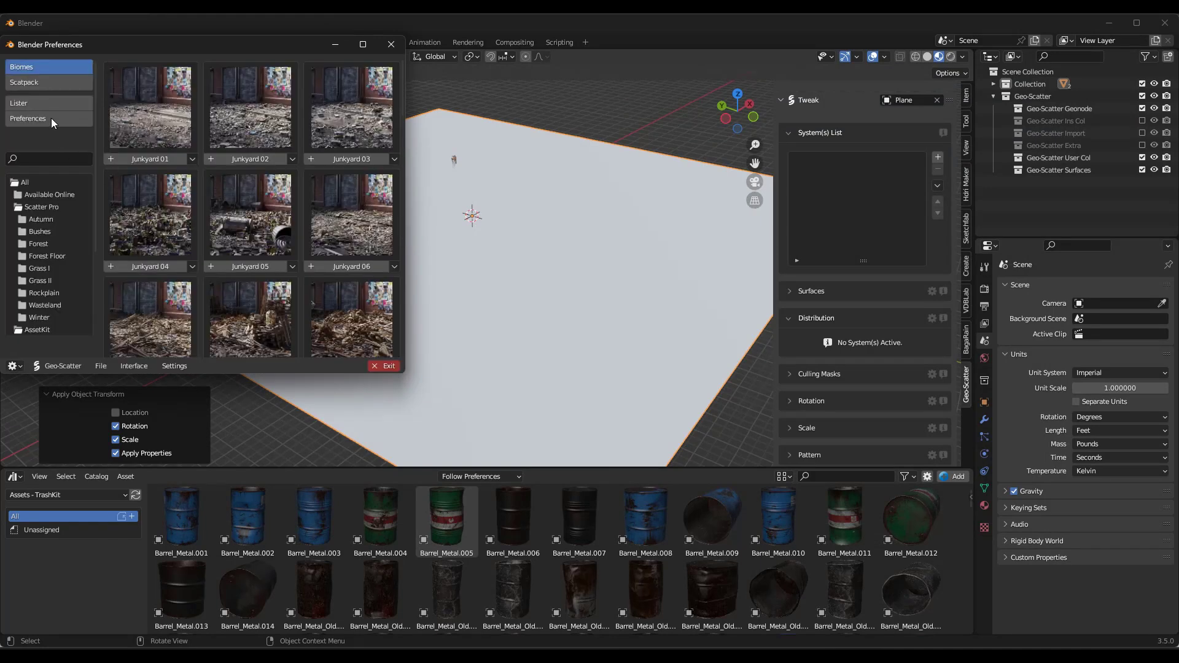
pyautogui.click(28, 119)
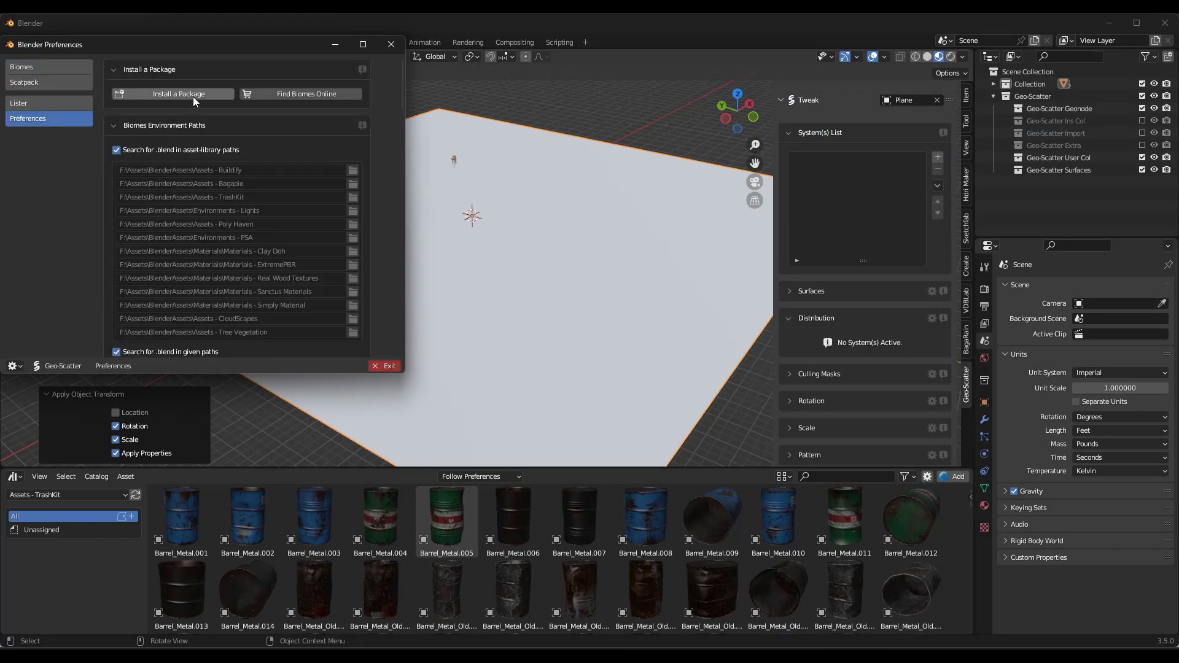
pyautogui.click(179, 93)
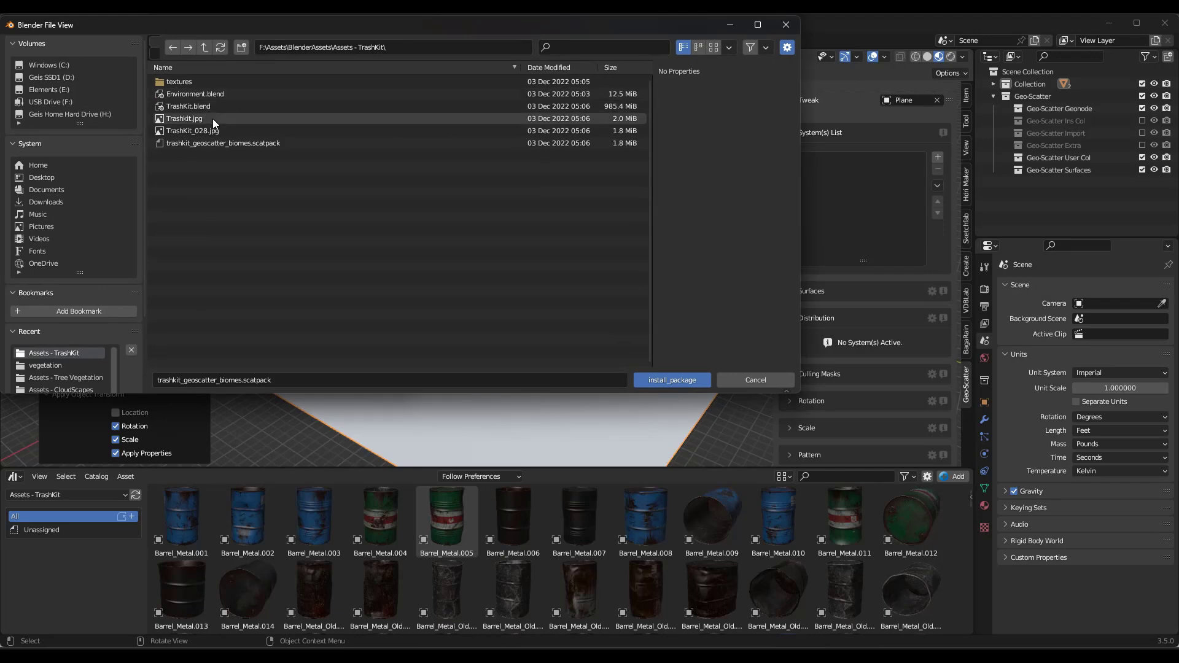
pyautogui.click(670, 380)
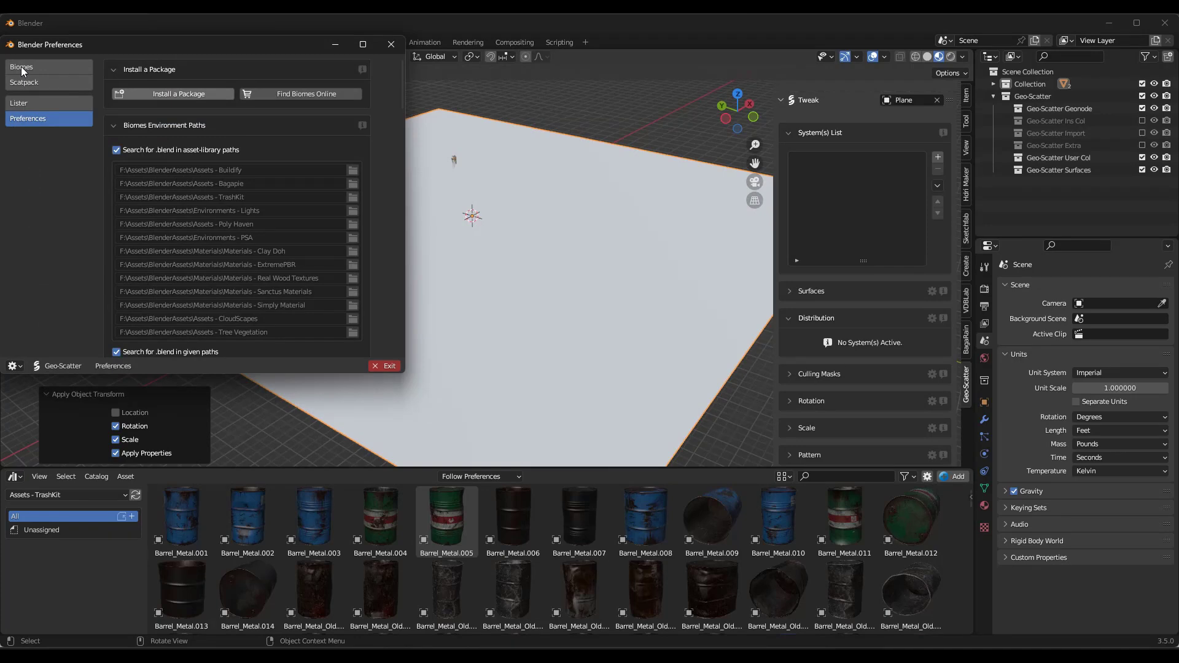
# Step: Attempt to import Coniferous_Biome03 and dismiss the missing Scots_pine_5.blend warning
pyautogui.click(21, 66)
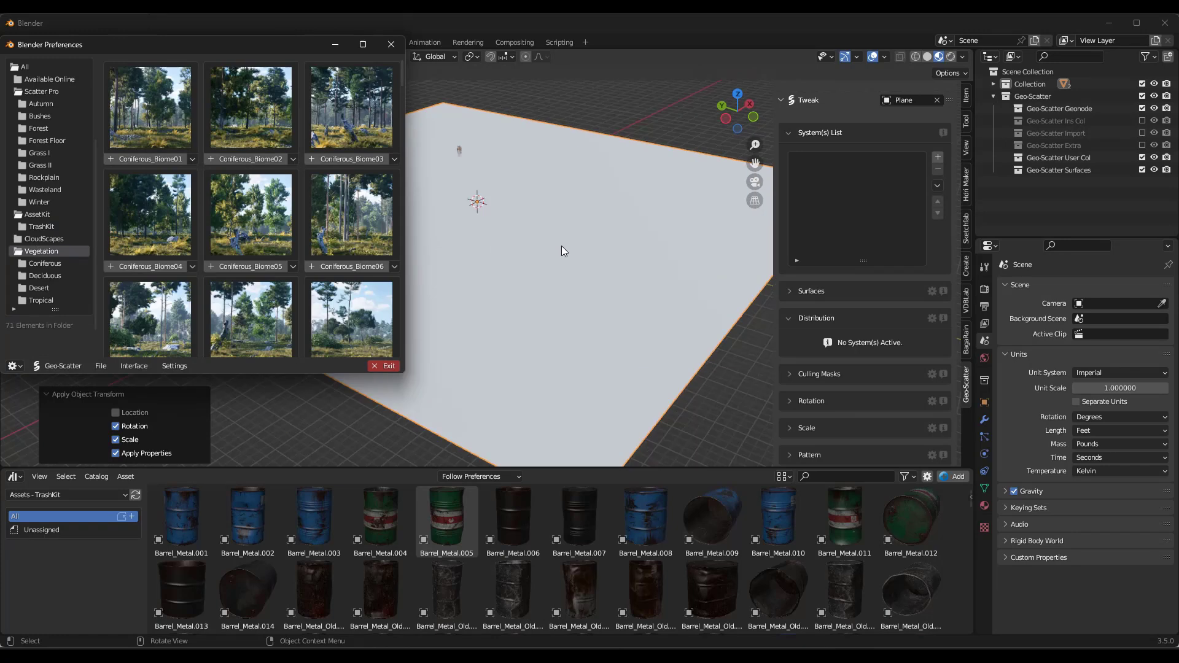
pyautogui.click(350, 159)
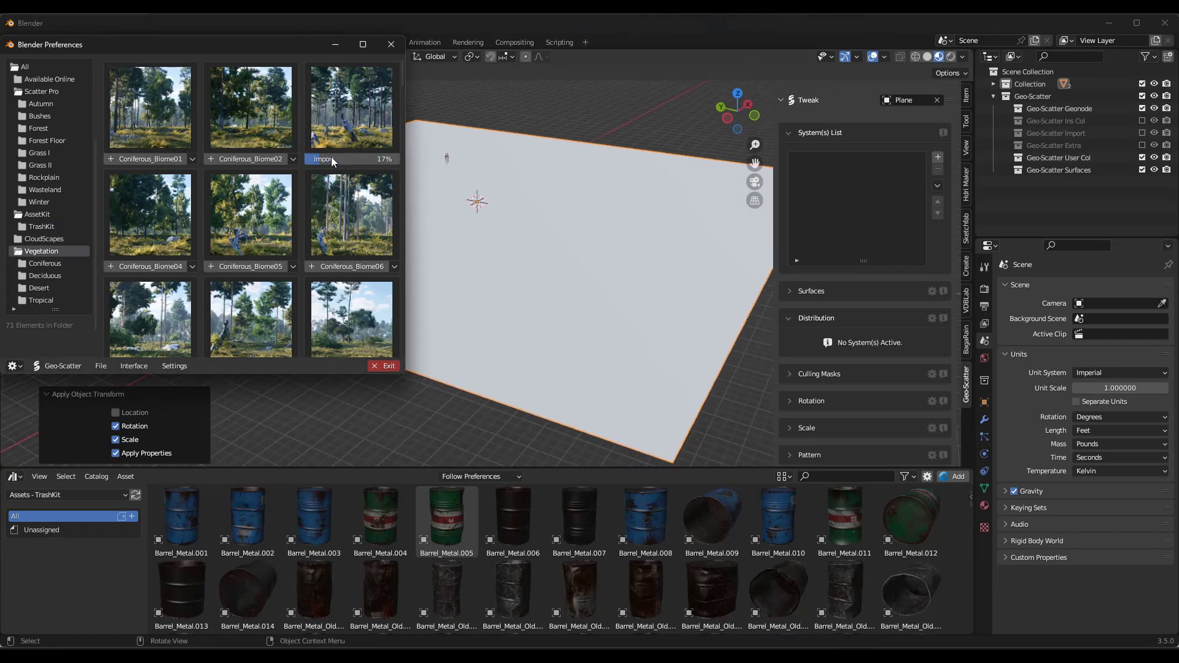
pyautogui.click(350, 159)
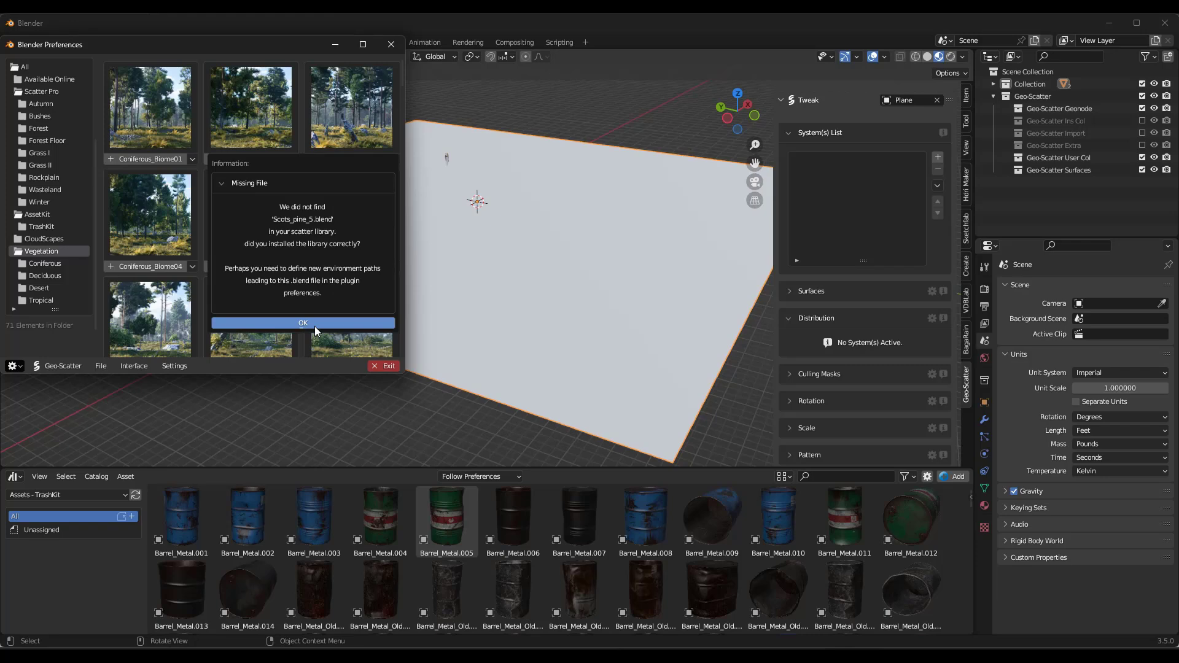
pyautogui.click(302, 323)
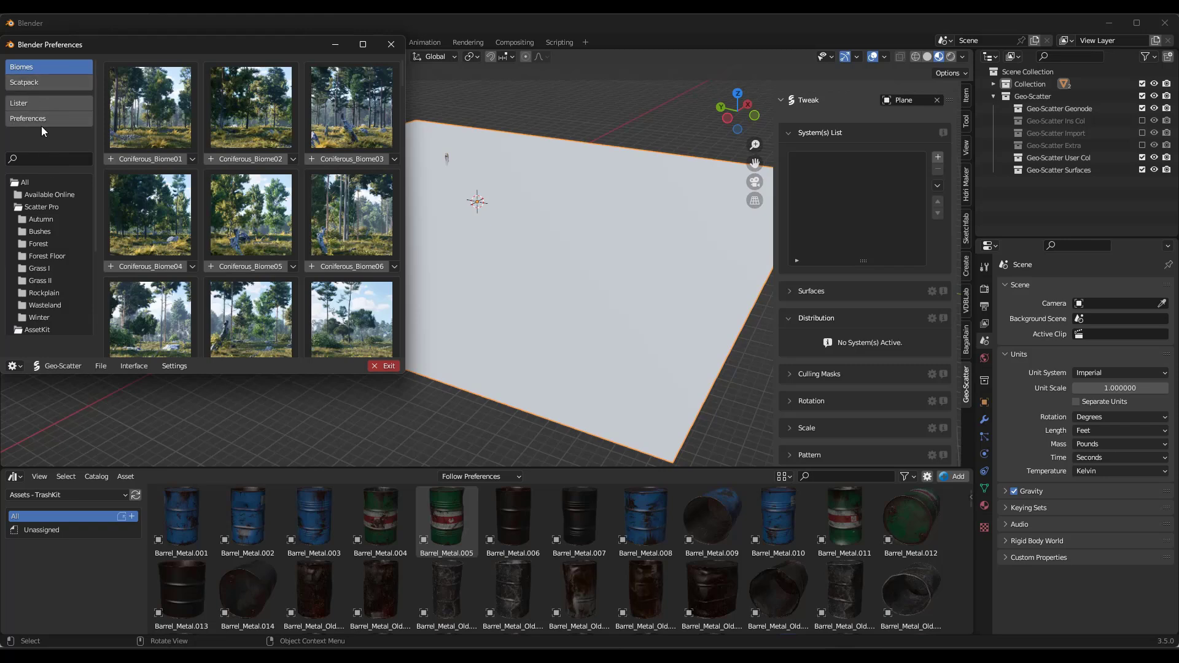
# Step: Add Assets - Tree Vegetation\data\vegetation as a new Geo-Scatter biome search path
pyautogui.click(28, 118)
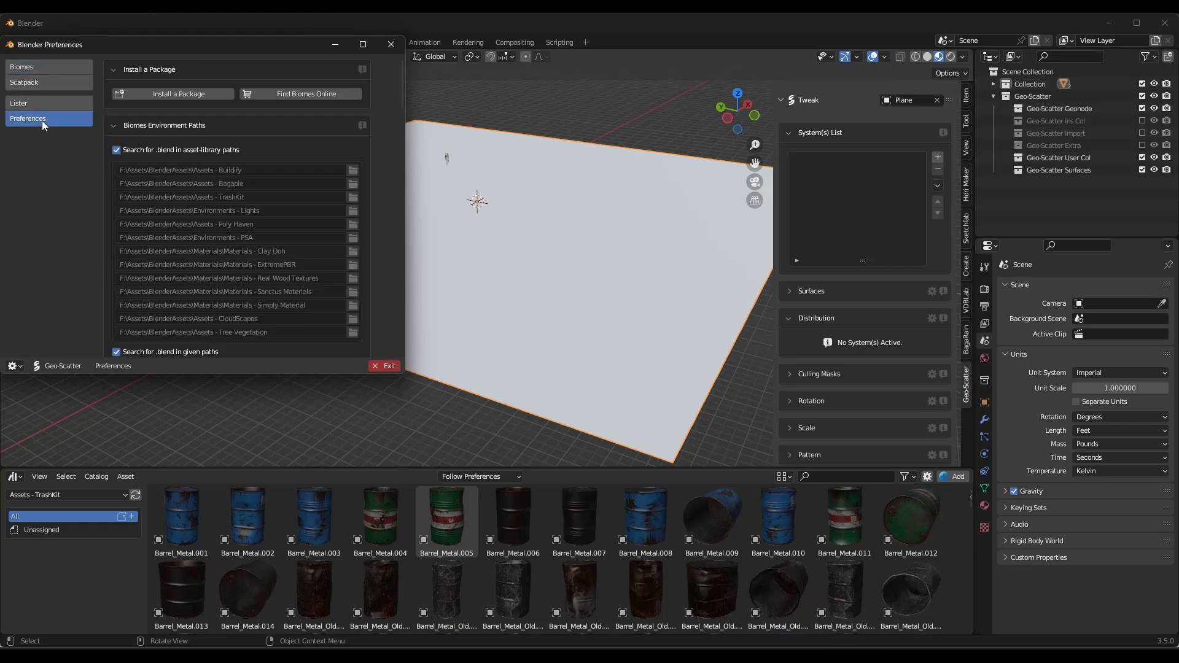
pyautogui.scroll(-3)
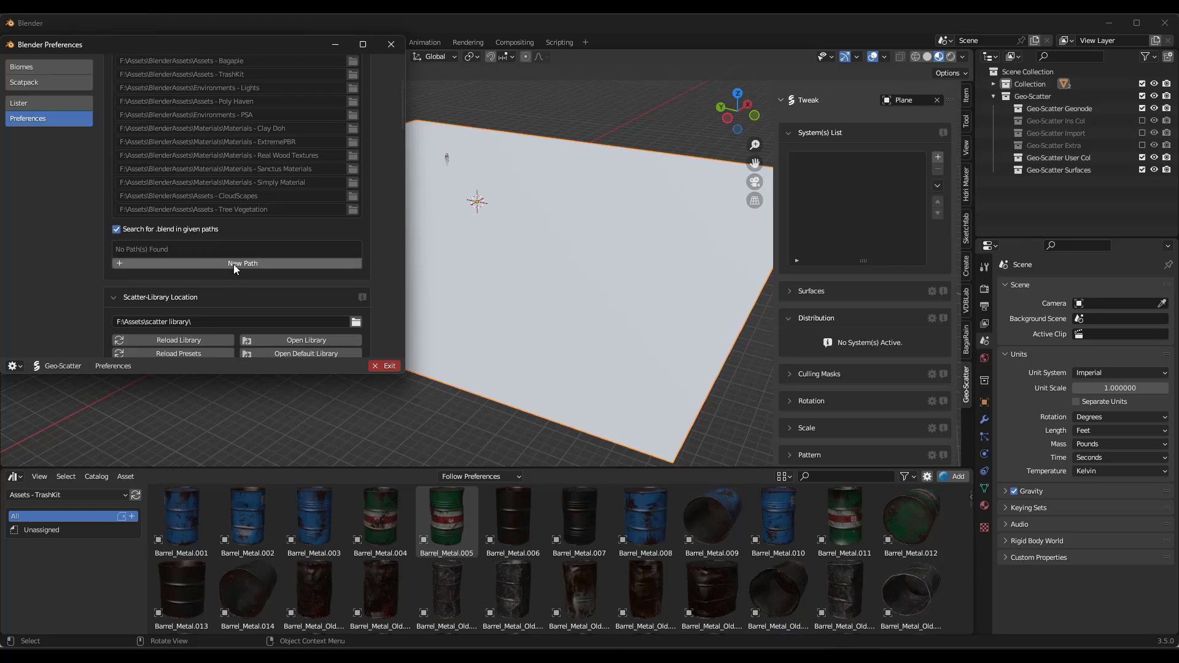
pyautogui.click(242, 263)
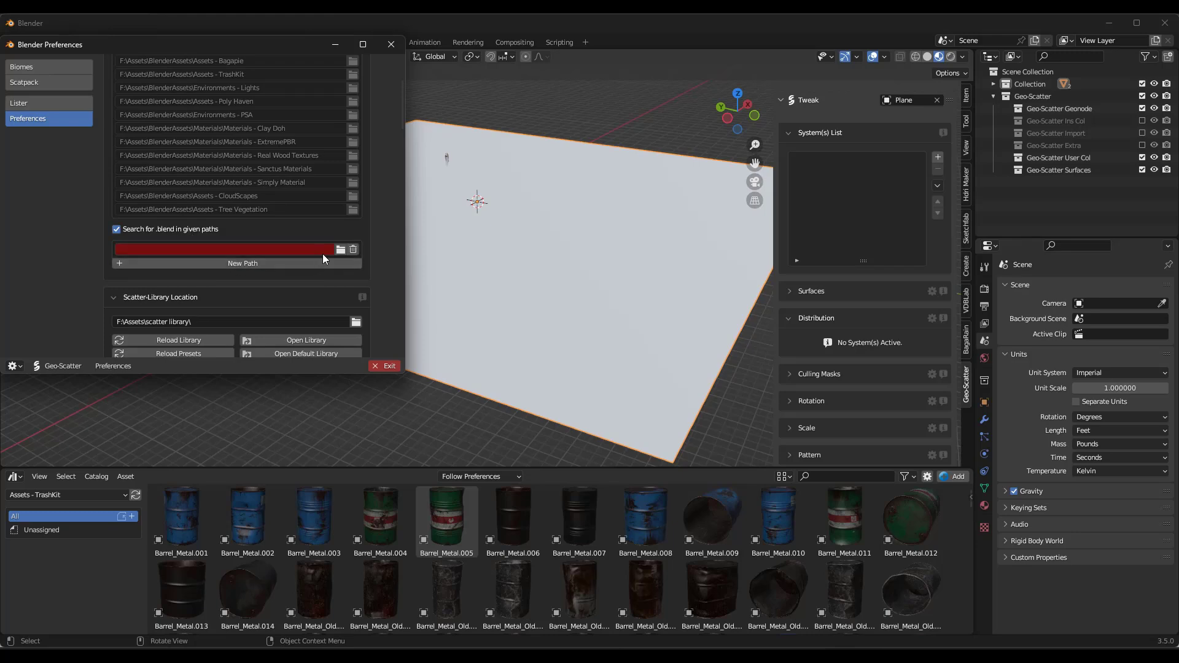
pyautogui.click(340, 249)
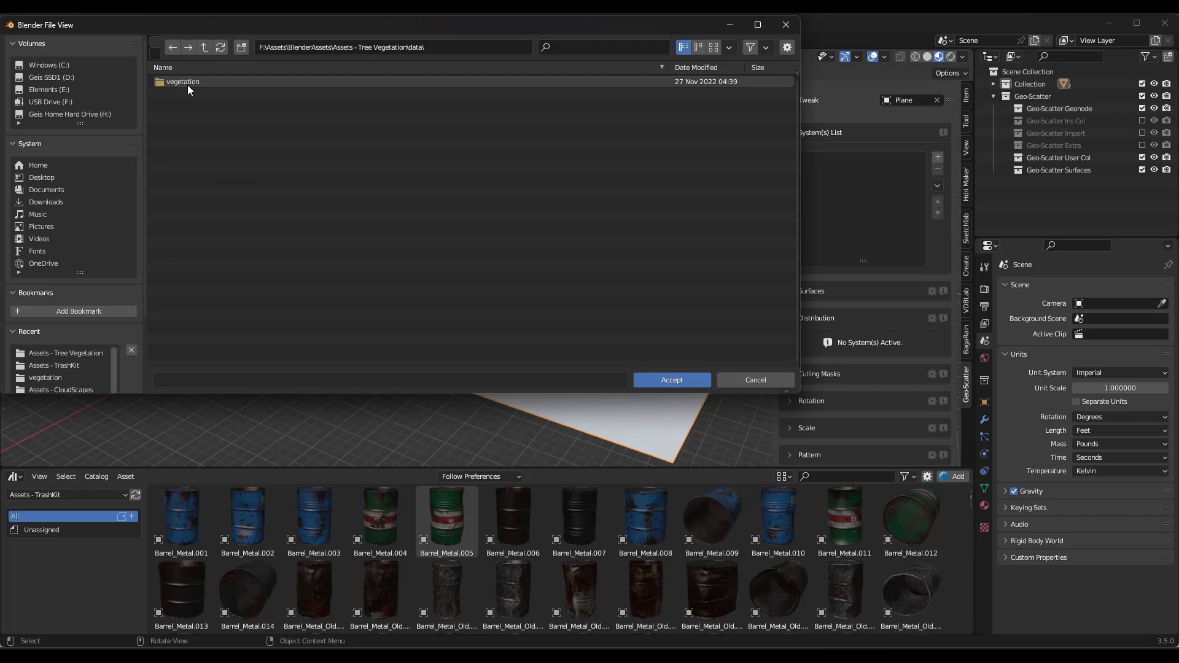
pyautogui.doubleClick(181, 81)
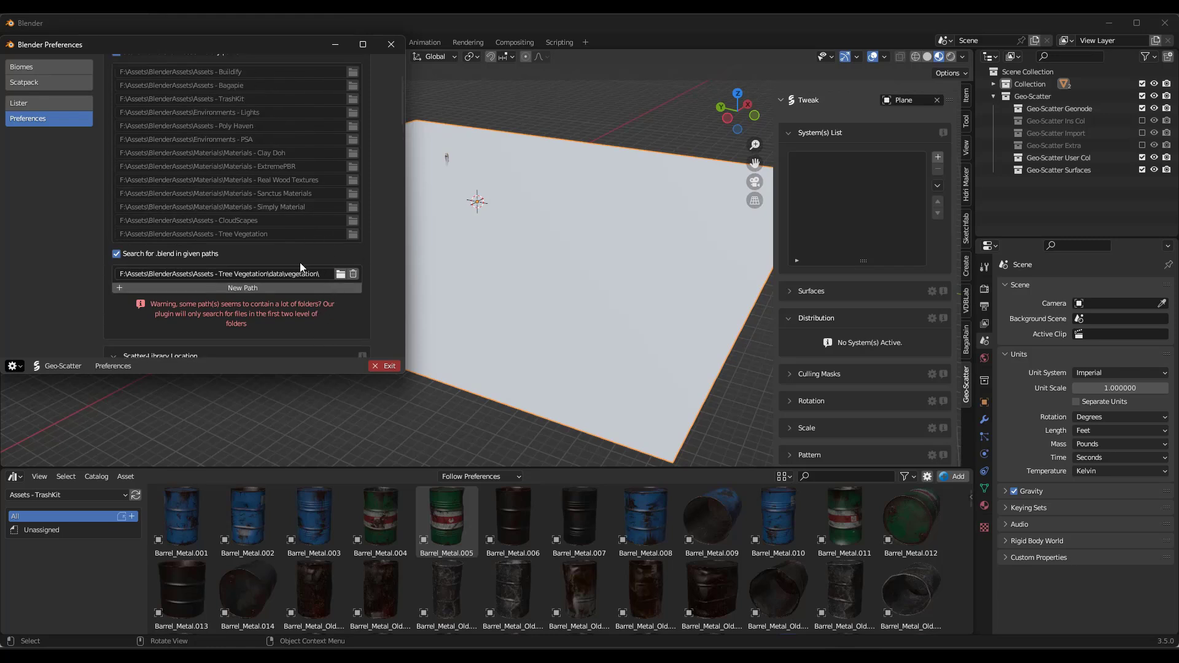
pyautogui.scroll(-3)
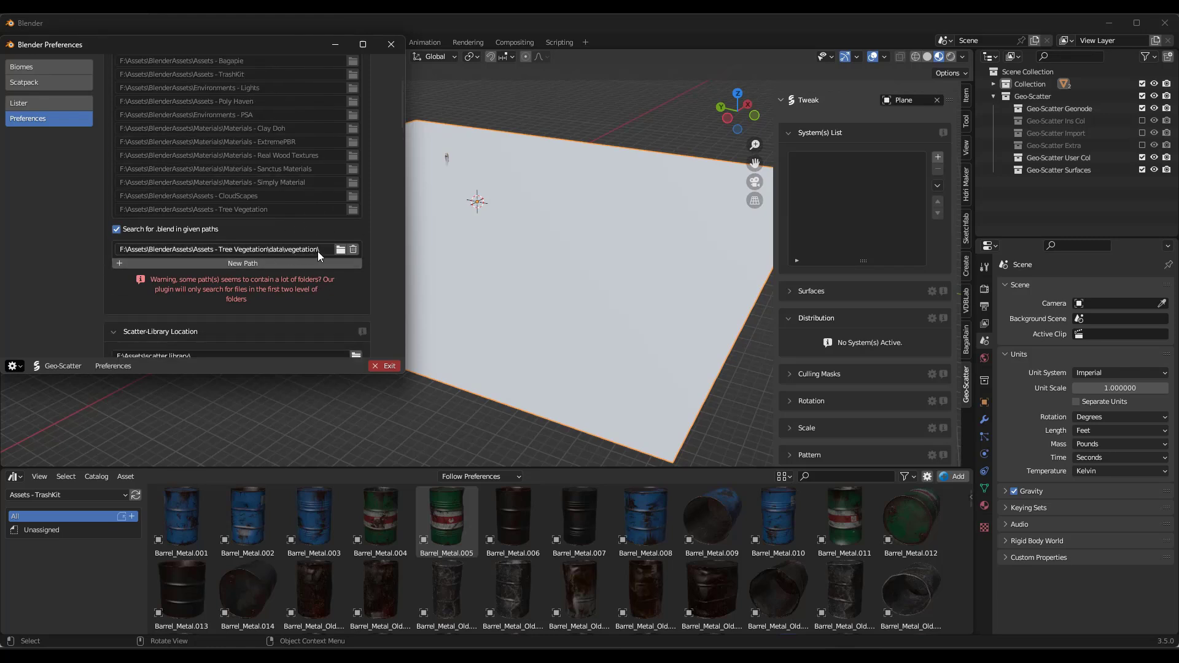
pyautogui.click(21, 66)
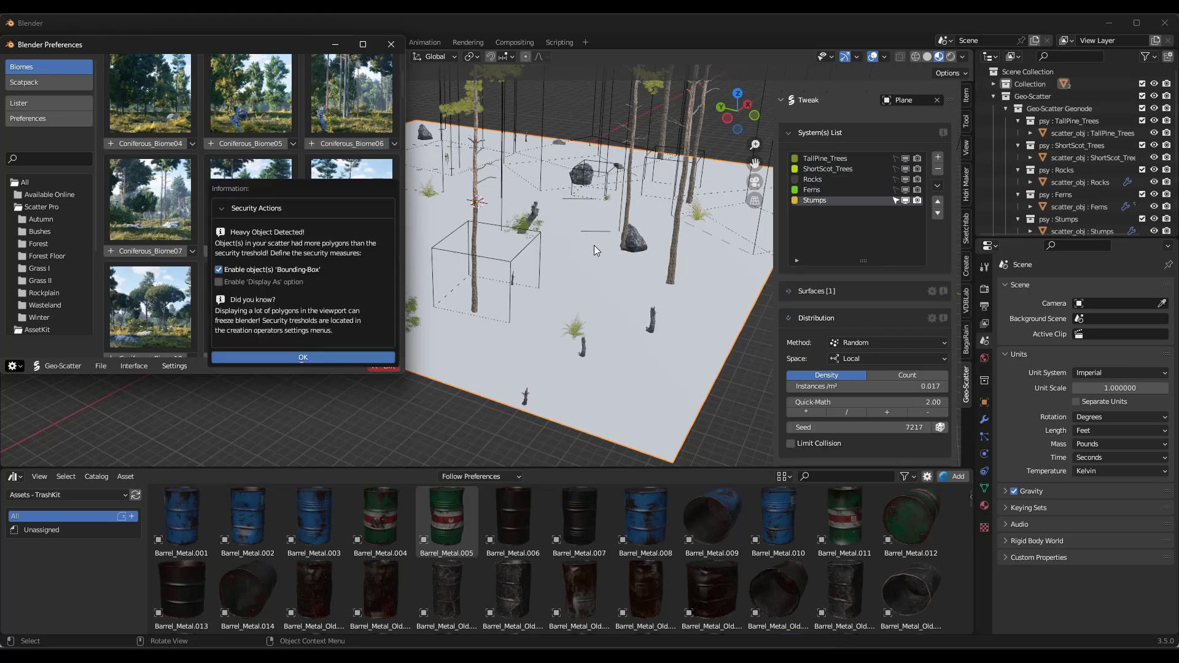
# Step: Accept the heavy-object security actions so the coniferous biome scatters, then view the forest
pyautogui.click(302, 358)
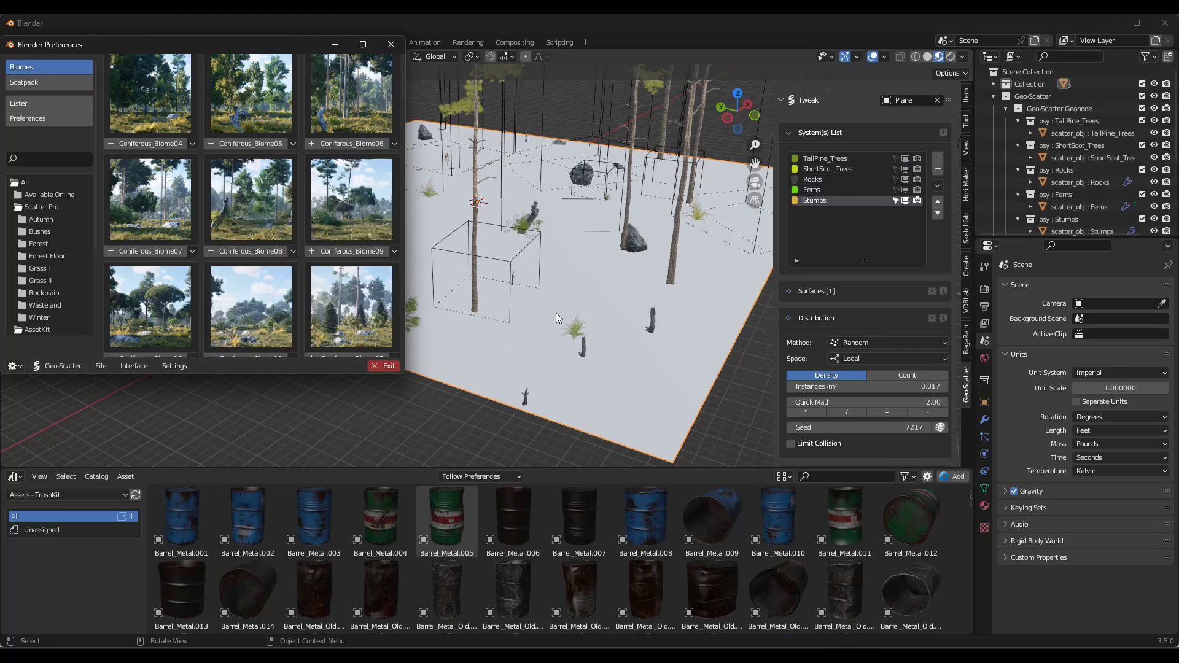
pyautogui.moveTo(557, 315); pyautogui.dragTo(482, 248)
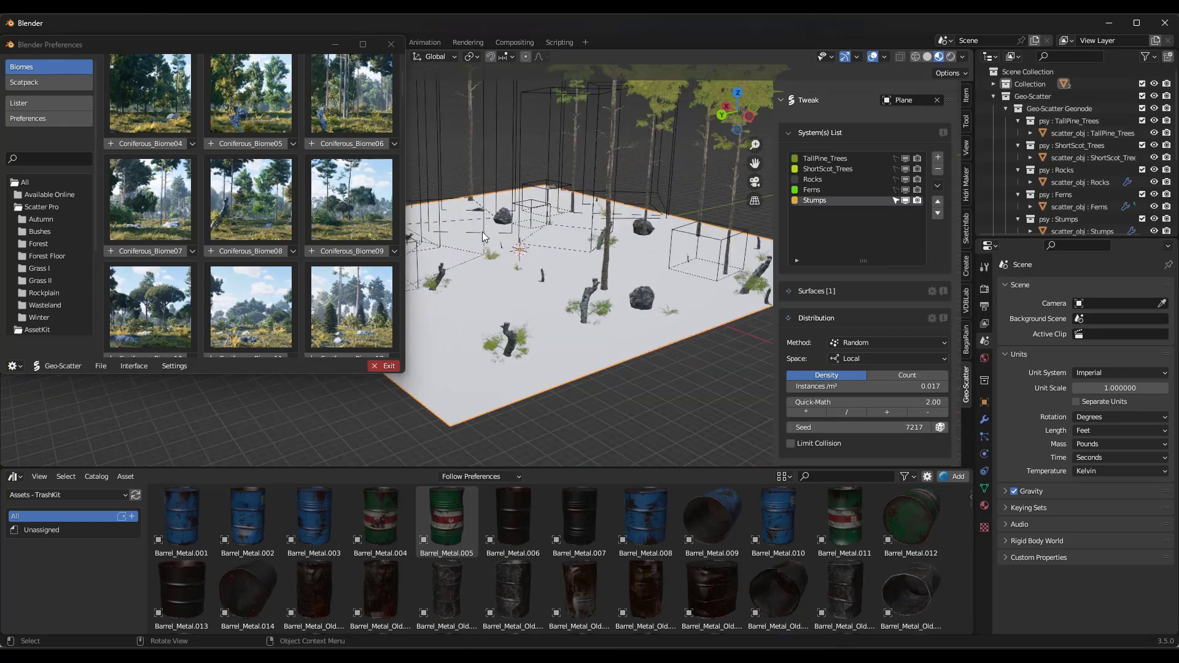
pyautogui.click(28, 118)
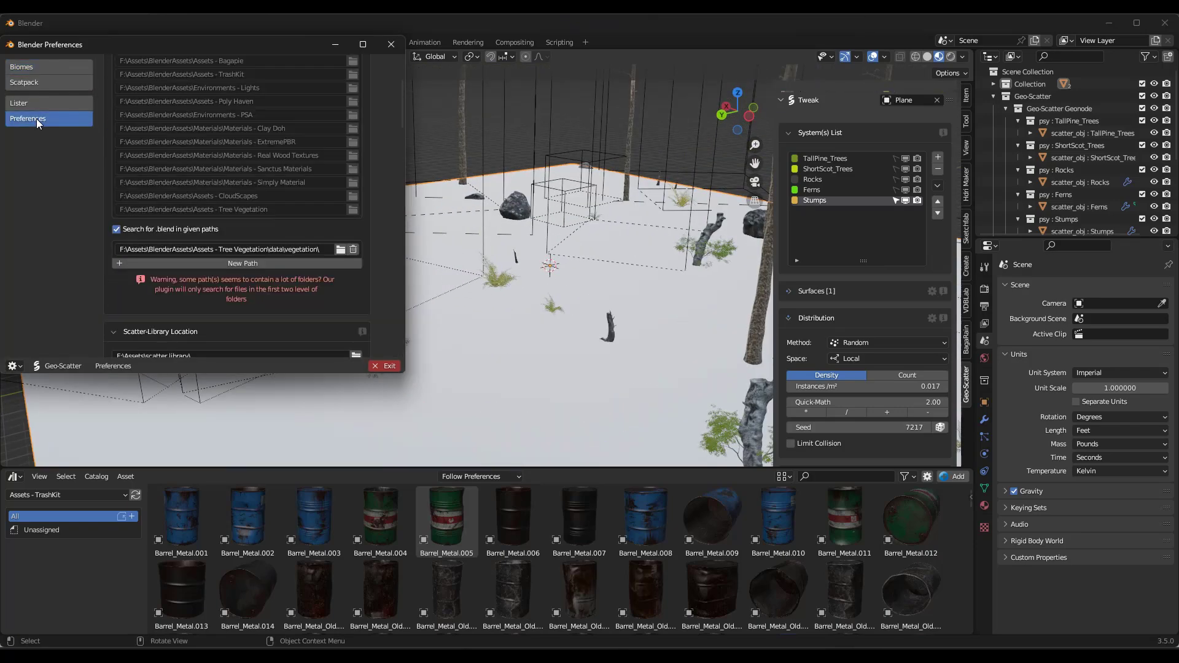